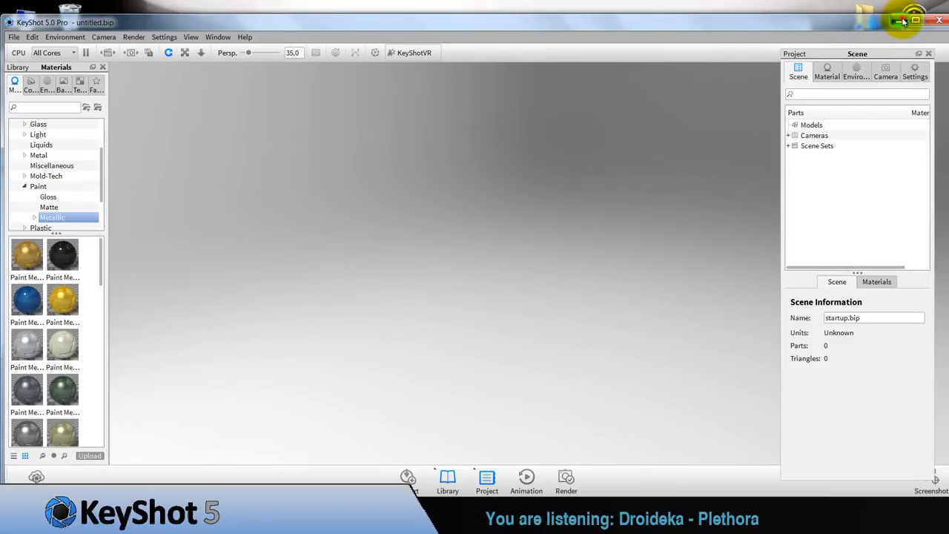
# Bring the Tuborg bottle file from the desktop into KeyShot for import.
pyautogui.click(897, 21)
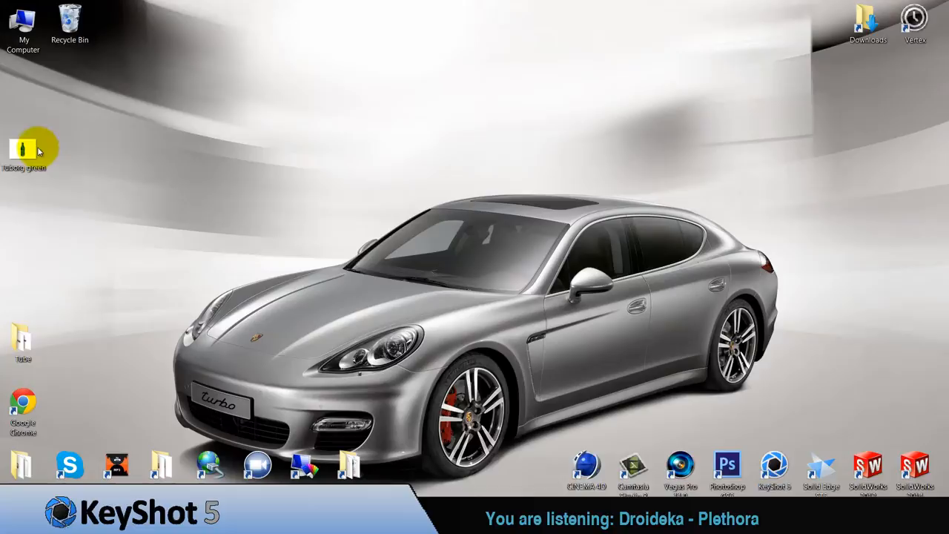
pyautogui.click(24, 147)
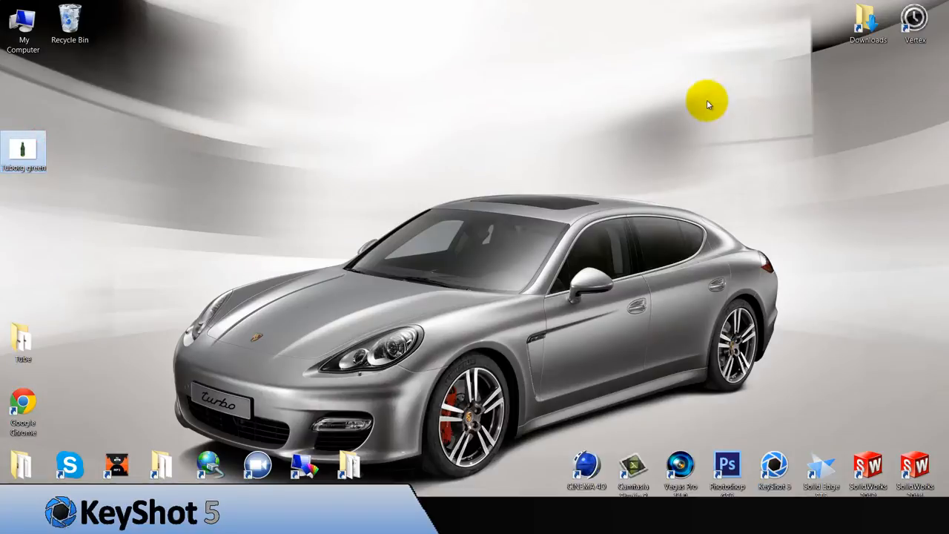
pyautogui.moveTo(467, 249)
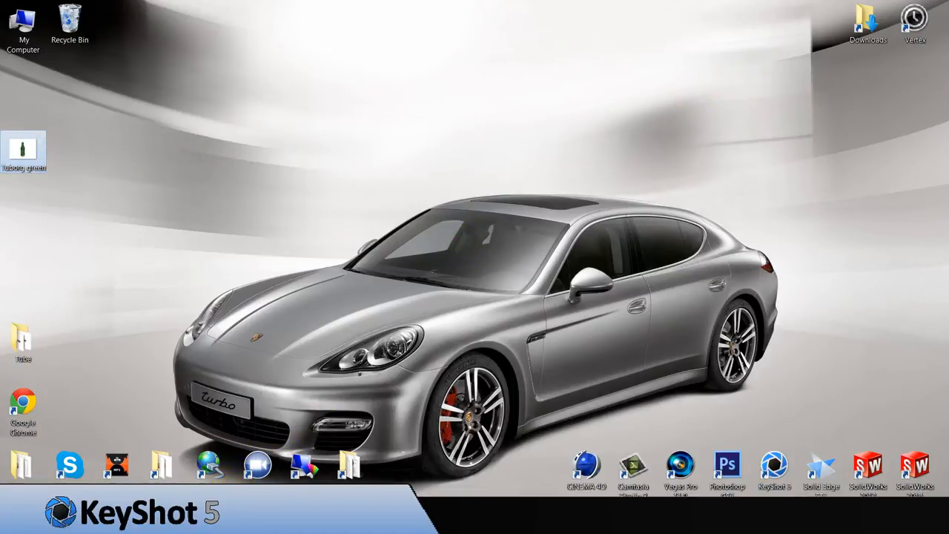
pyautogui.click(773, 465)
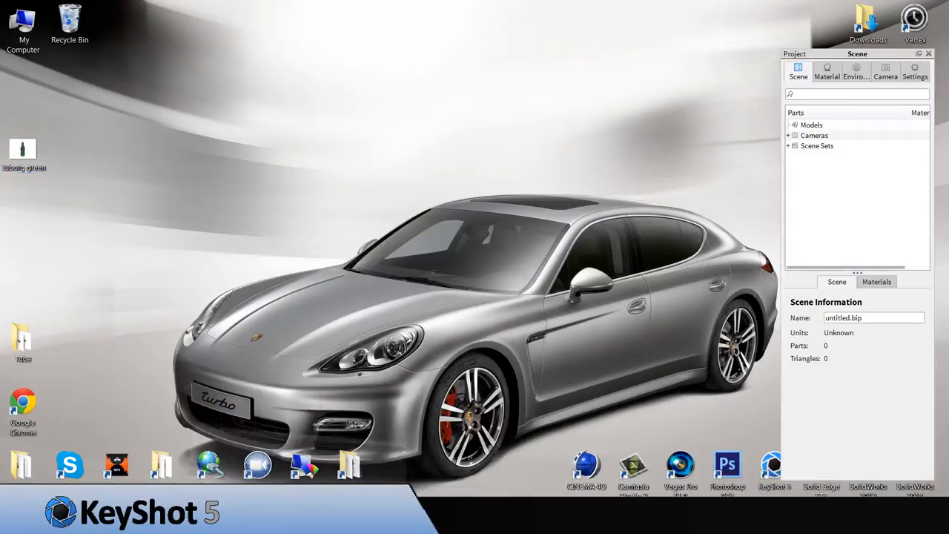
pyautogui.click(773, 463)
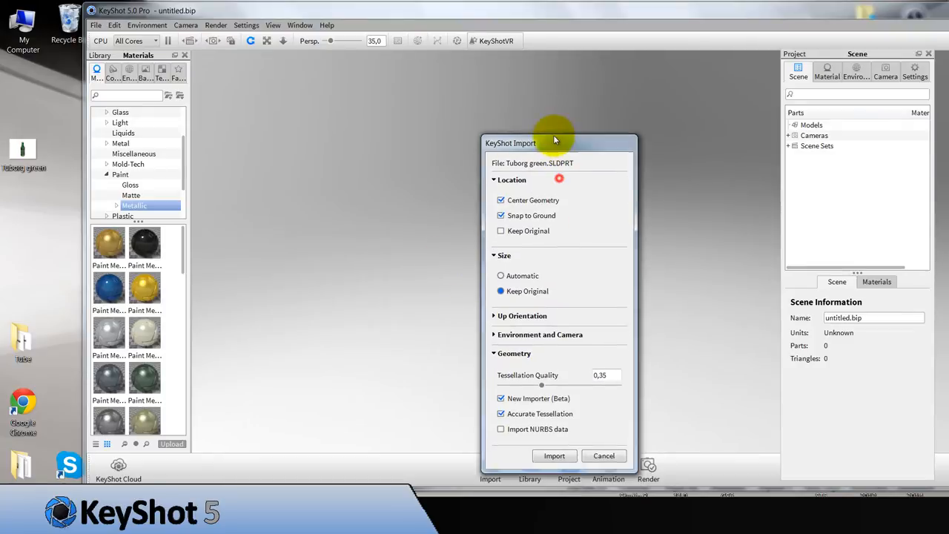
# Import with tessellation quality 0.5, centred, snapped to ground, keeping original size.
pyautogui.moveTo(555, 139); pyautogui.dragTo(552, 127)
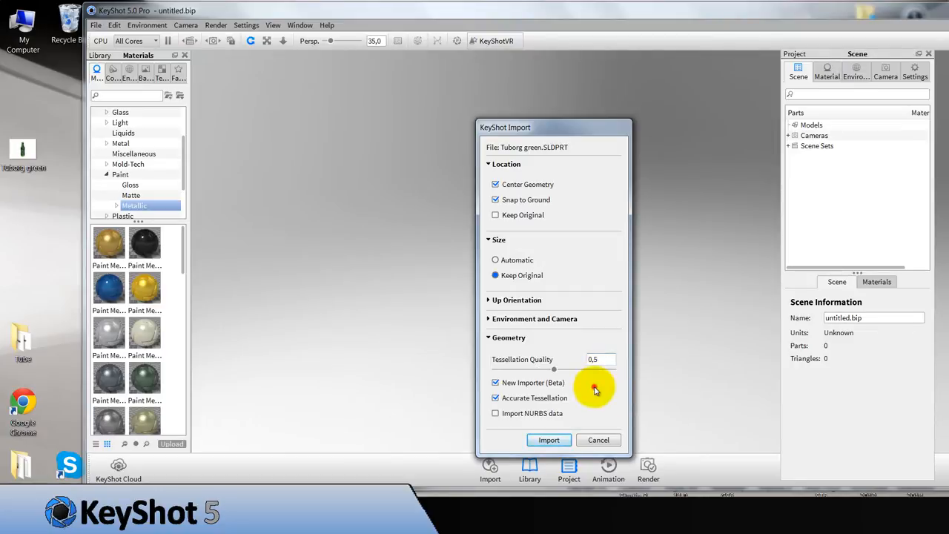
pyautogui.moveTo(525, 211)
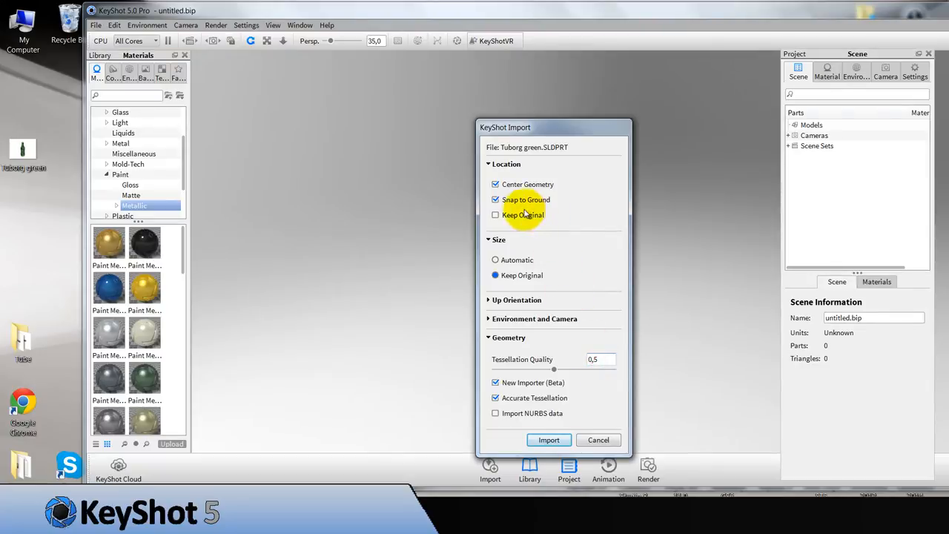
pyautogui.click(516, 299)
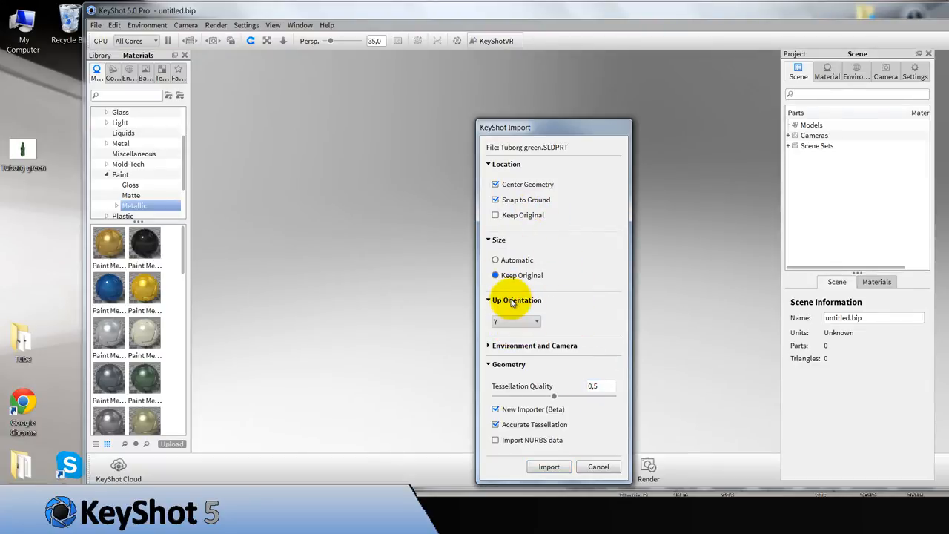
pyautogui.click(516, 300)
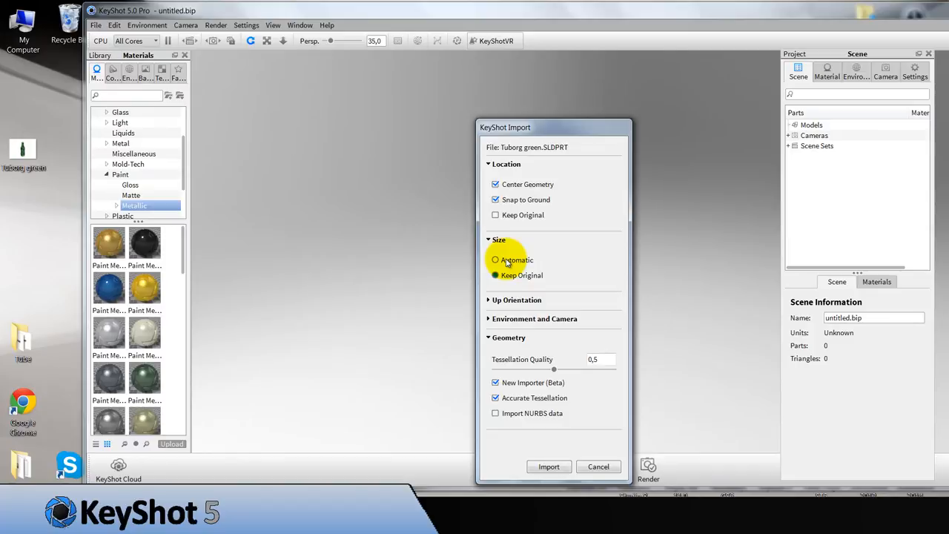
pyautogui.click(495, 275)
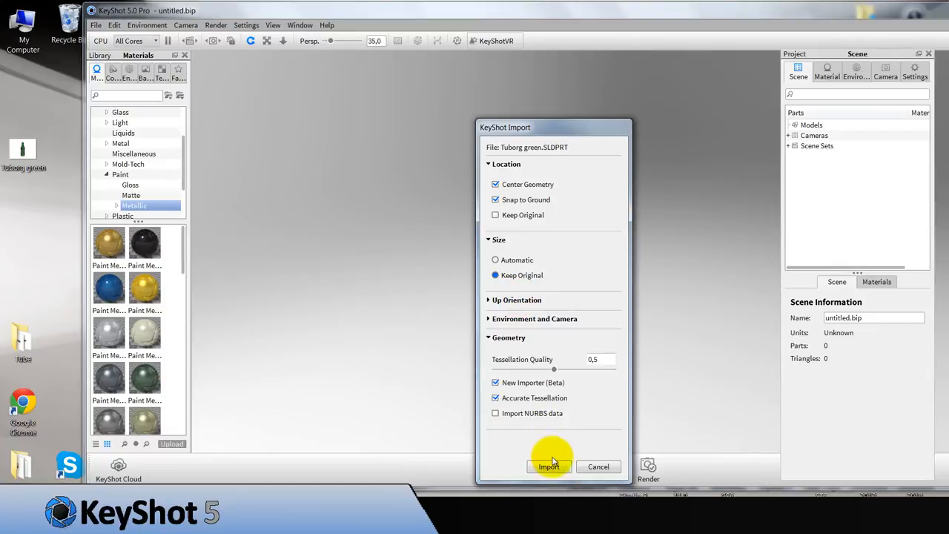
pyautogui.click(549, 465)
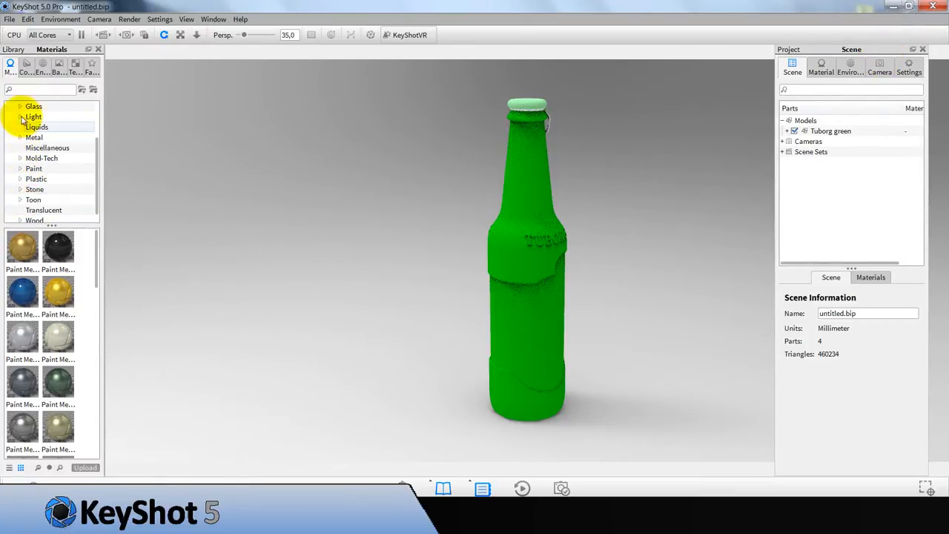
# Apply clear refractive glass from the Glass library to the bottle body.
pyautogui.click(32, 107)
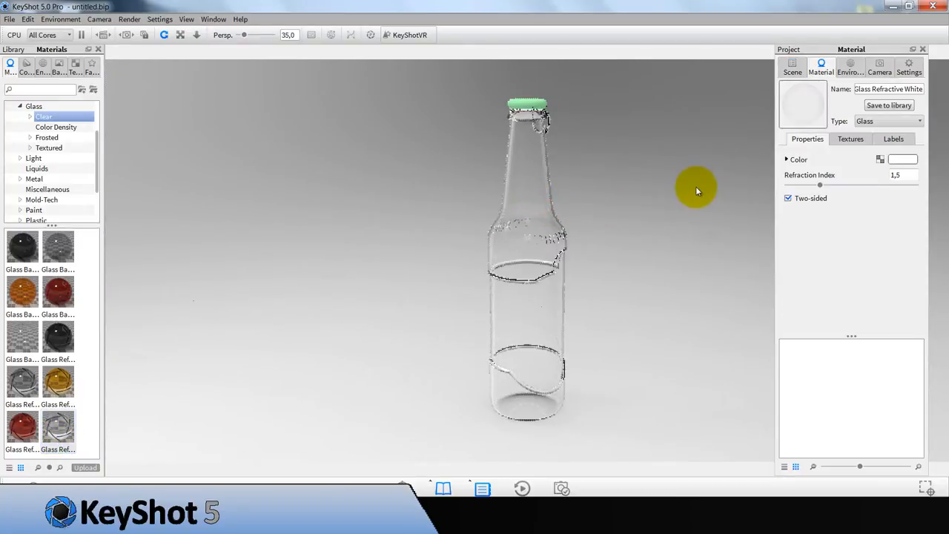
pyautogui.click(901, 161)
pyautogui.write('3')
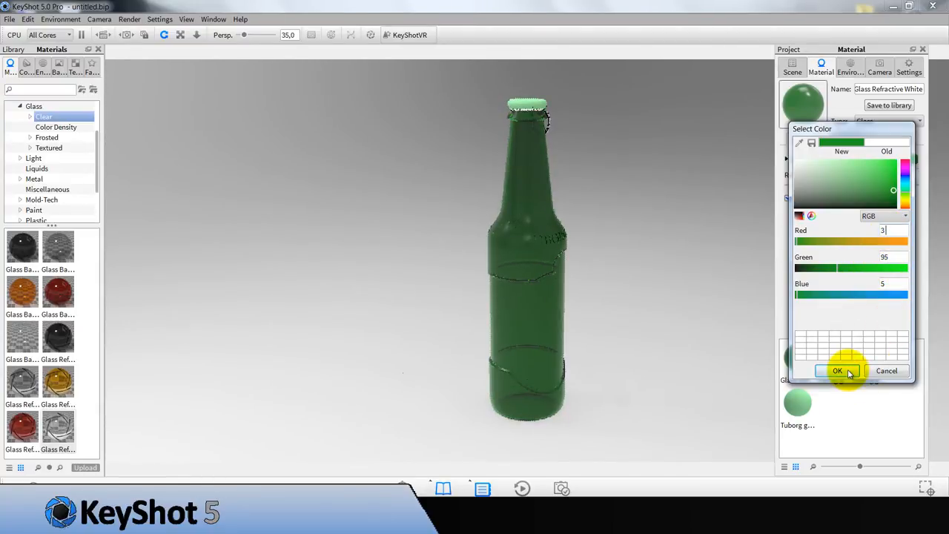
# Tint the bottle glass dark green and set its refraction index to 1.75.
pyautogui.click(836, 371)
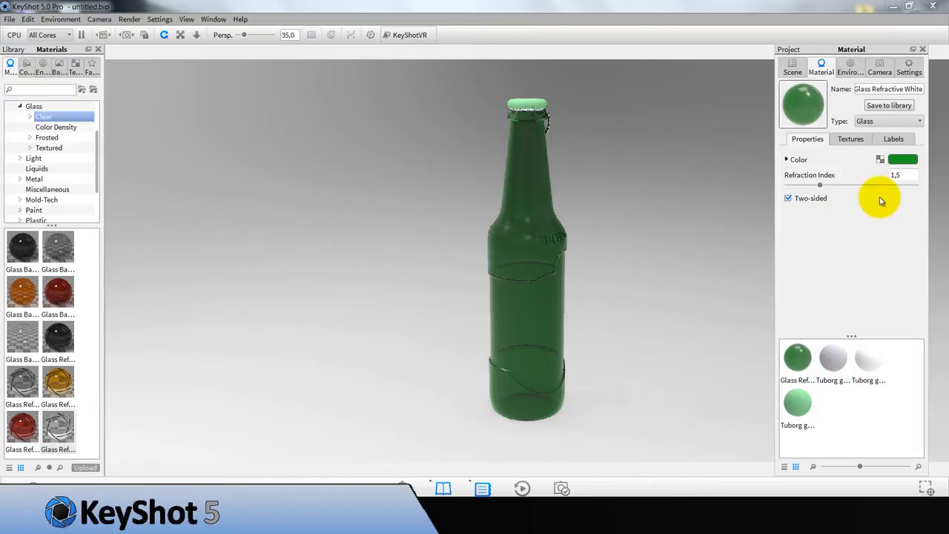
pyautogui.click(897, 175)
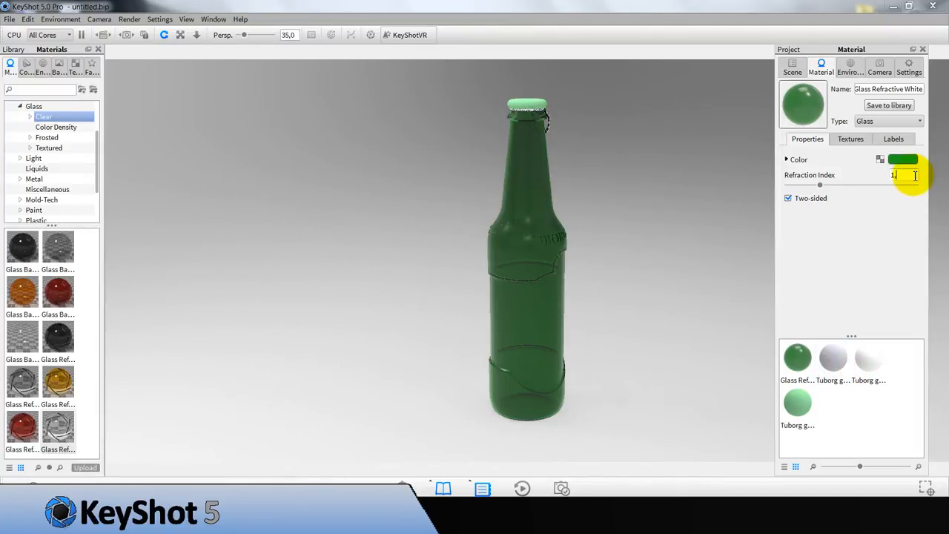
pyautogui.write('1,75')
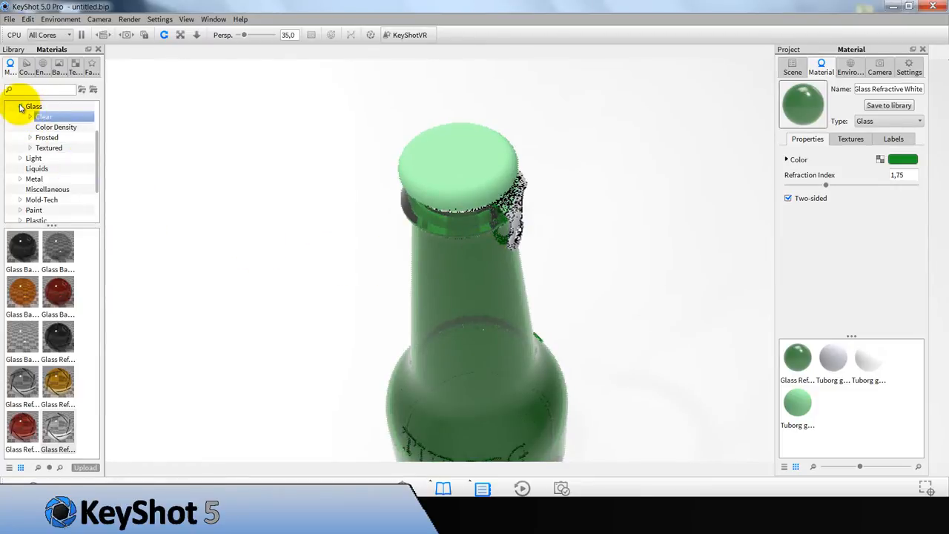
# Browse Plastic > Soft in the library to put black rubber on the bottle cap.
pyautogui.click(21, 107)
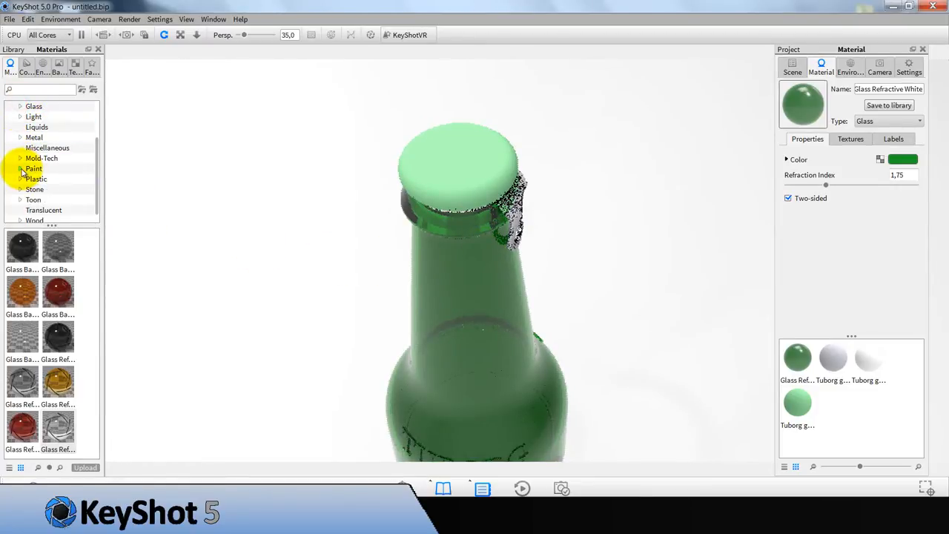
pyautogui.click(20, 169)
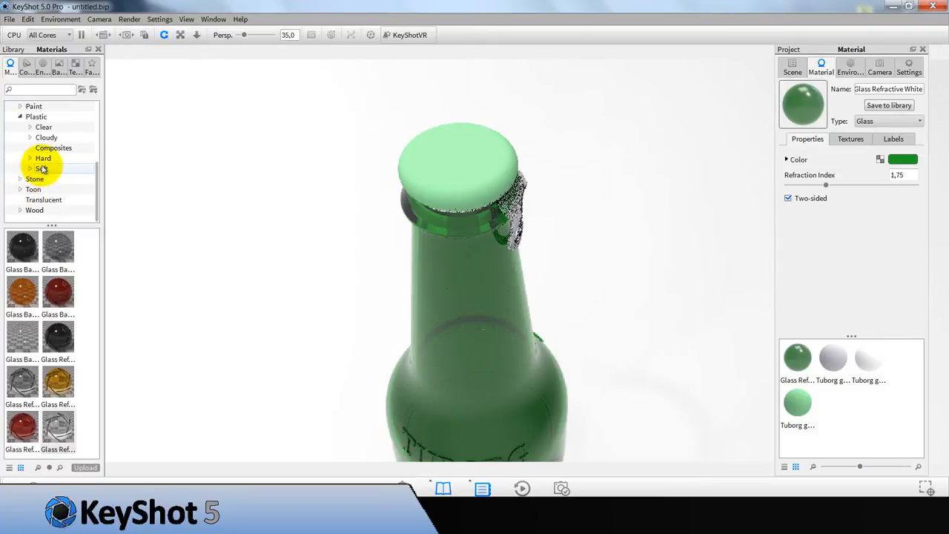
pyautogui.click(43, 157)
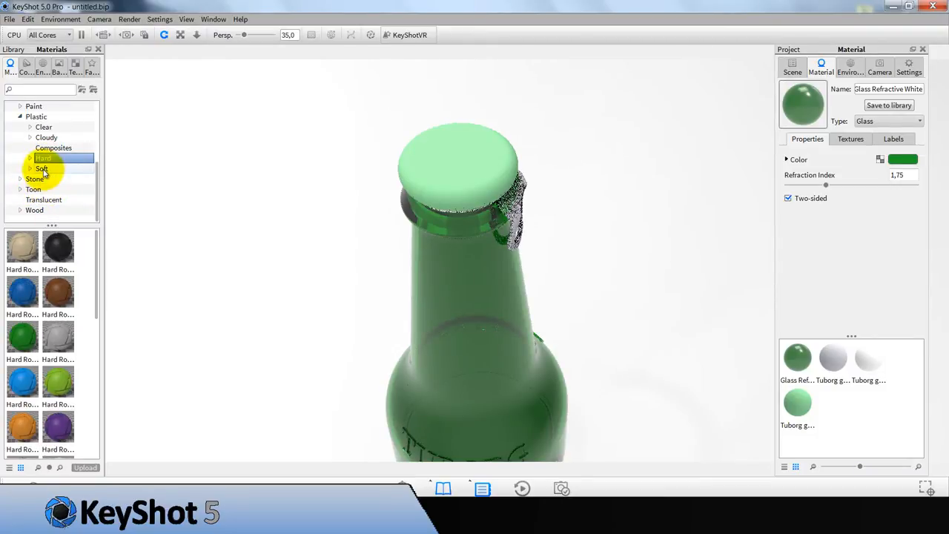
pyautogui.click(42, 169)
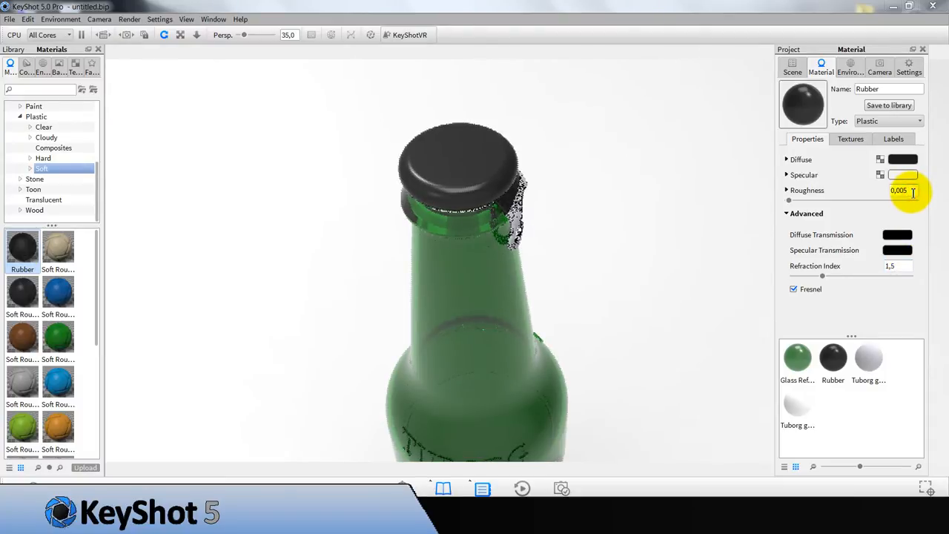
# Set the cap rubber's diffuse colour to a dark green around RGB 3, 48, 3.
pyautogui.click(889, 266)
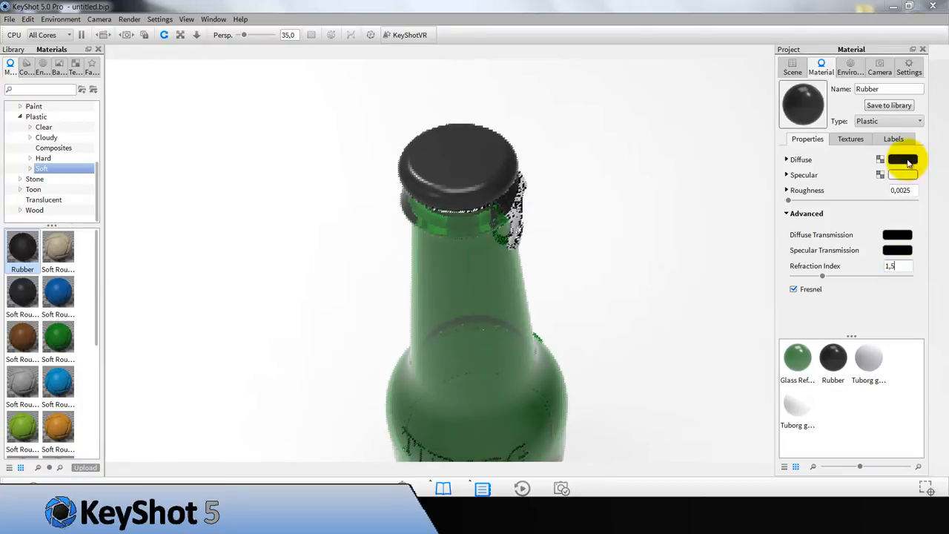
pyautogui.click(903, 160)
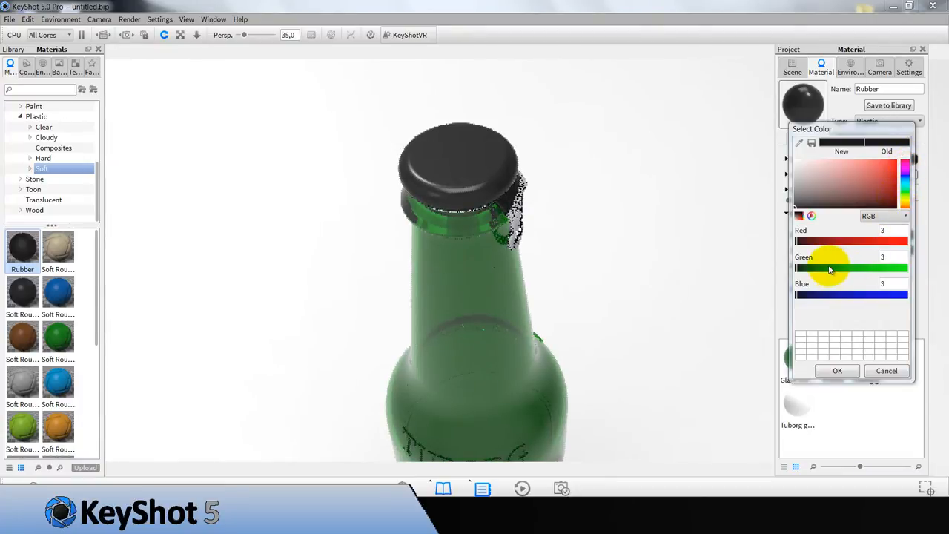
pyautogui.moveTo(800, 268); pyautogui.dragTo(829, 268)
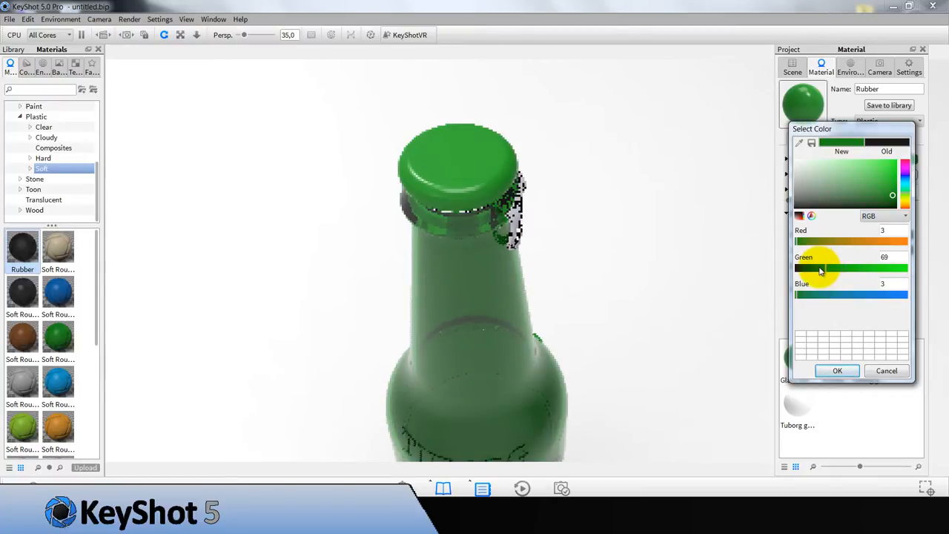
pyautogui.moveTo(830, 268); pyautogui.dragTo(818, 269)
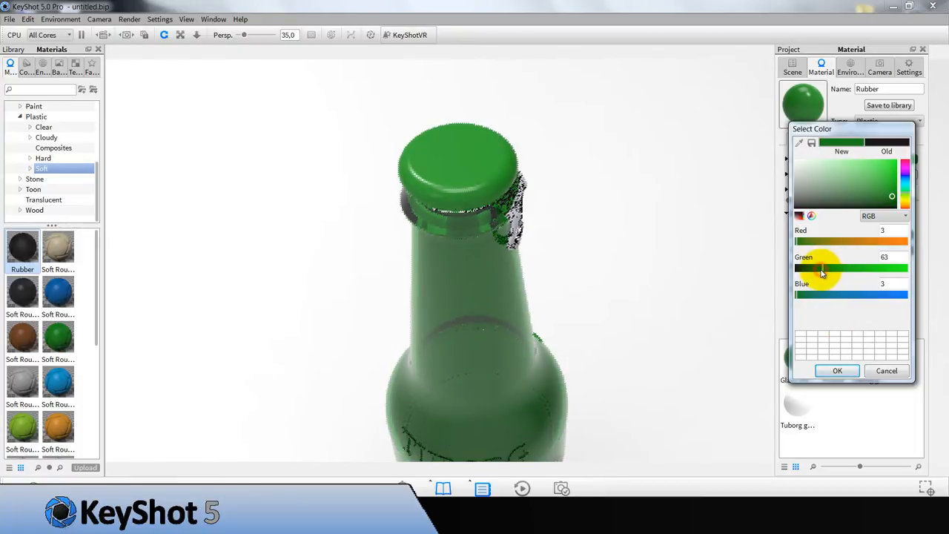
pyautogui.moveTo(823, 268); pyautogui.dragTo(815, 268)
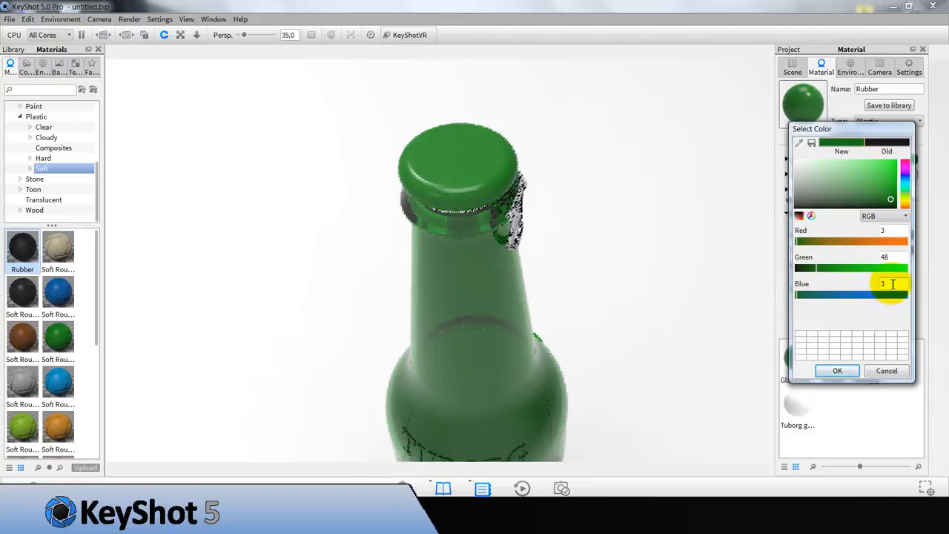
# Give the cap rubber refraction index 1.6 and fine-tune its deep green colour.
pyautogui.click(836, 371)
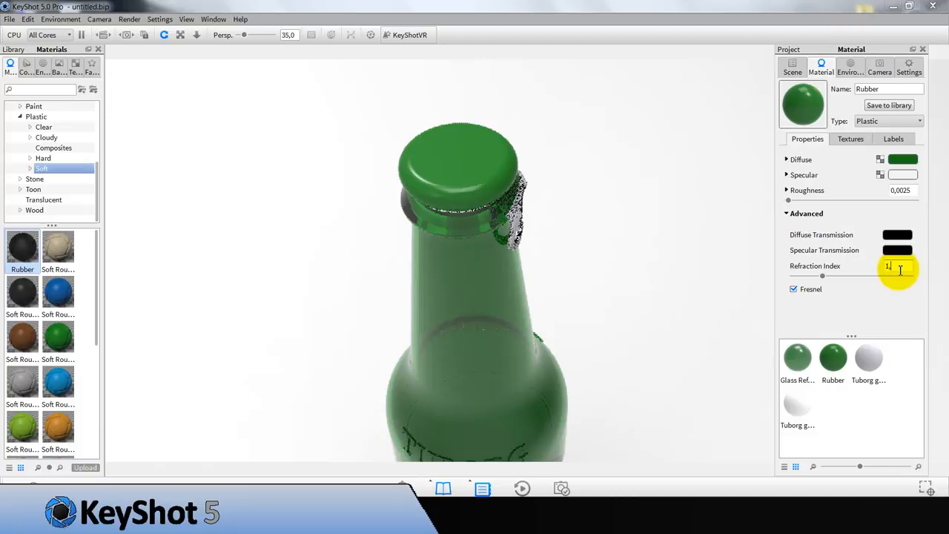
pyautogui.write('1.6')
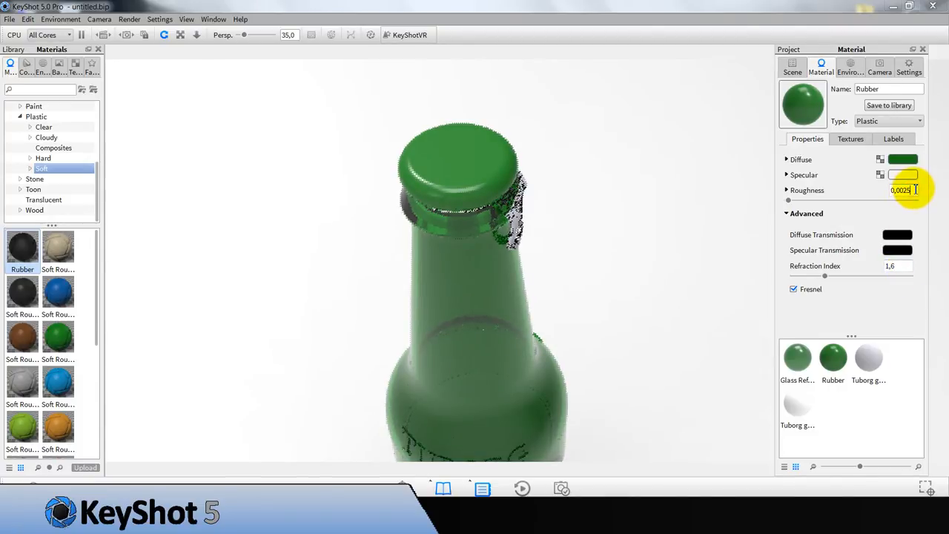
pyautogui.click(903, 158)
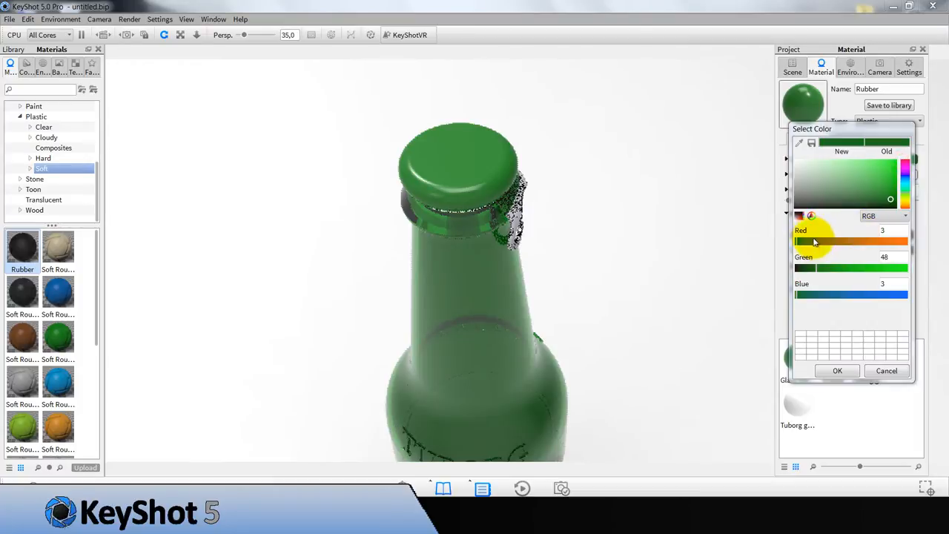
pyautogui.moveTo(823, 243); pyautogui.dragTo(816, 268)
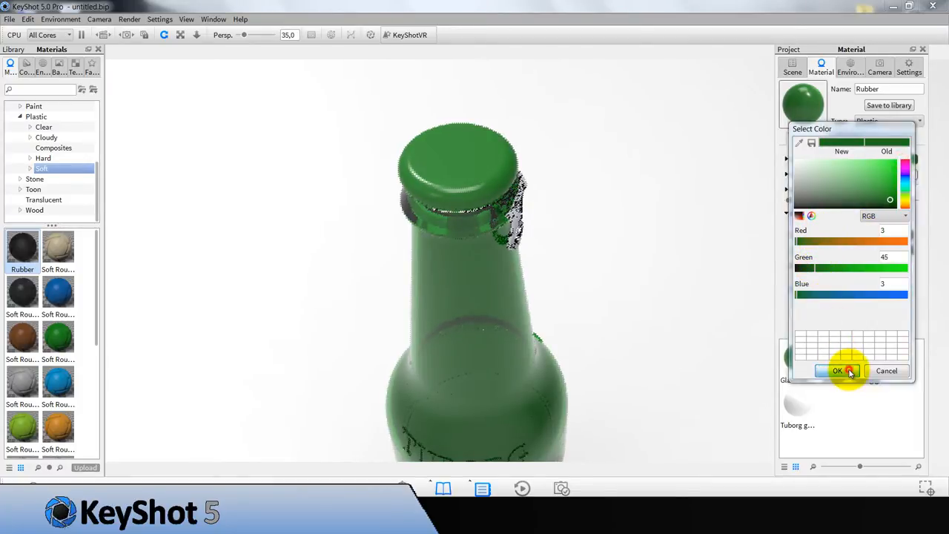
pyautogui.click(838, 371)
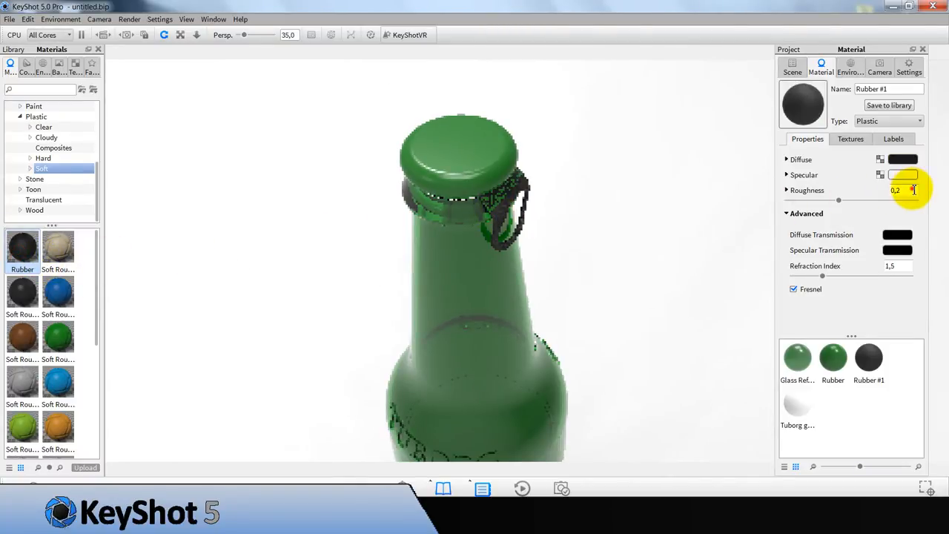
# Set roughness of both the black and the green rubber materials to about 0.0025.
pyautogui.write('0.0')
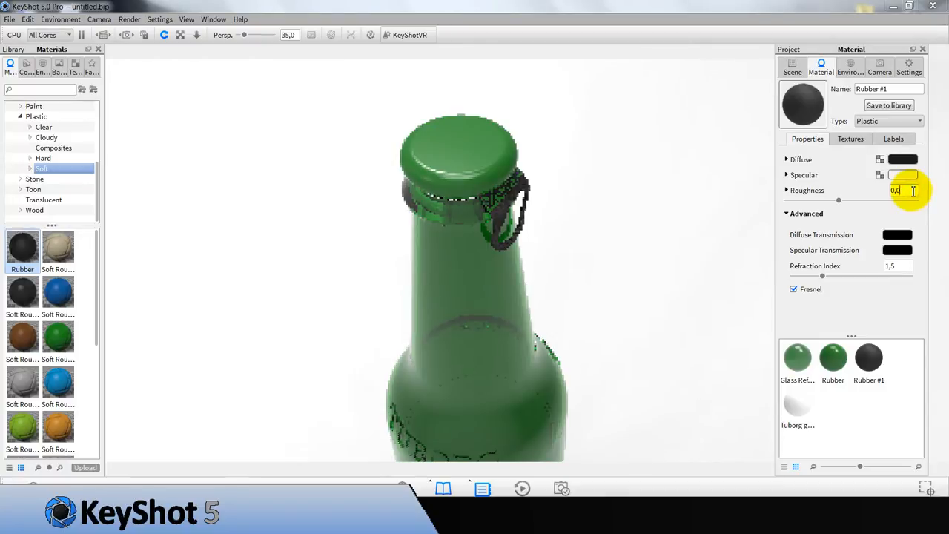
pyautogui.write('0.0025')
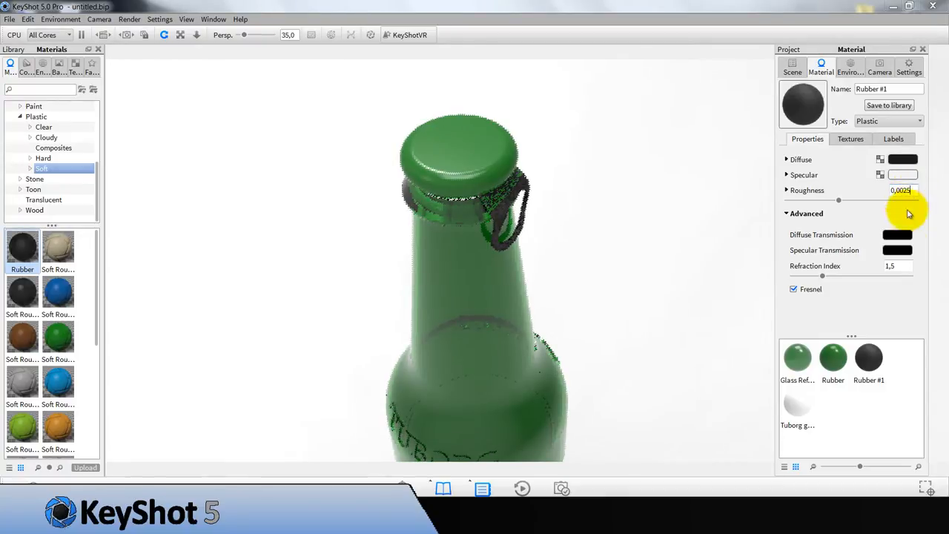
pyautogui.click(889, 265)
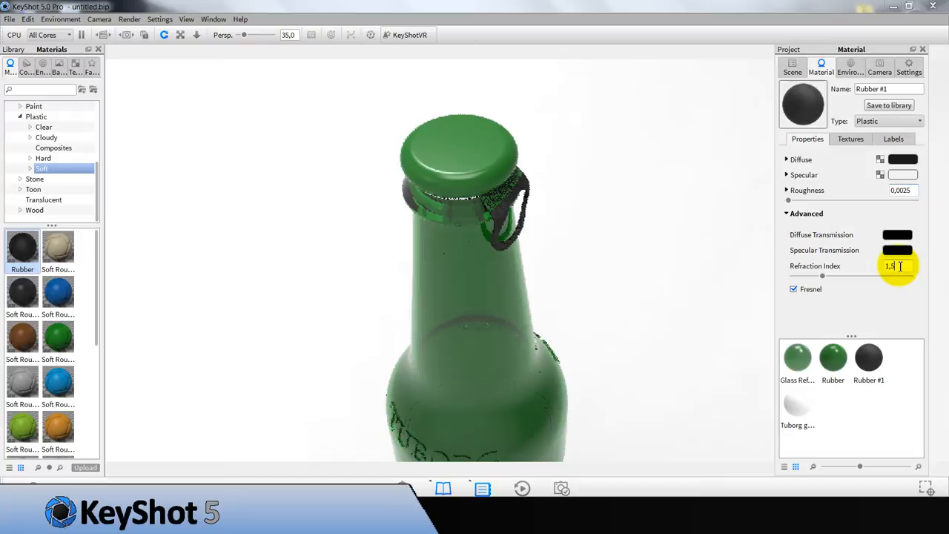
pyautogui.rightClick(869, 357)
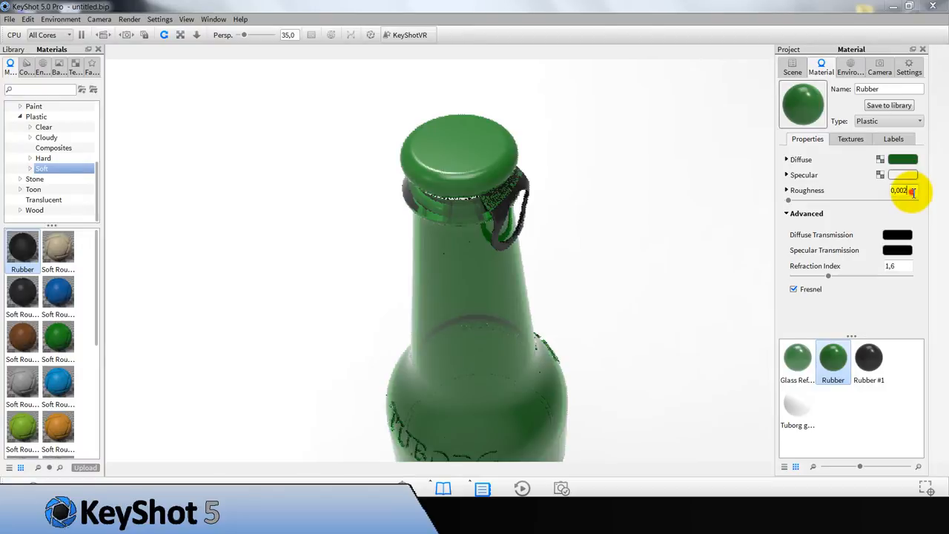
pyautogui.click(869, 357)
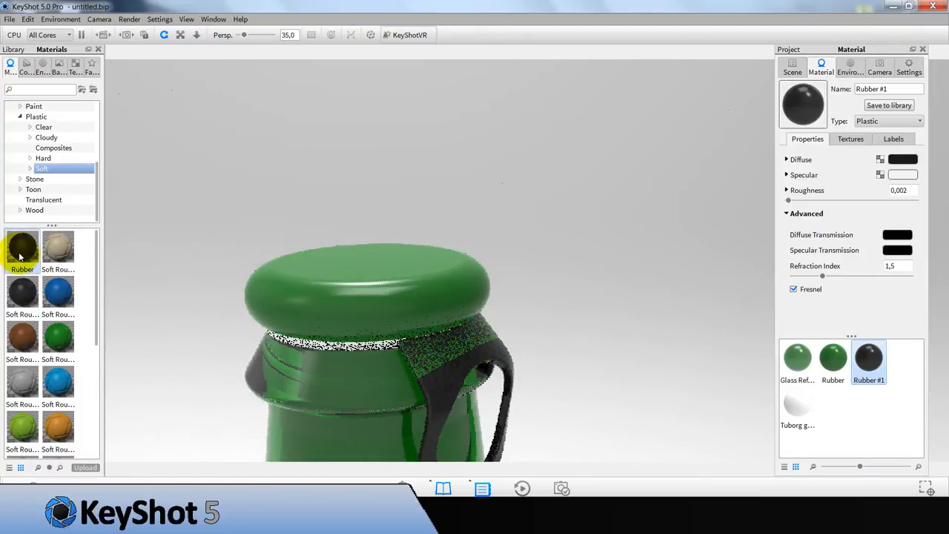
# Give the neck band a new light-grey rubber with roughness 0.002.
pyautogui.moveTo(22, 252); pyautogui.dragTo(338, 374)
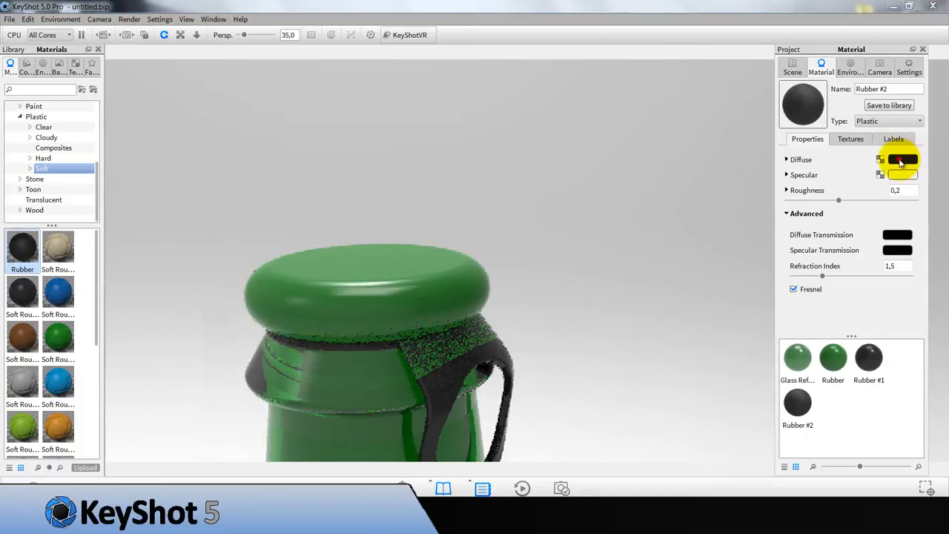
pyautogui.click(903, 161)
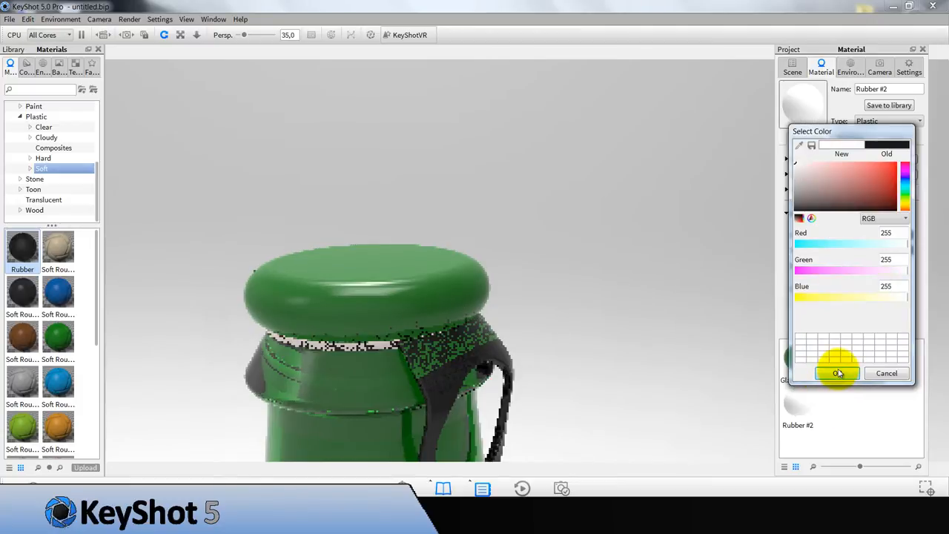
pyautogui.click(836, 373)
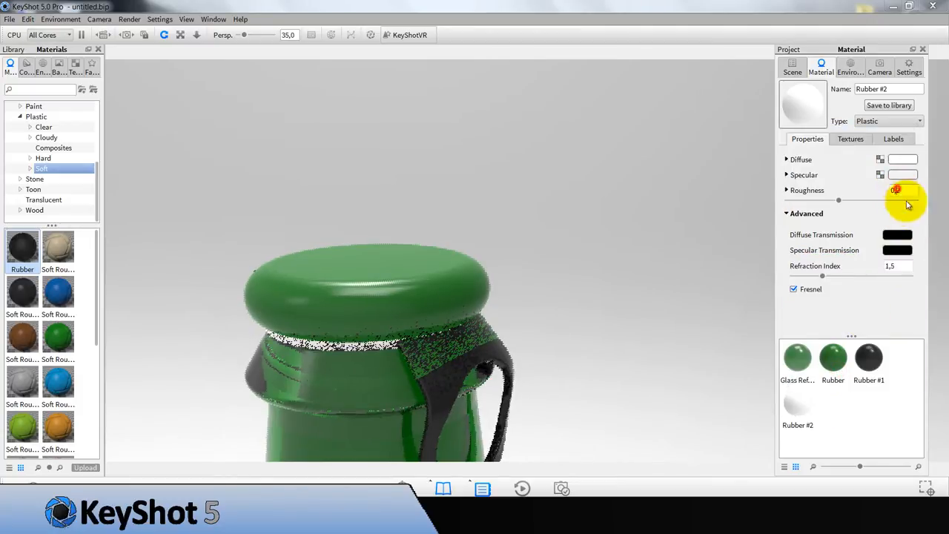
pyautogui.click(897, 200)
pyautogui.write(',002')
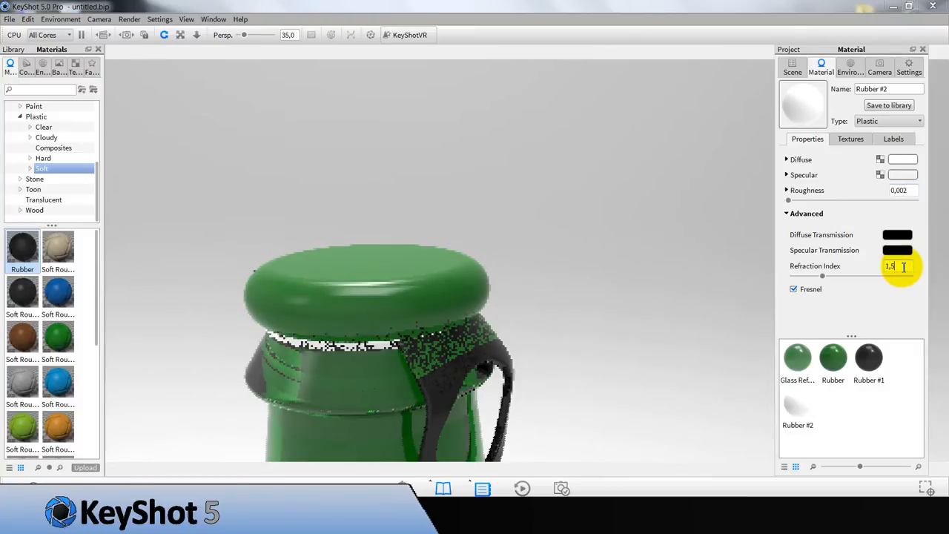
pyautogui.click(903, 159)
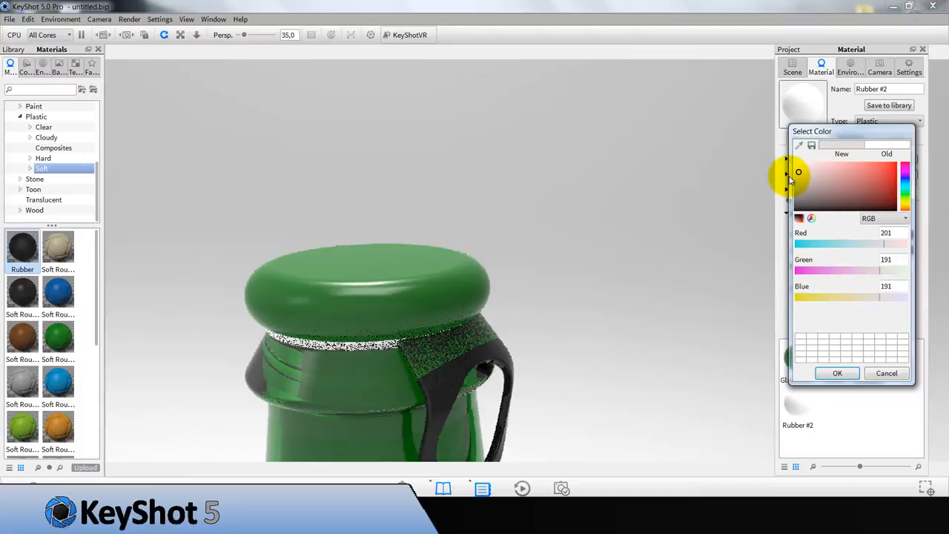
pyautogui.moveTo(797, 172); pyautogui.dragTo(794, 178)
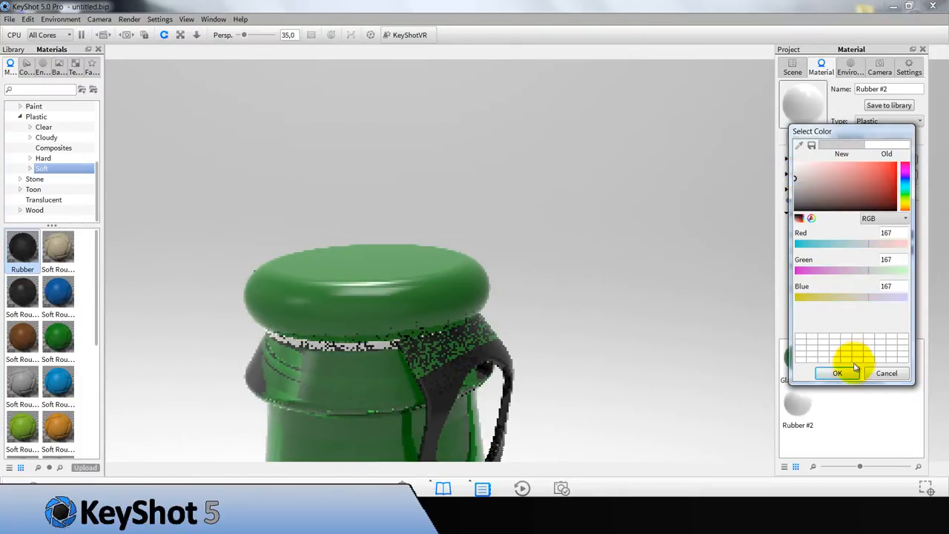
pyautogui.click(836, 374)
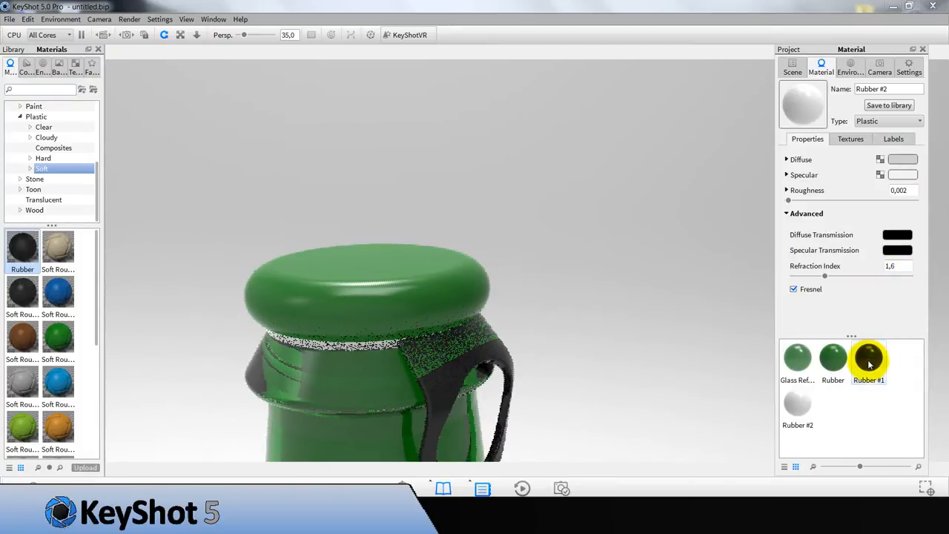
# Set the grey rubber's refraction index to 1.6 and the black one's to 1.55.
pyautogui.click(869, 357)
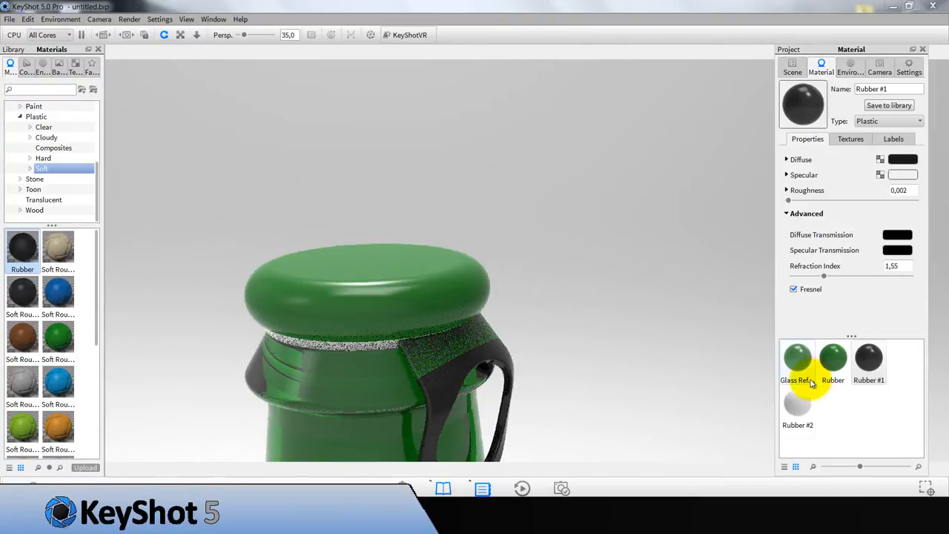
pyautogui.click(798, 403)
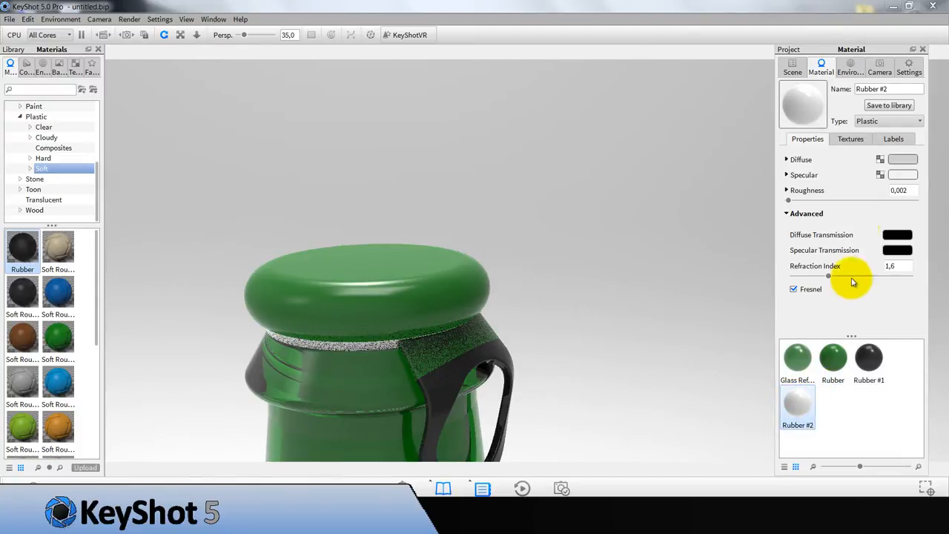
pyautogui.click(785, 190)
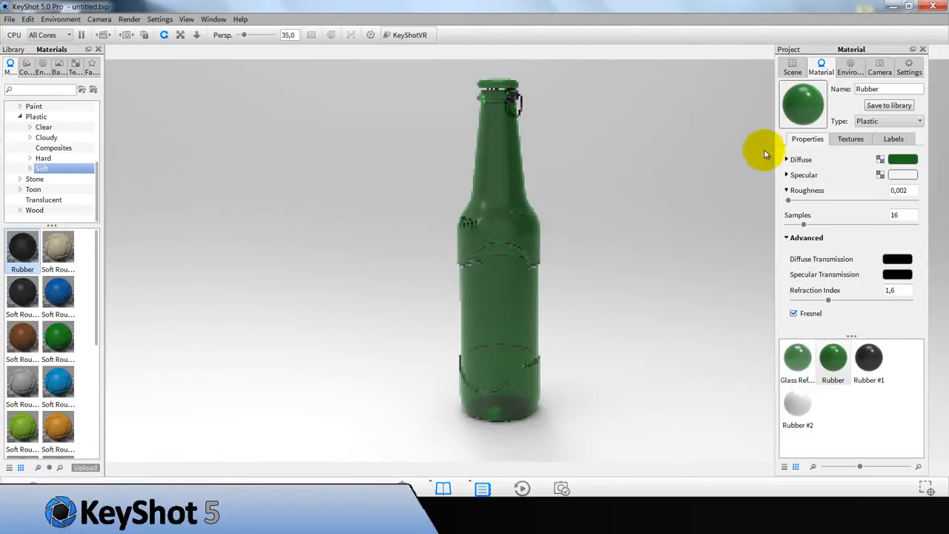
# Switch the render output to the 16:9 resolution preset.
pyautogui.click(909, 67)
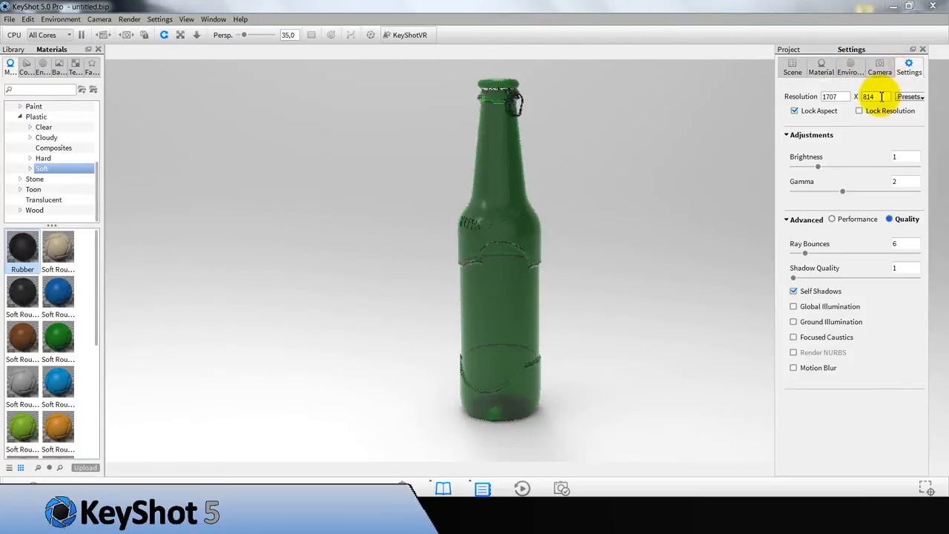
pyautogui.click(908, 96)
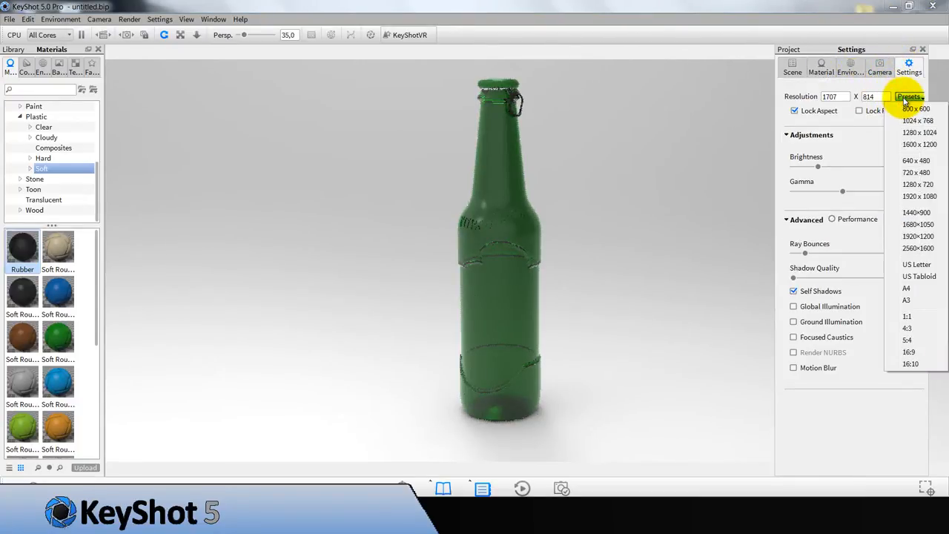
pyautogui.moveTo(916, 264)
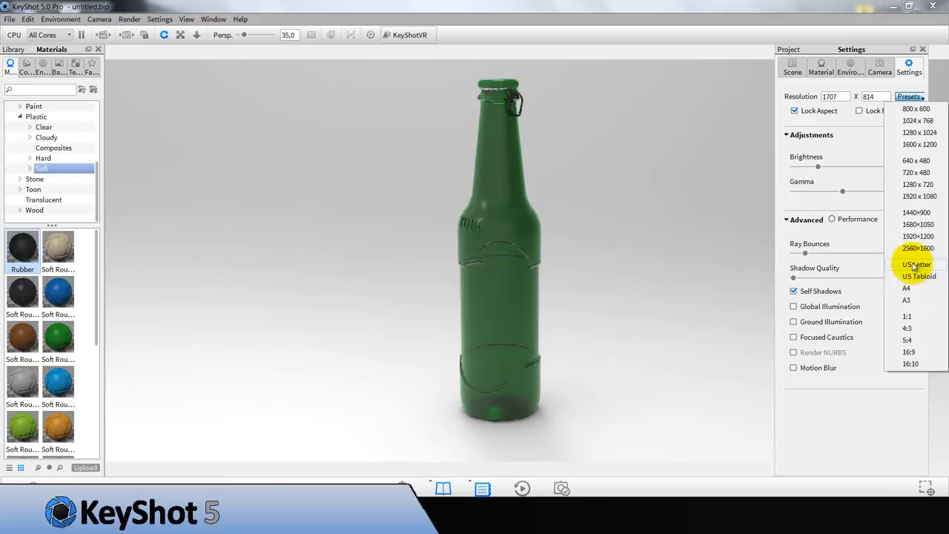
pyautogui.moveTo(913, 352)
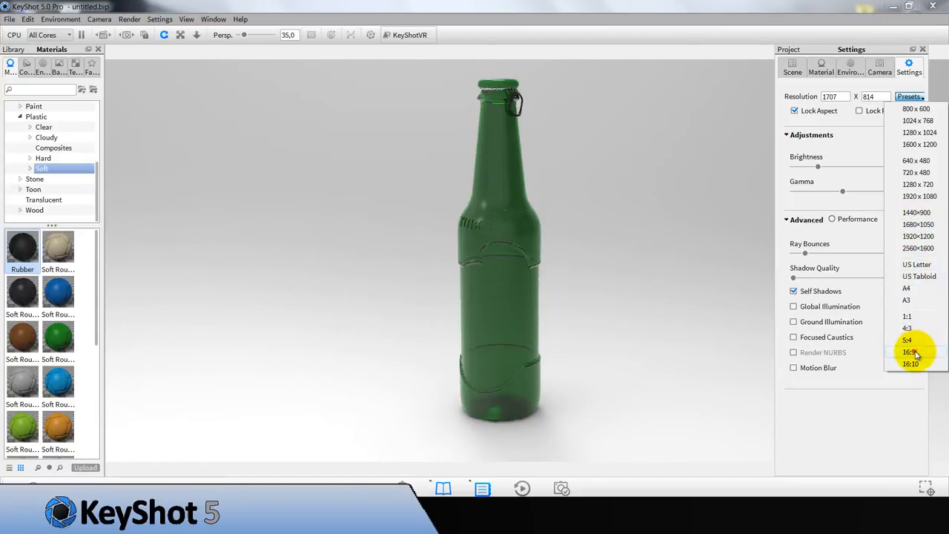
pyautogui.click(879, 67)
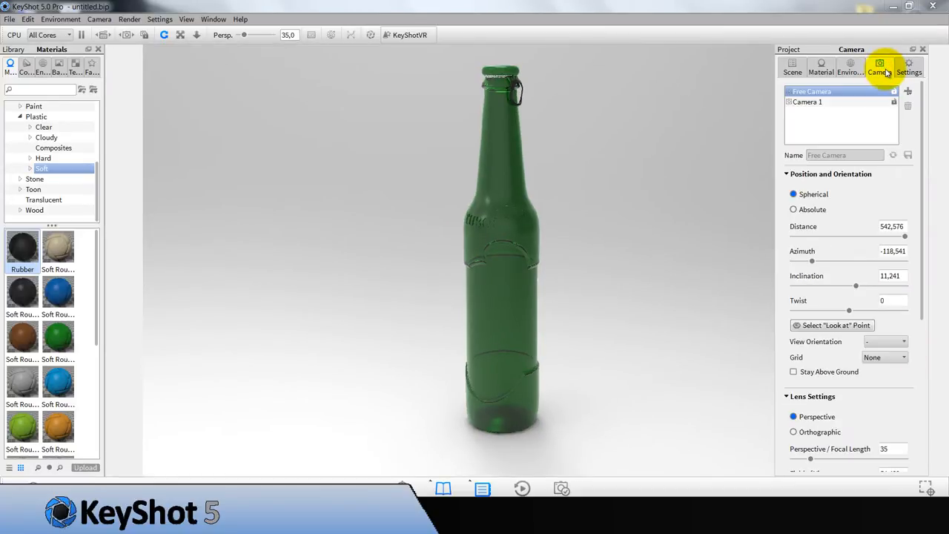
# Set the camera to Front orientation with a Quarters grid overlay.
pyautogui.click(904, 341)
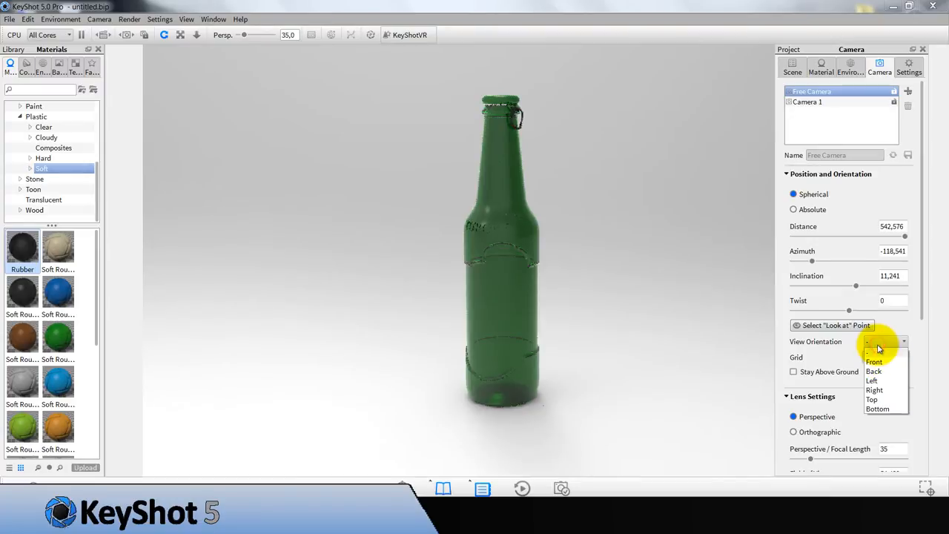
pyautogui.click(875, 362)
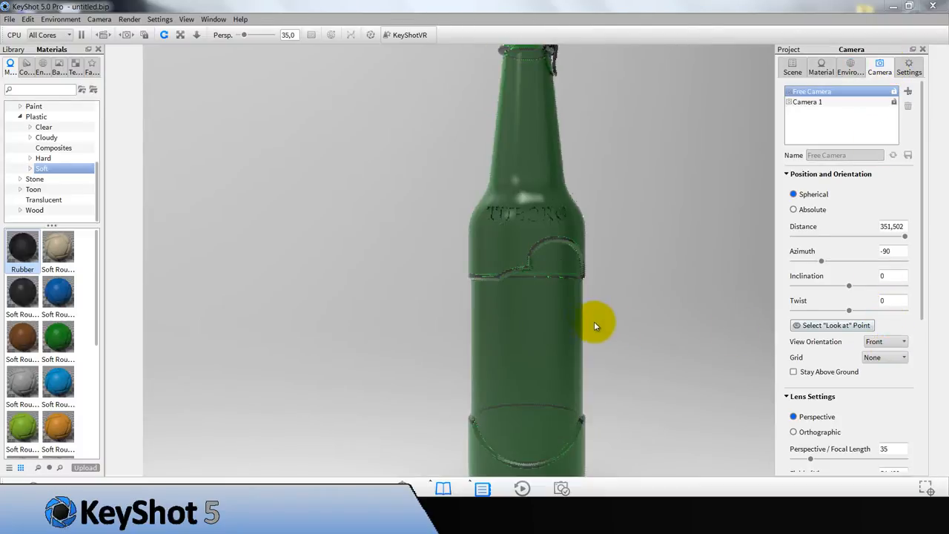
pyautogui.click(883, 356)
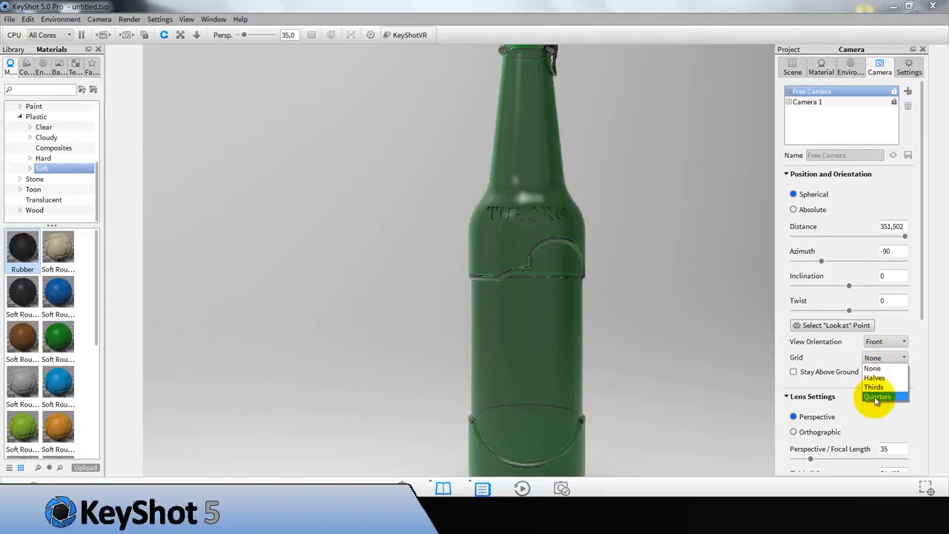
pyautogui.click(878, 397)
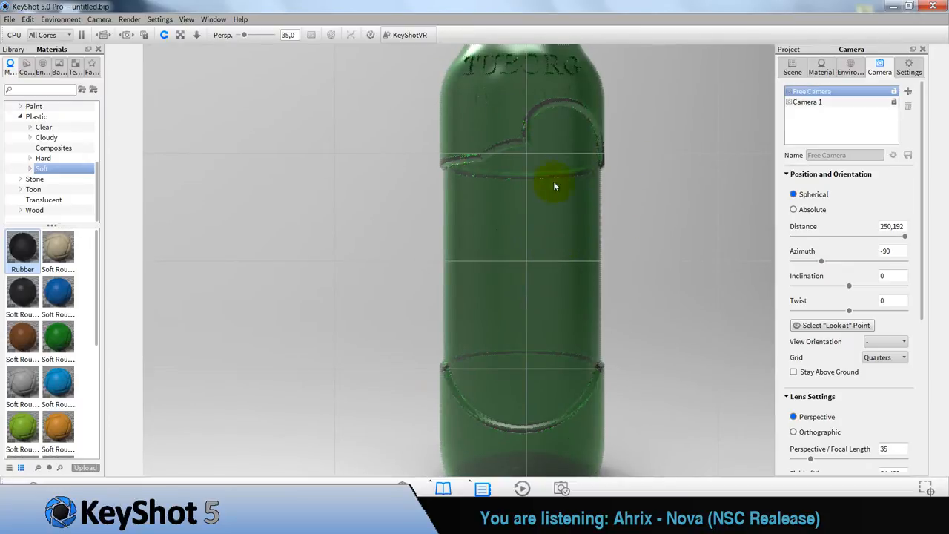
# Load the tuborg_90 image as a label on the glass bottle material.
pyautogui.click(820, 67)
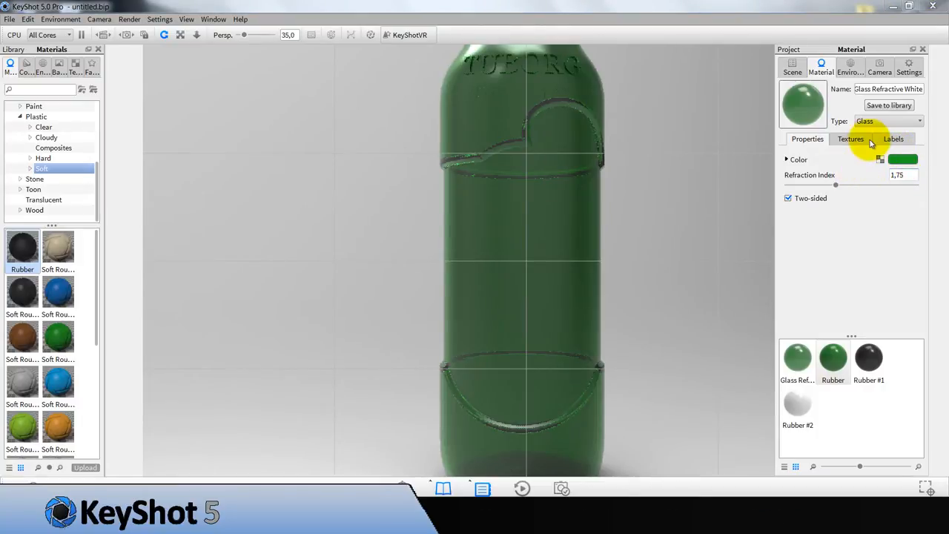
pyautogui.click(893, 140)
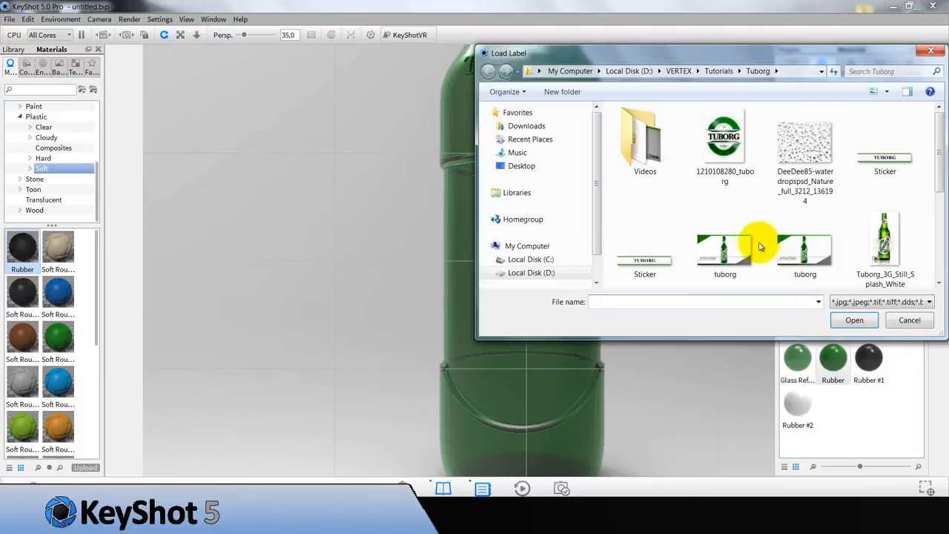
pyautogui.click(805, 244)
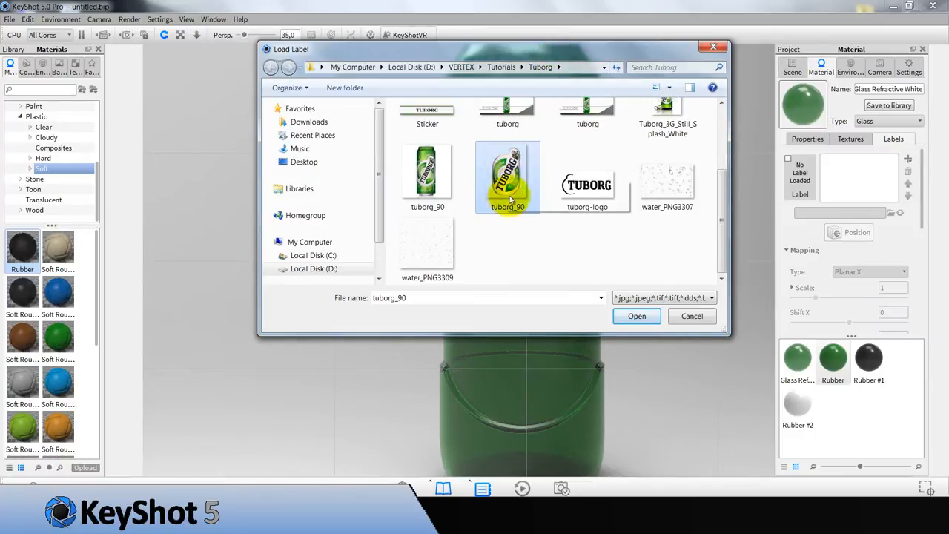
pyautogui.moveTo(625, 176)
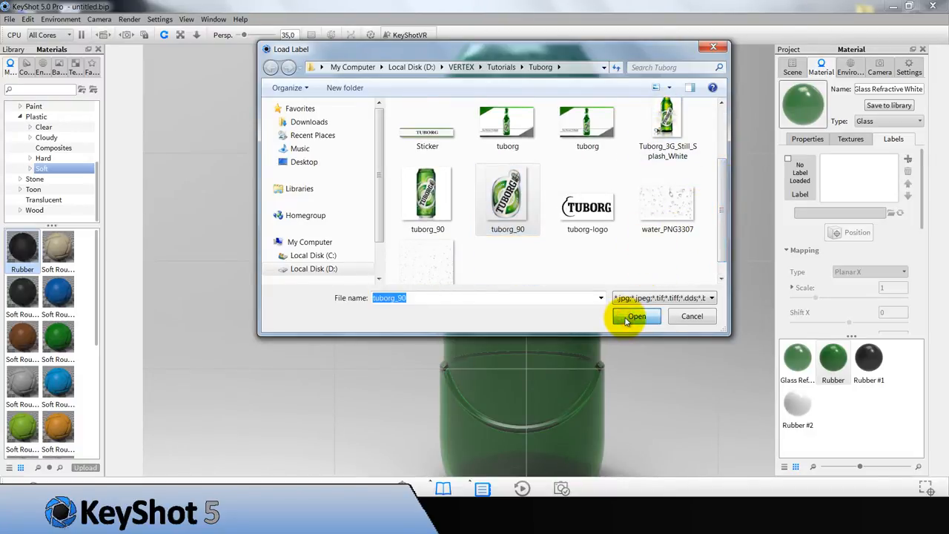
pyautogui.click(635, 316)
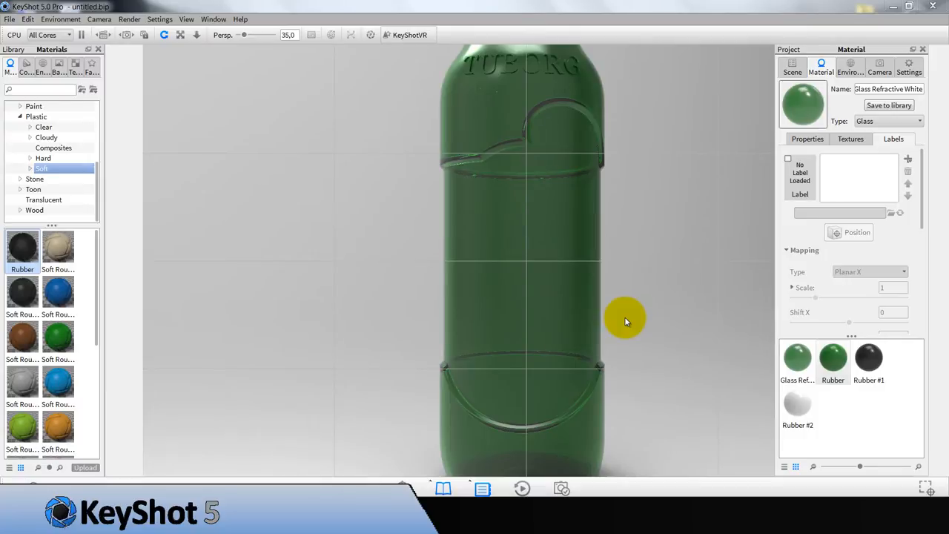
# Place the Tuborg label on the bottle's front with label depth 1000.
pyautogui.click(857, 231)
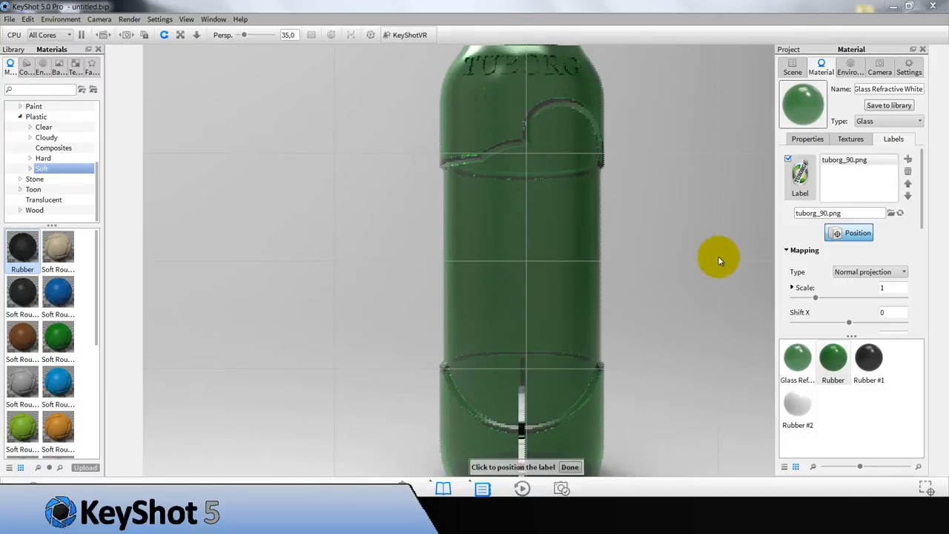
pyautogui.click(527, 270)
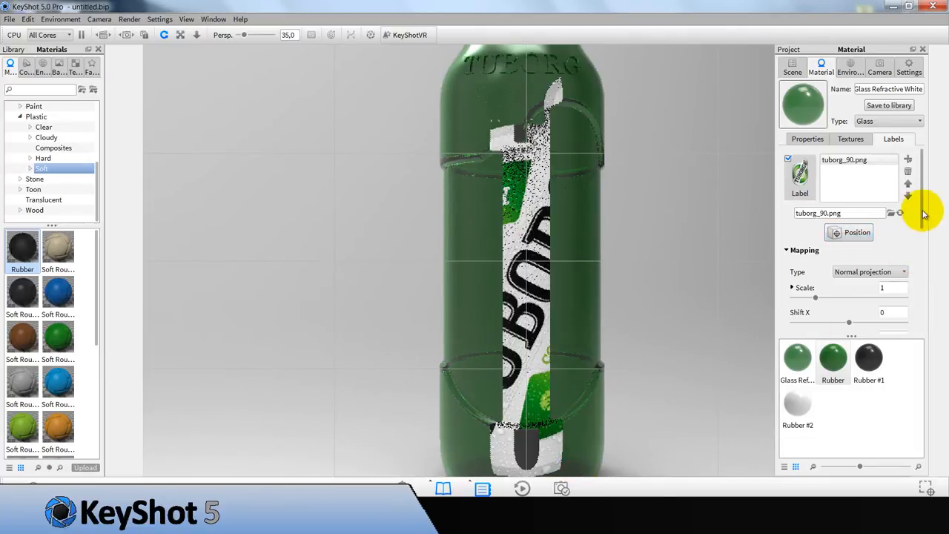
pyautogui.scroll(-3)
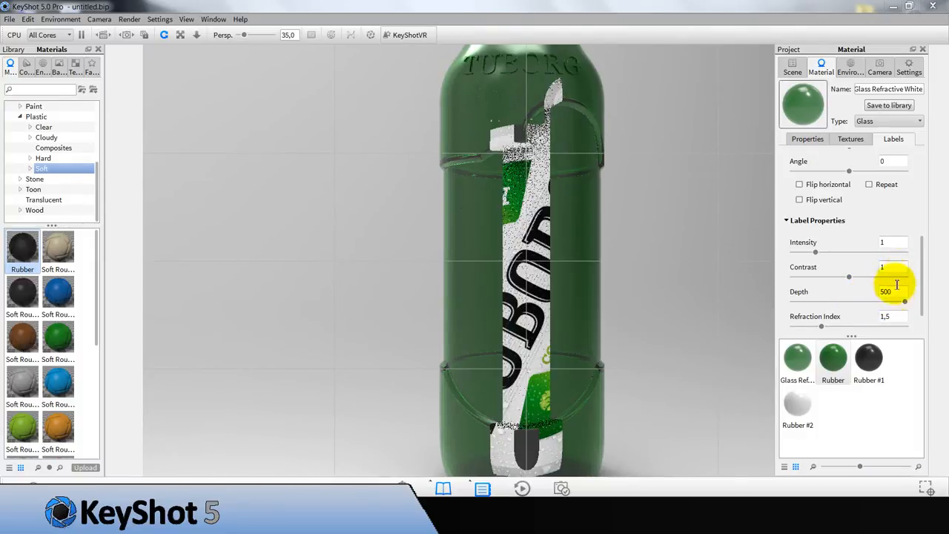
pyautogui.write('1000')
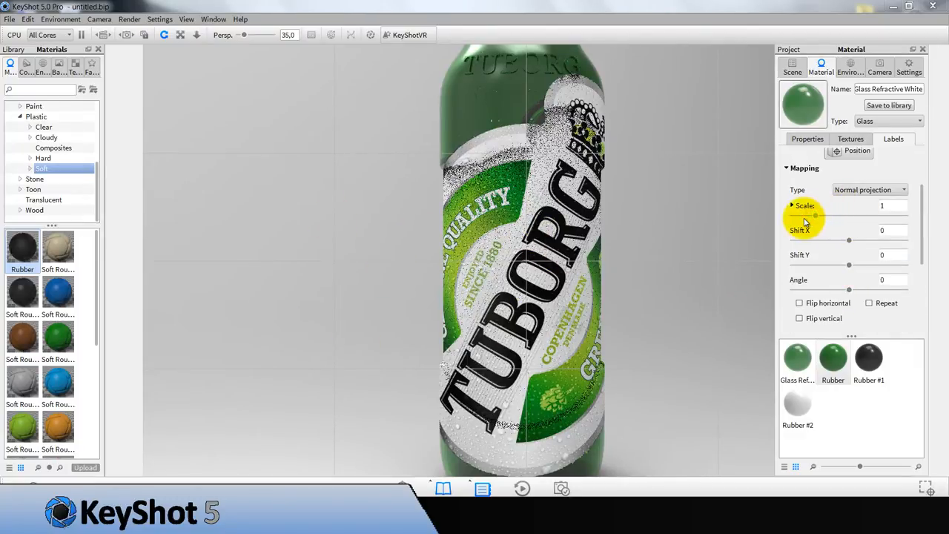
# Scale the label to about 0.75 and adjust its horizontal scale separately.
pyautogui.moveTo(815, 217); pyautogui.dragTo(803, 216)
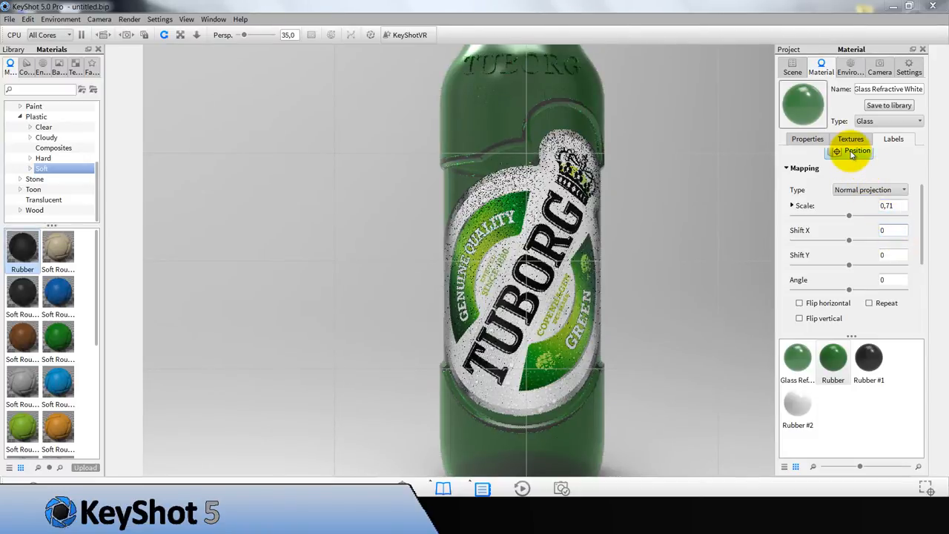
pyautogui.click(857, 152)
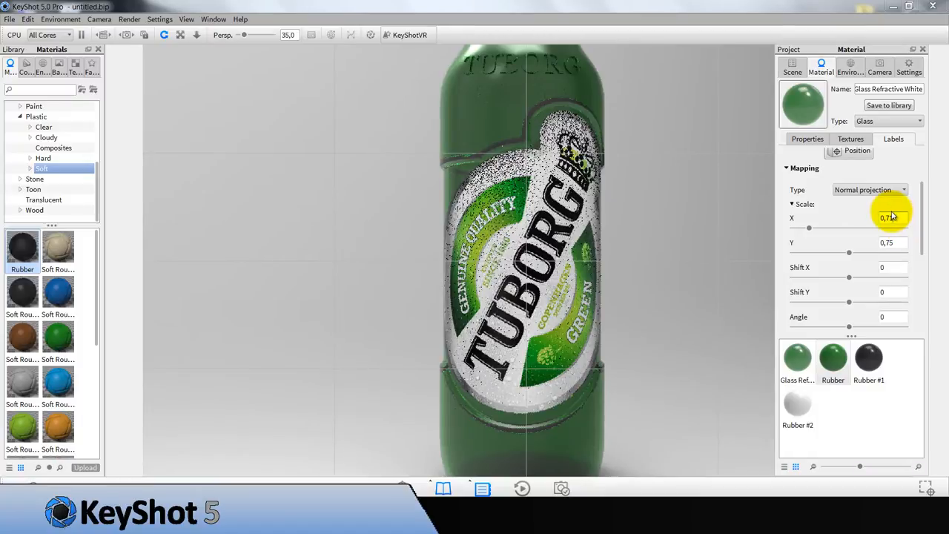
pyautogui.click(857, 151)
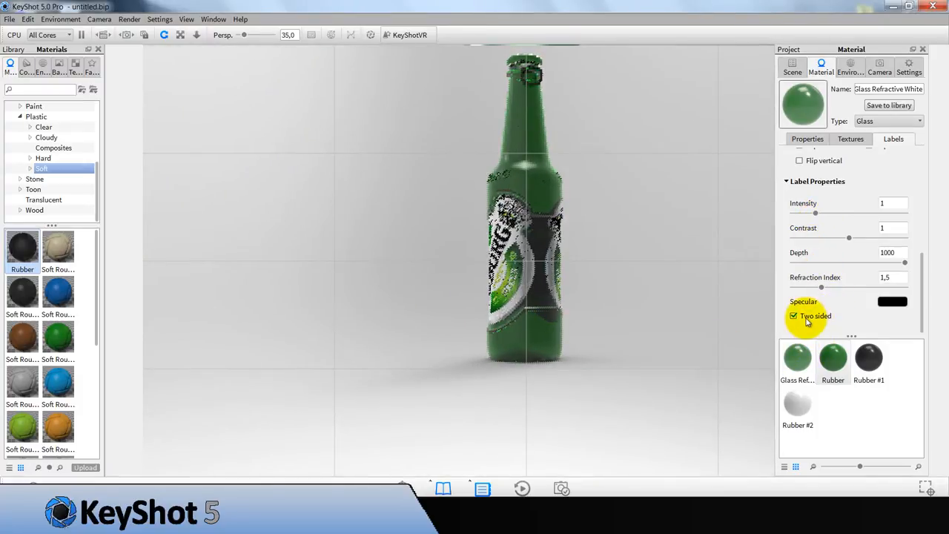
# Set the label one-sided, refraction index 1.25 and specular colour white (255,255,255).
pyautogui.click(793, 315)
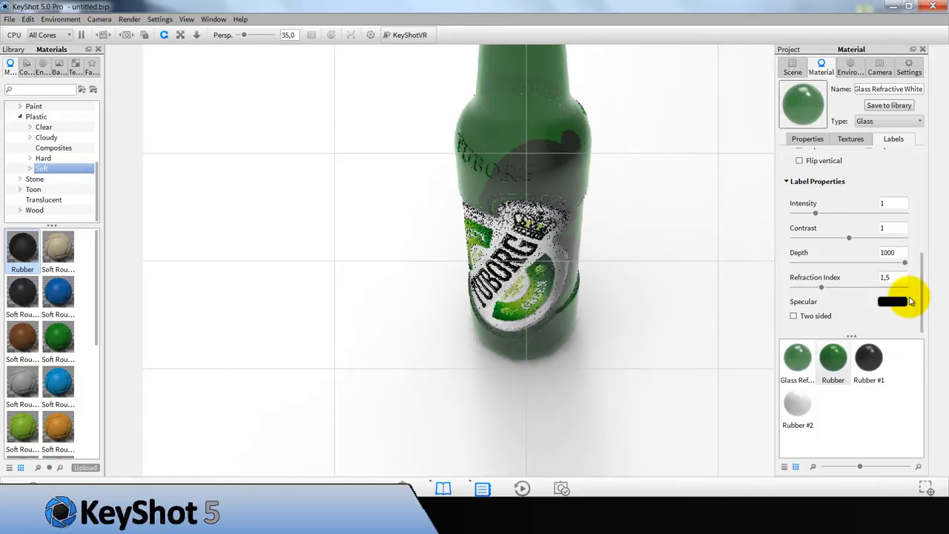
pyautogui.click(893, 301)
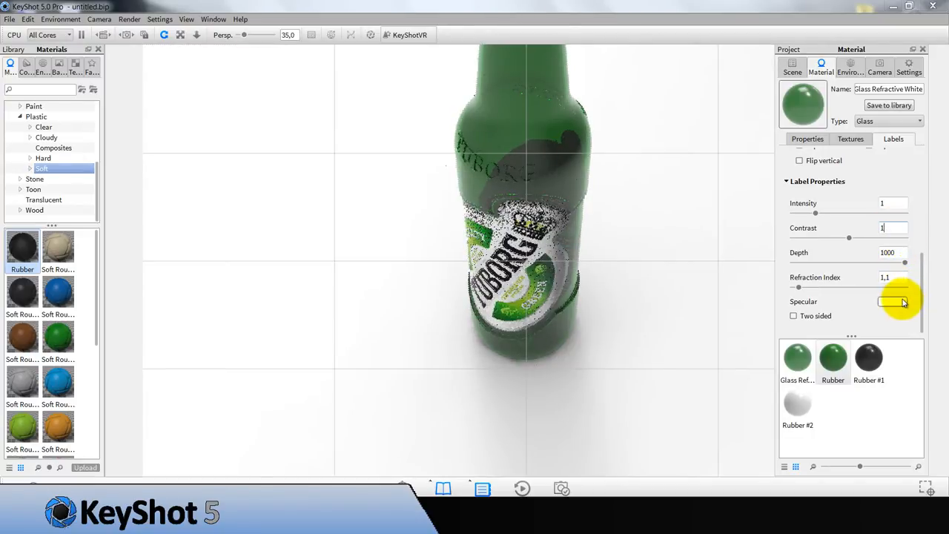
pyautogui.click(901, 302)
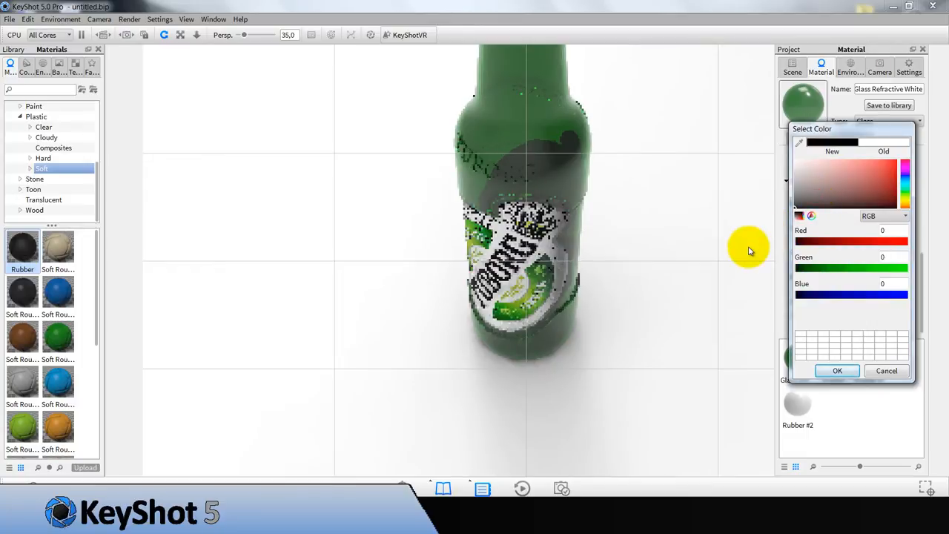
pyautogui.click(813, 178)
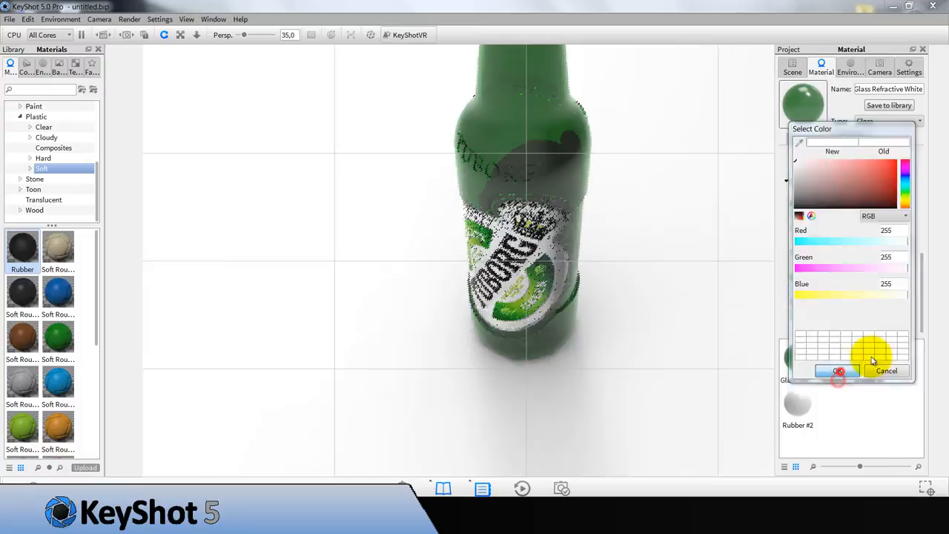
pyautogui.click(838, 371)
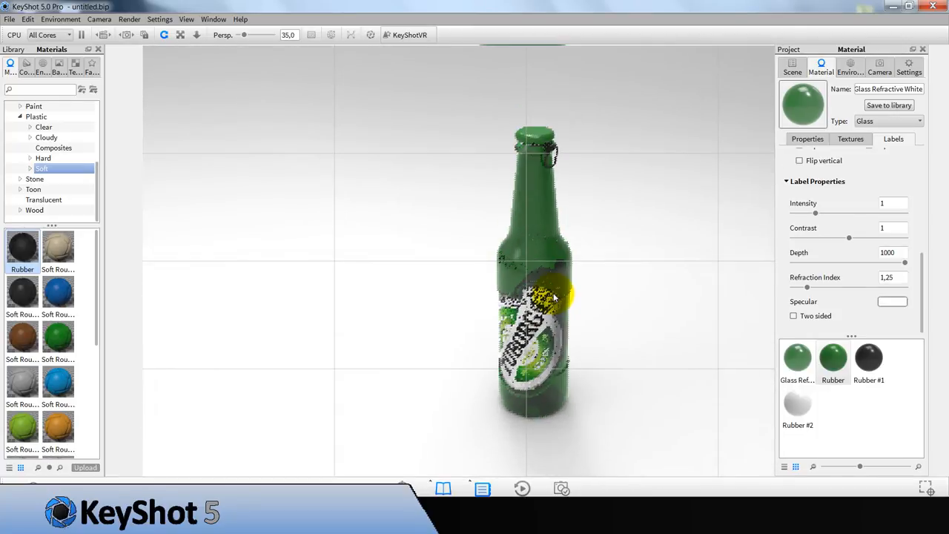
# Set the camera view orientation to Top and select the cap's Rubber material.
pyautogui.click(879, 66)
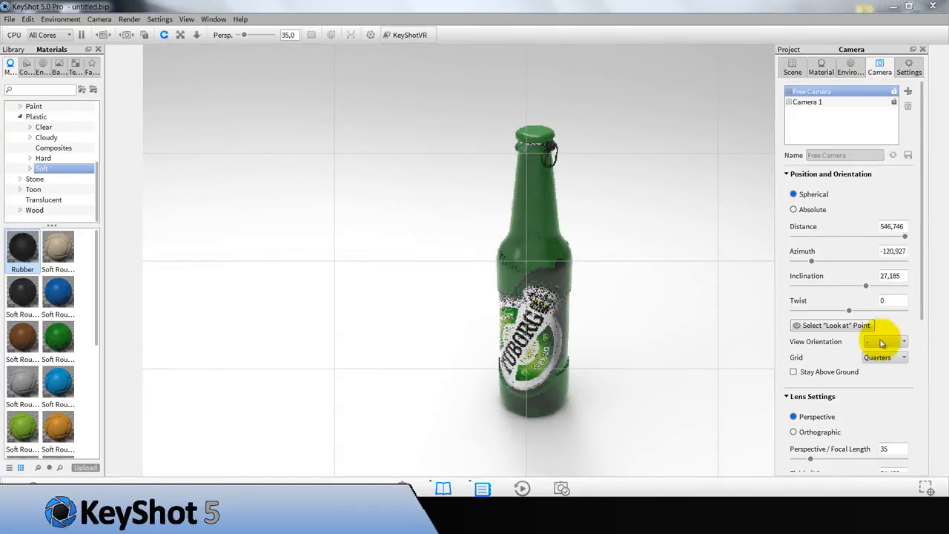
pyautogui.click(903, 341)
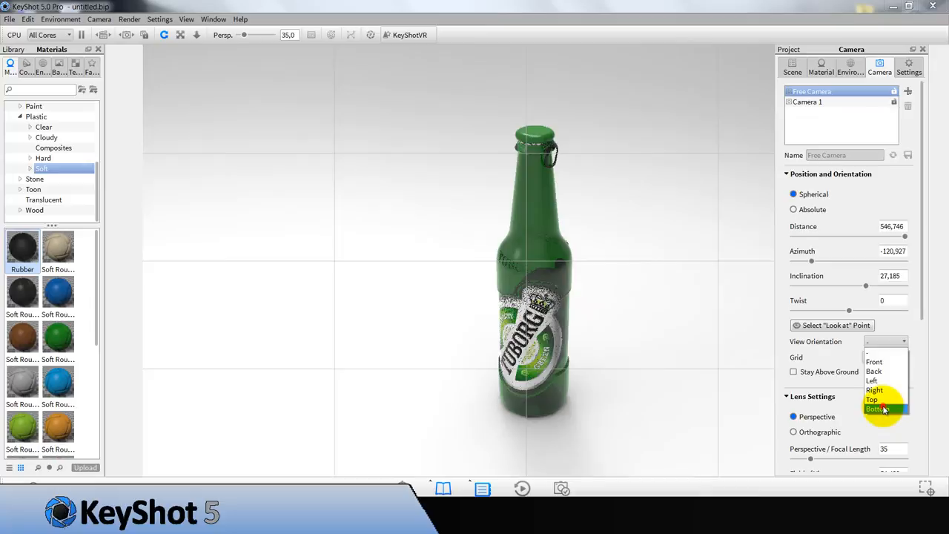
pyautogui.click(878, 409)
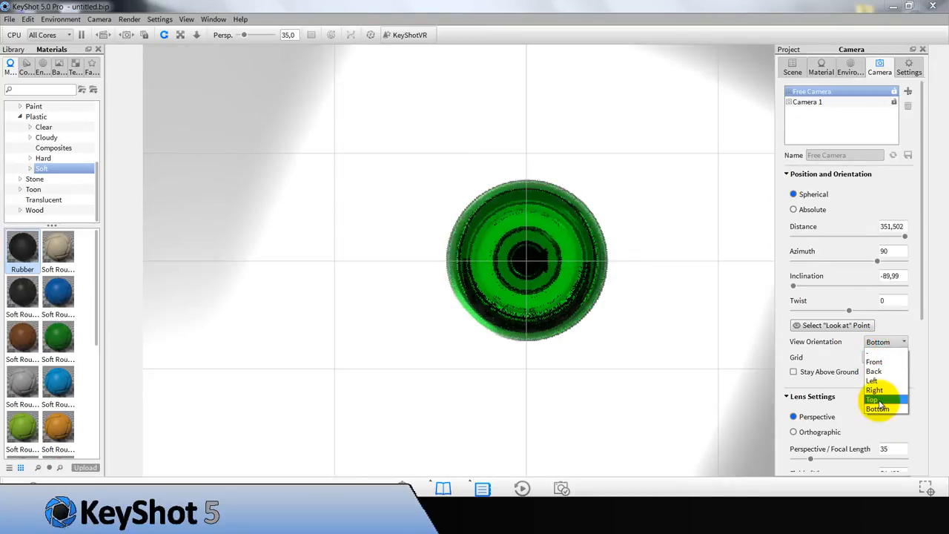
pyautogui.click(872, 398)
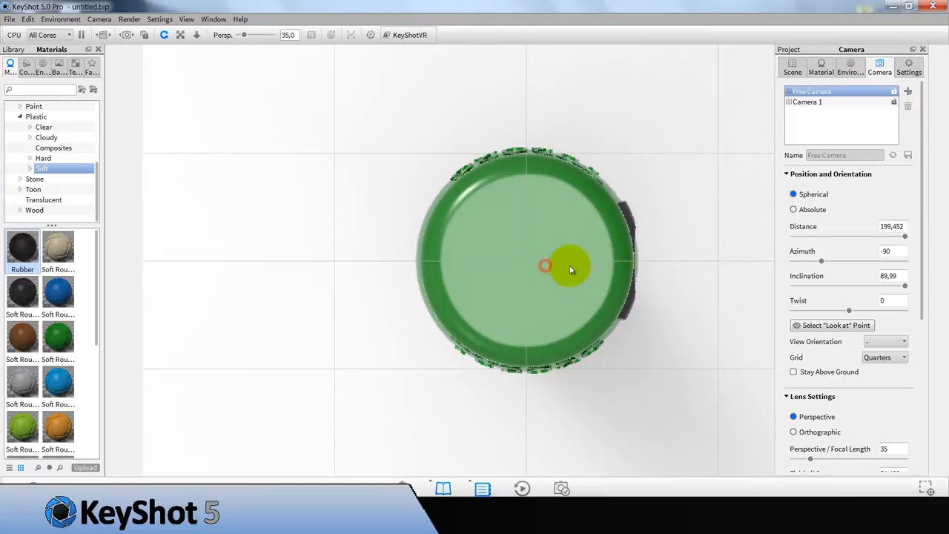
pyautogui.click(821, 67)
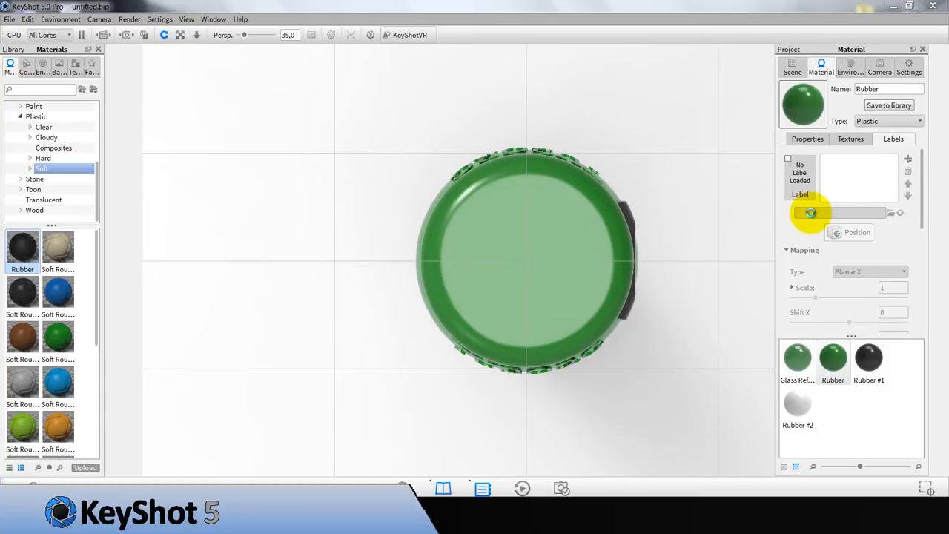
pyautogui.click(810, 214)
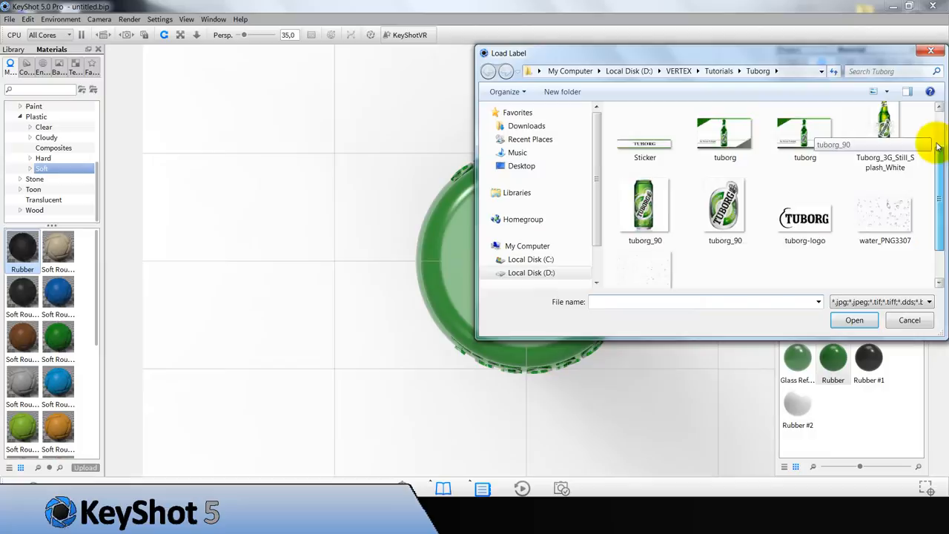
pyautogui.click(724, 136)
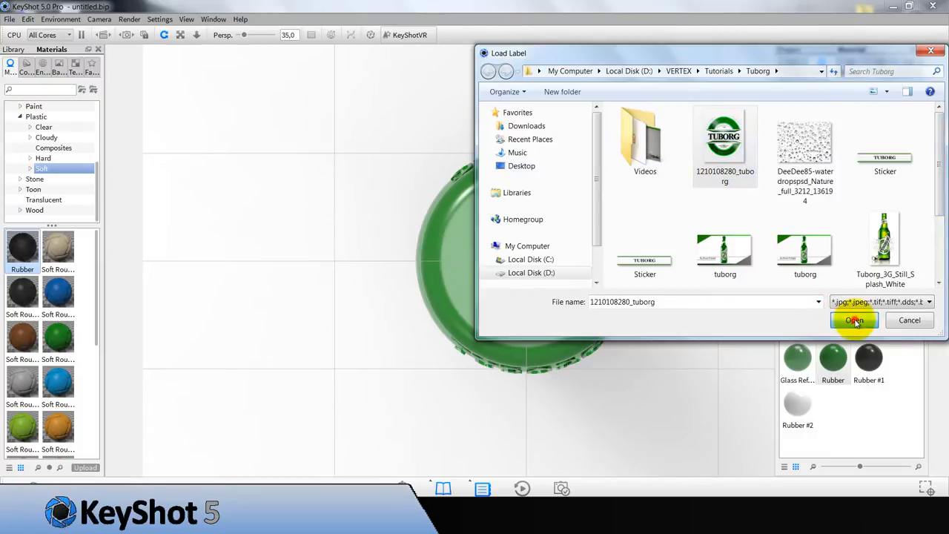
pyautogui.click(854, 320)
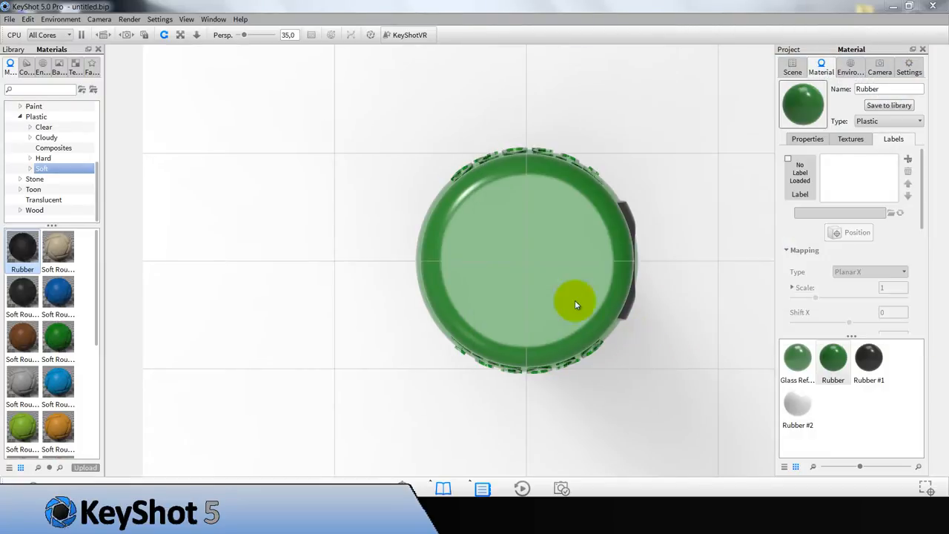
pyautogui.click(527, 264)
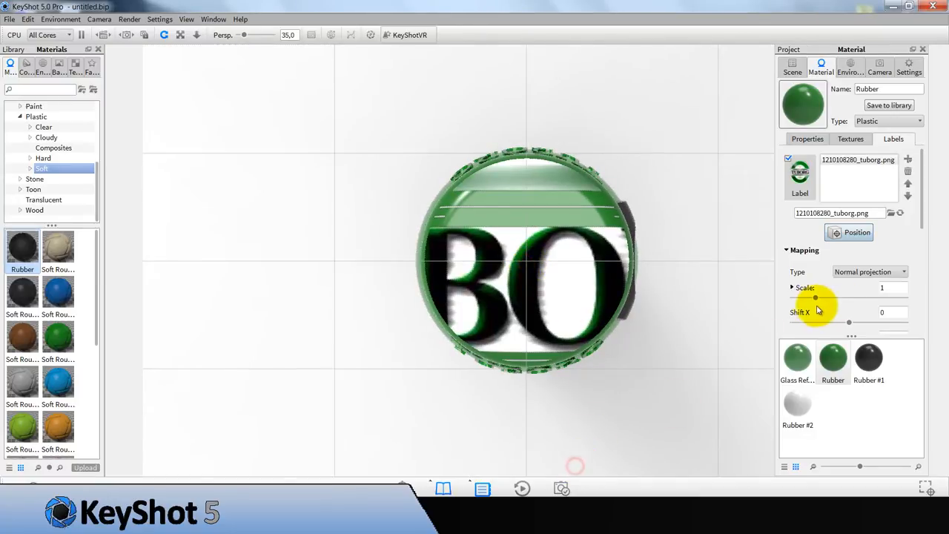
pyautogui.moveTo(815, 297); pyautogui.dragTo(801, 297)
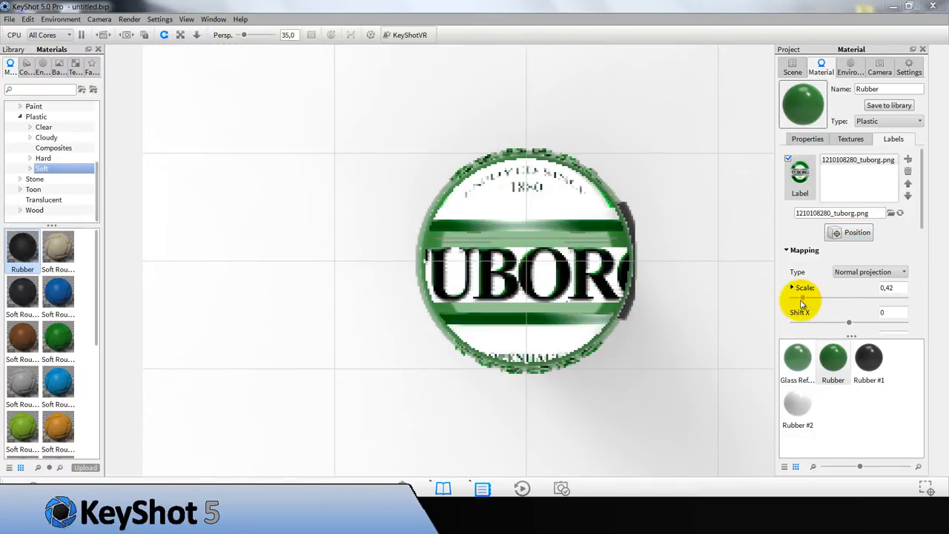
pyautogui.scroll(-3)
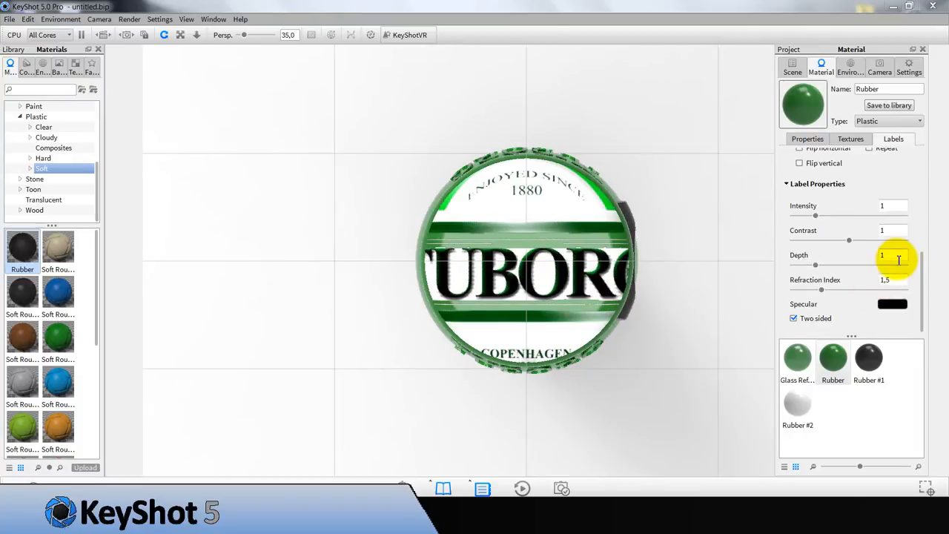
pyautogui.write('5000')
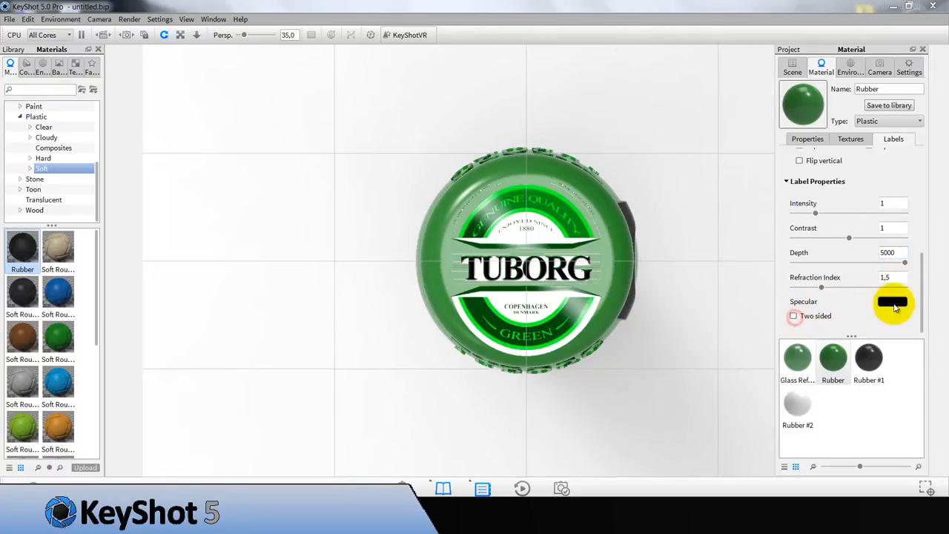
# Give the cap label a white specular colour, scale 0.18, and reposition it on the cap.
pyautogui.click(893, 303)
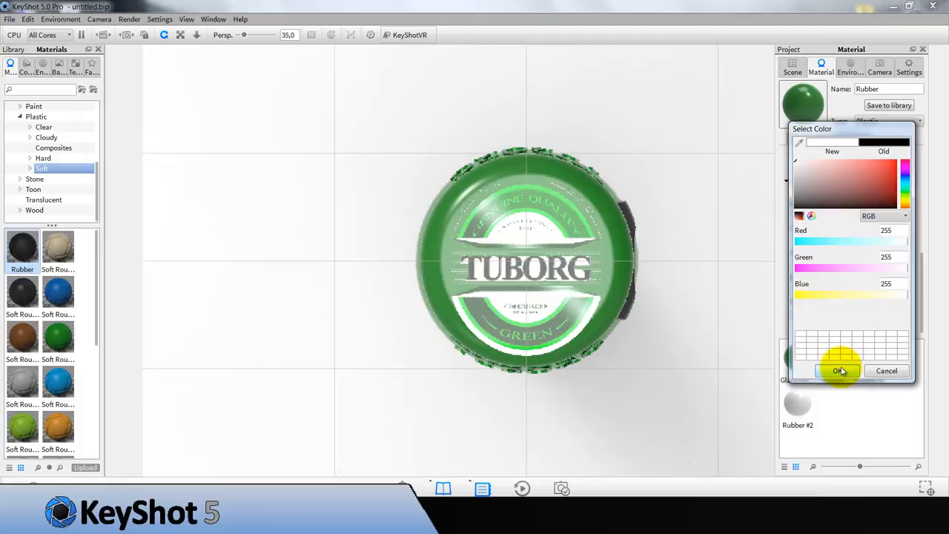
pyautogui.click(838, 370)
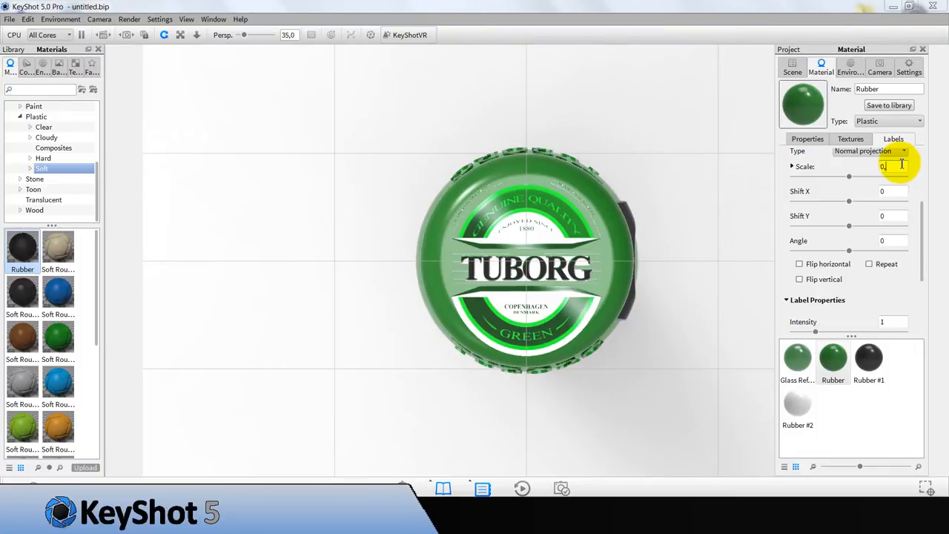
pyautogui.write('0,18')
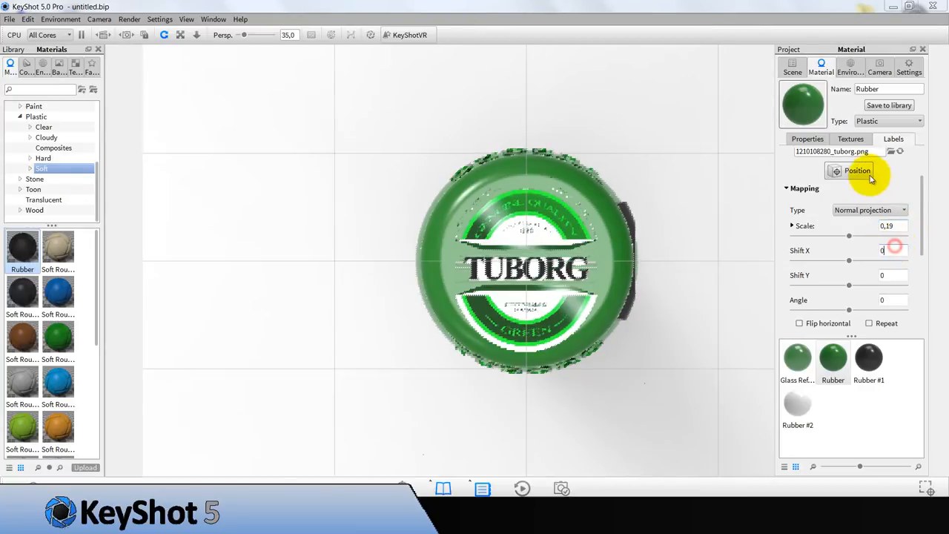
pyautogui.click(857, 171)
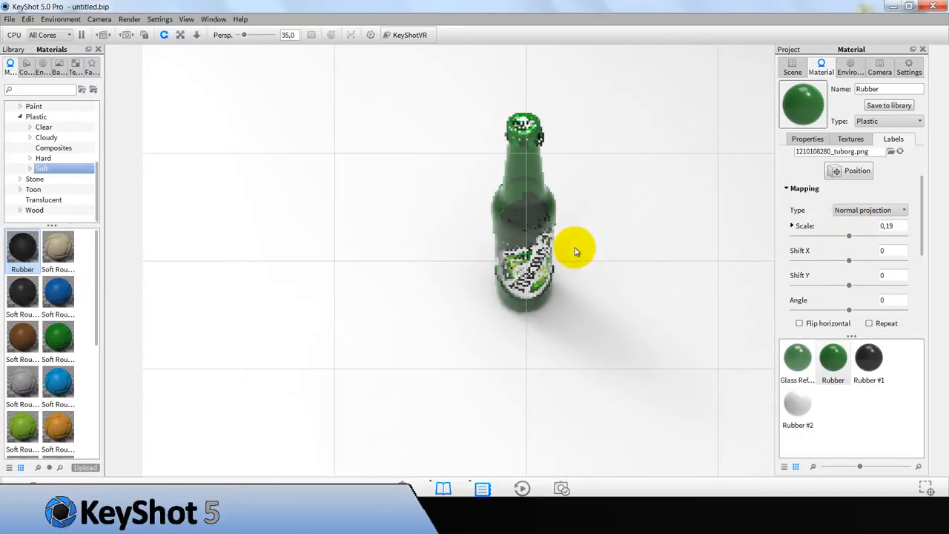
# Set camera azimuth -90 and inclination 0, then save the scene as Beer.bip.
pyautogui.click(879, 66)
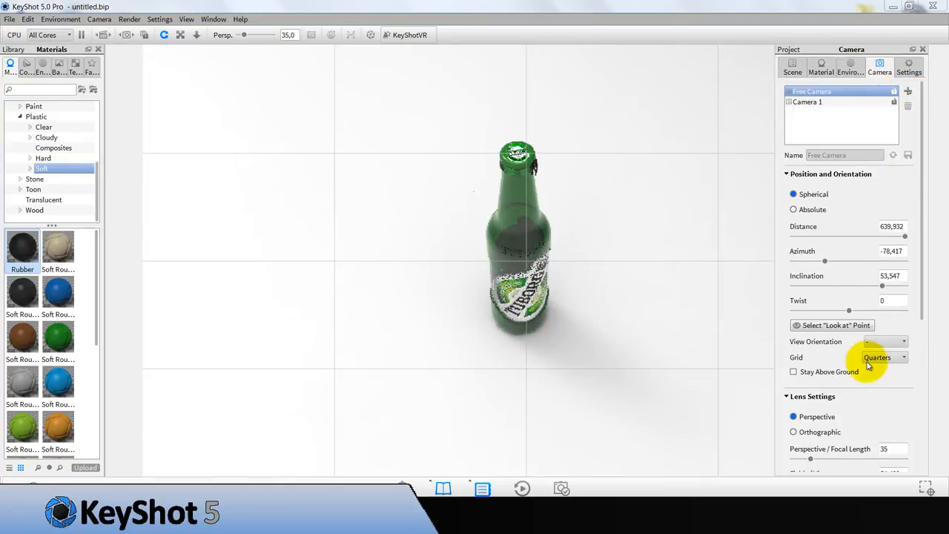
pyautogui.click(884, 341)
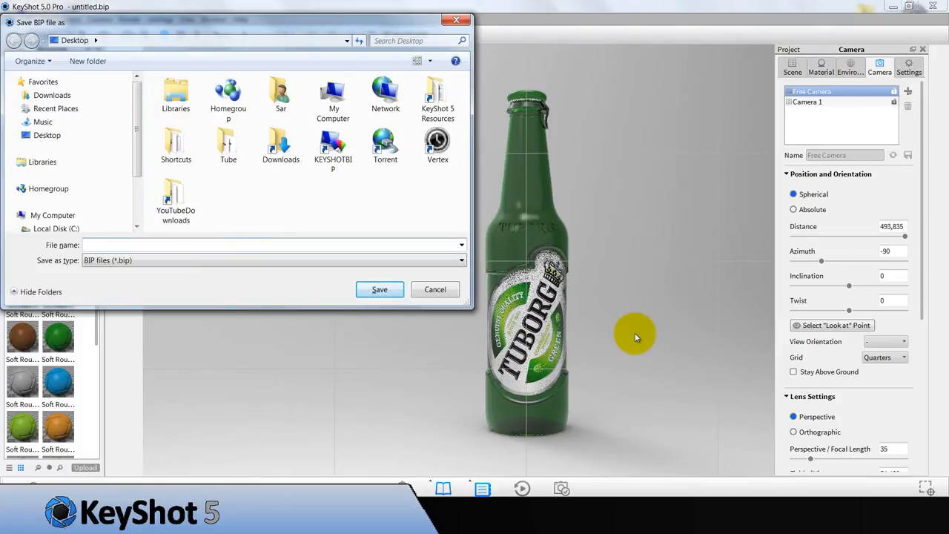
pyautogui.click(434, 289)
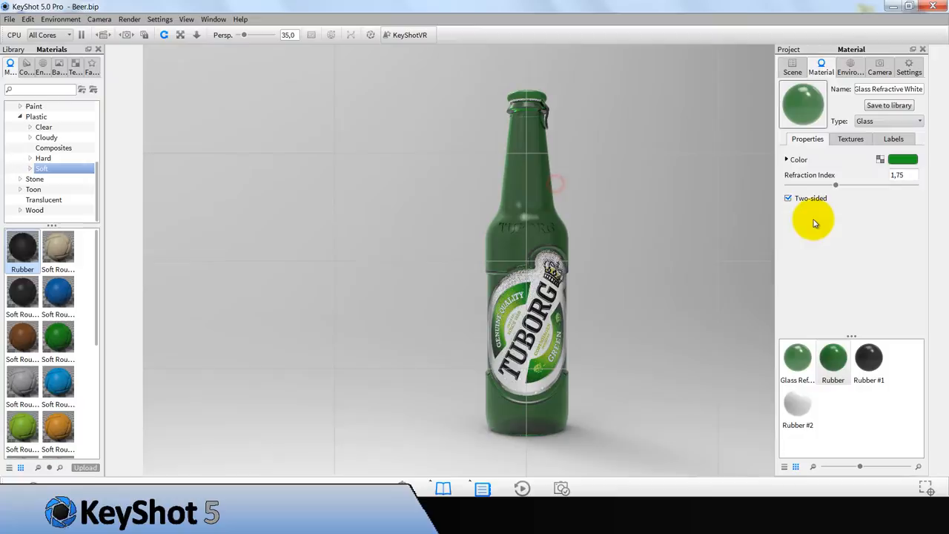
# Add Sticker.jpg from the Tuborg folder as a second label on the glass material.
pyautogui.click(892, 140)
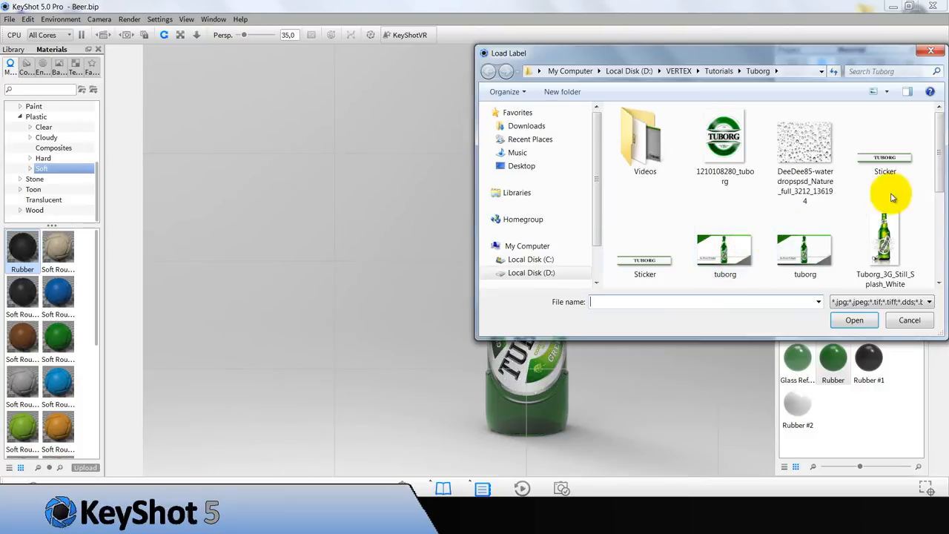
pyautogui.scroll(-3)
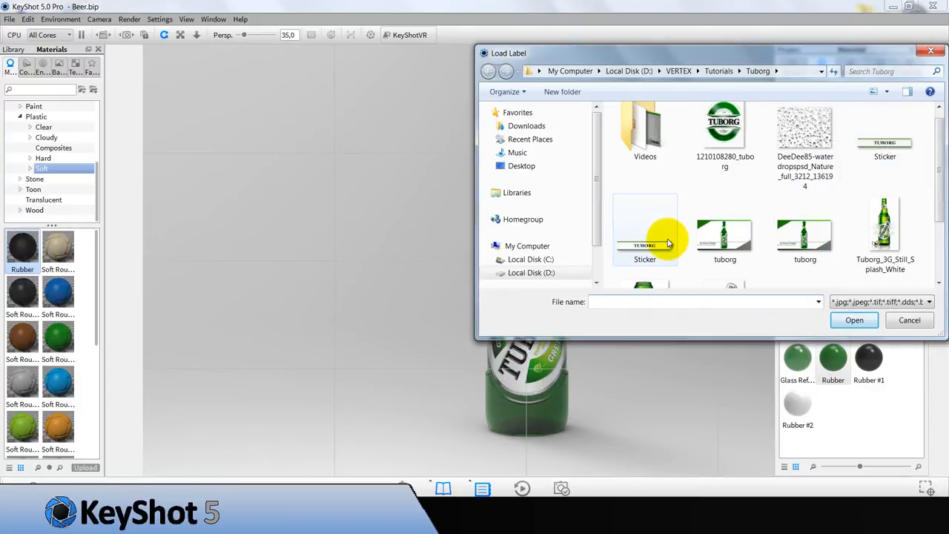
pyautogui.click(884, 141)
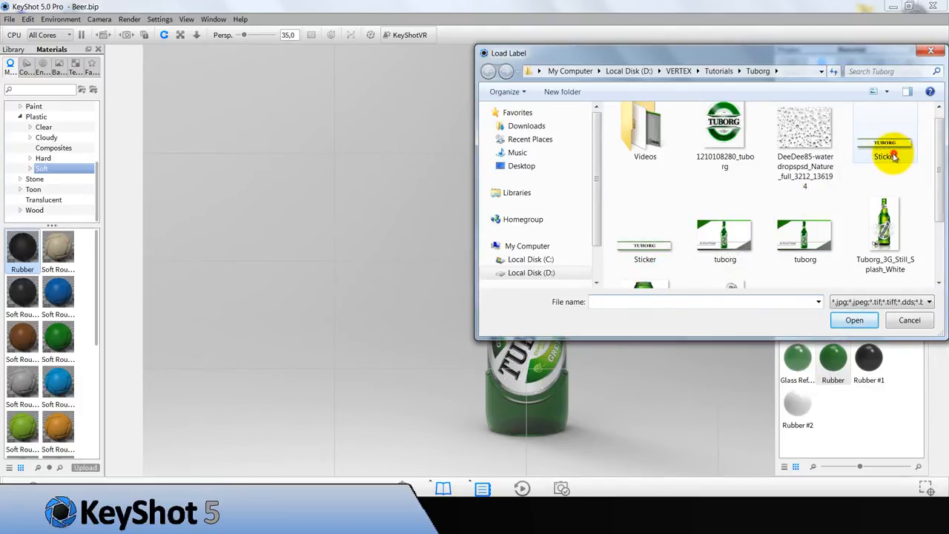
pyautogui.click(854, 320)
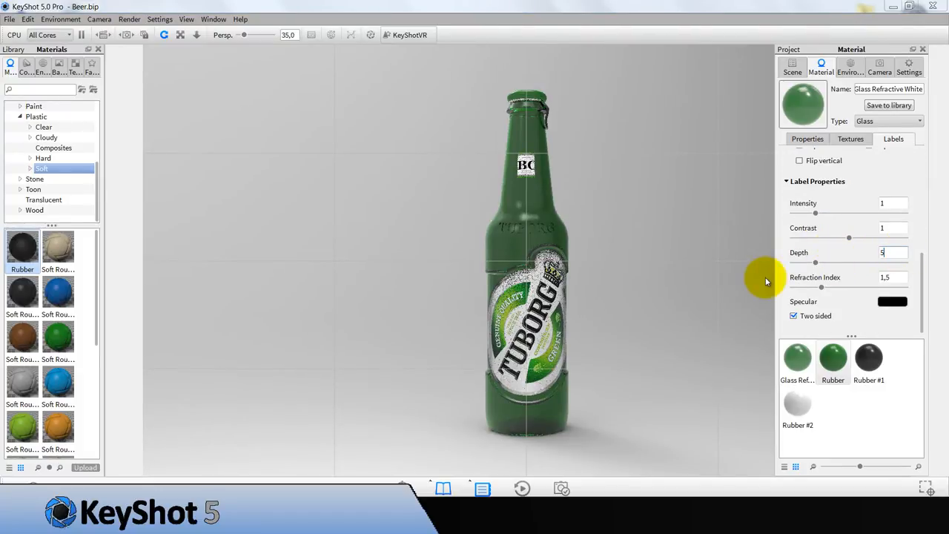
# Set the sticker label depth to 5000 and untick Two sided.
pyautogui.write('5000')
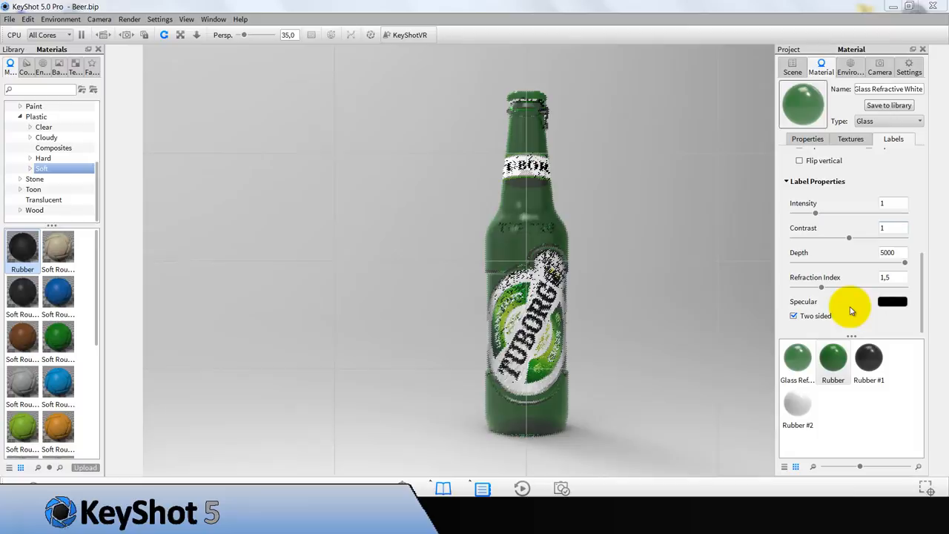
pyautogui.click(793, 316)
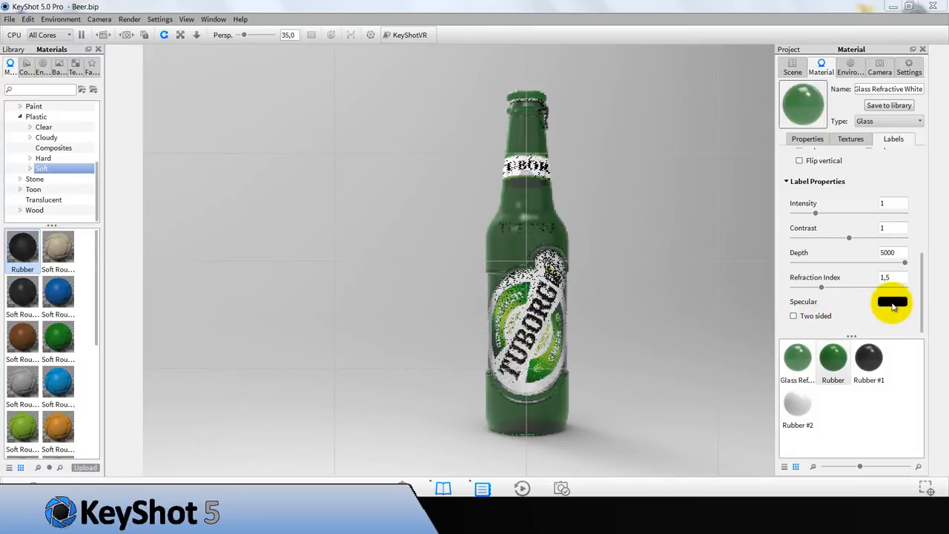
pyautogui.click(893, 301)
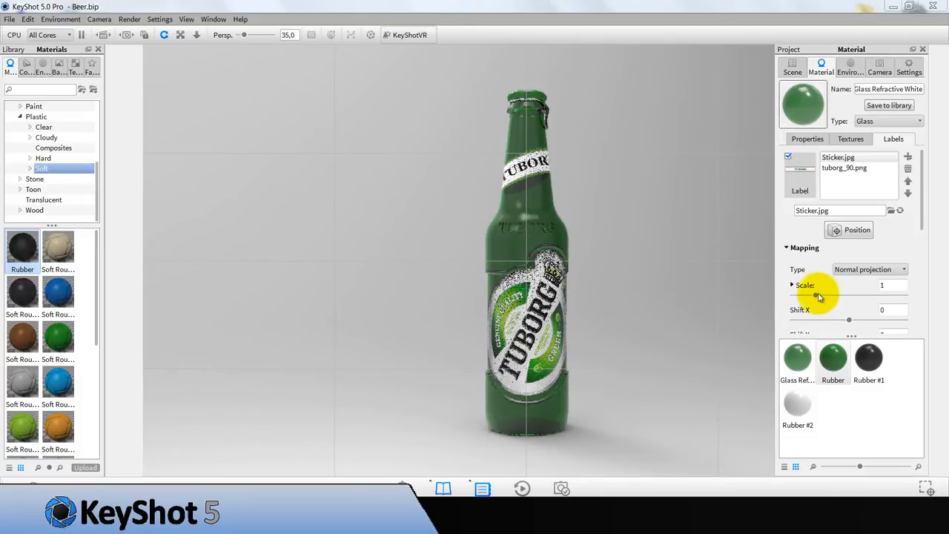
# Scale the sticker to 0.8, then split scale into width 0.71 and height 1.
pyautogui.moveTo(815, 297); pyautogui.dragTo(803, 297)
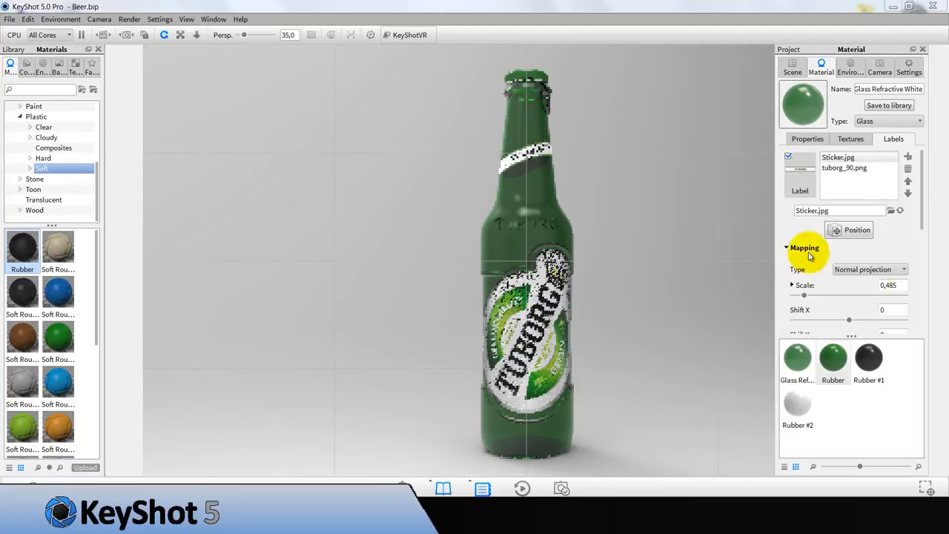
pyautogui.click(890, 285)
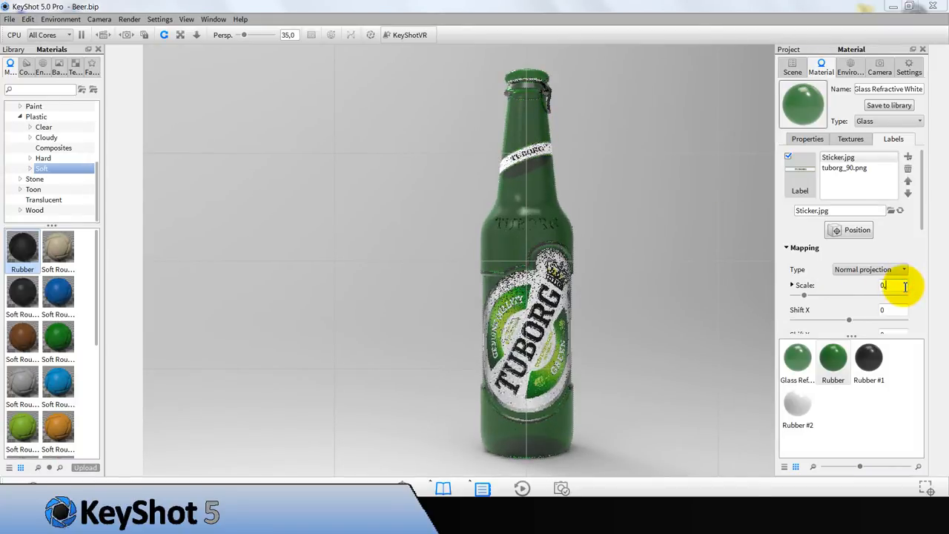
pyautogui.write('0.8')
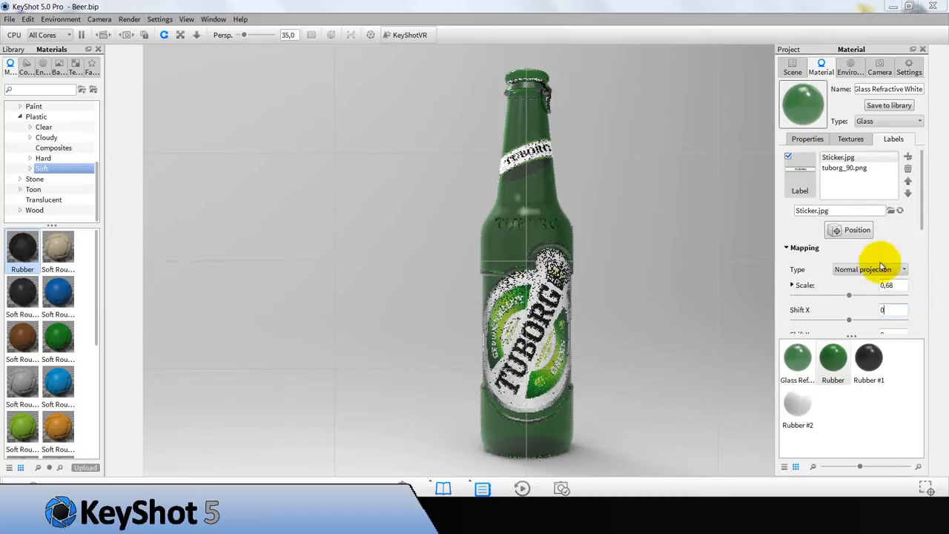
pyautogui.click(857, 230)
pyautogui.write('0,7')
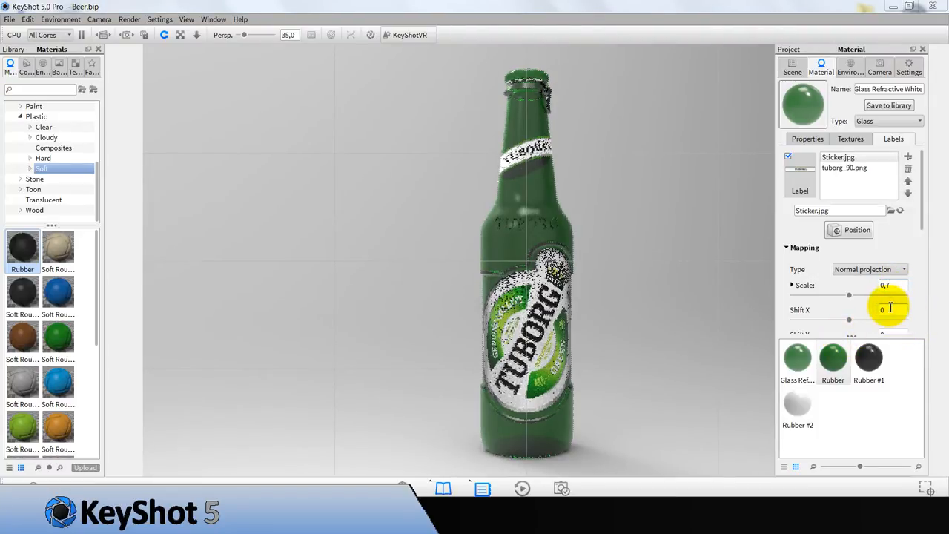
pyautogui.click(792, 284)
pyautogui.write('0,71')
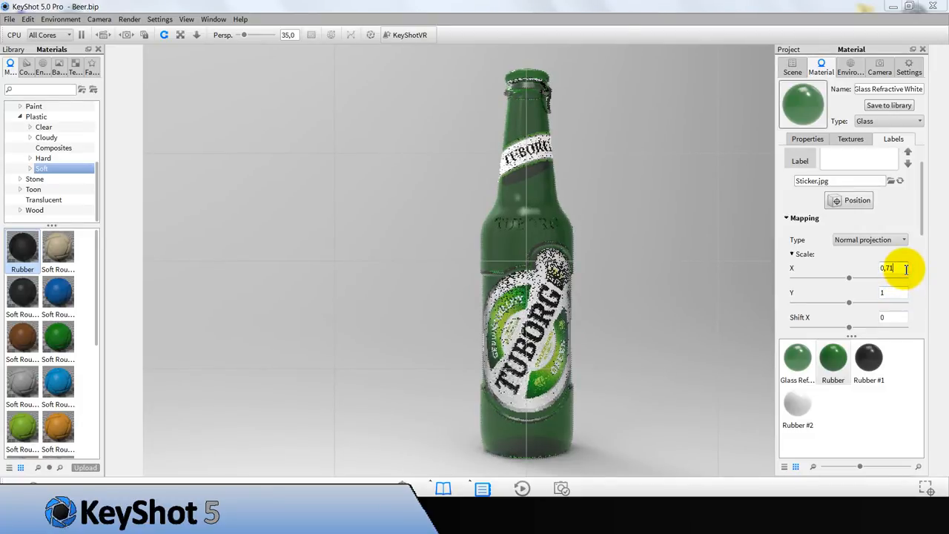
pyautogui.click(848, 200)
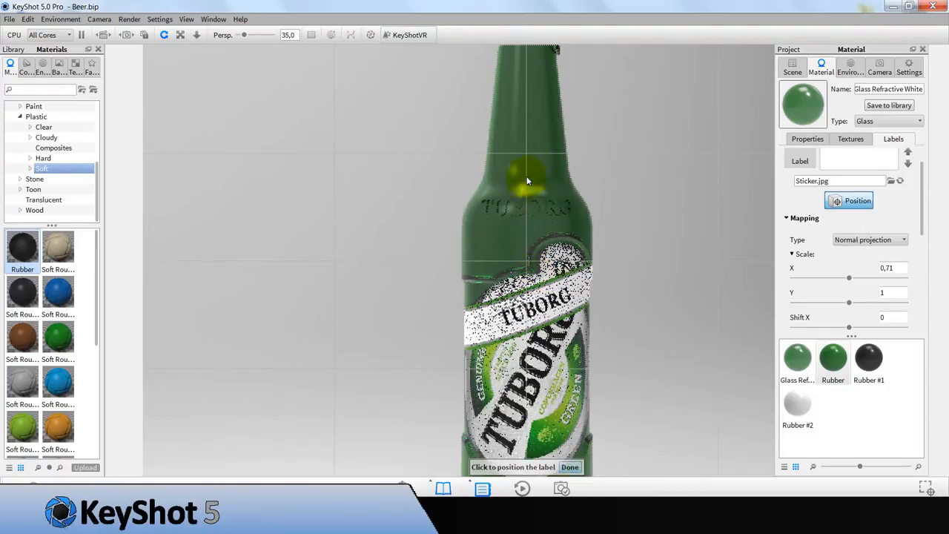
# Place the sticker around the bottle's neck and orbit to check it.
pyautogui.moveTo(528, 181); pyautogui.dragTo(528, 118)
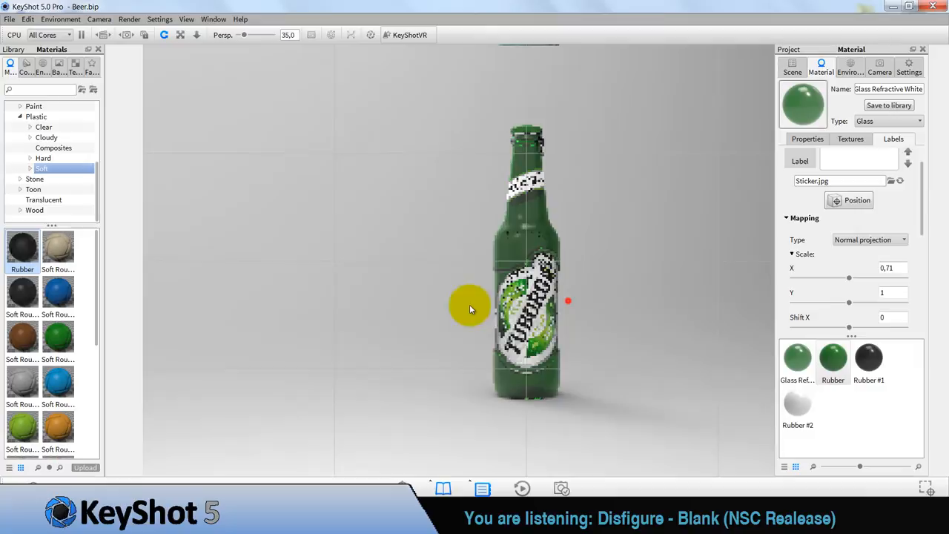
pyautogui.moveTo(469, 307); pyautogui.dragTo(620, 280)
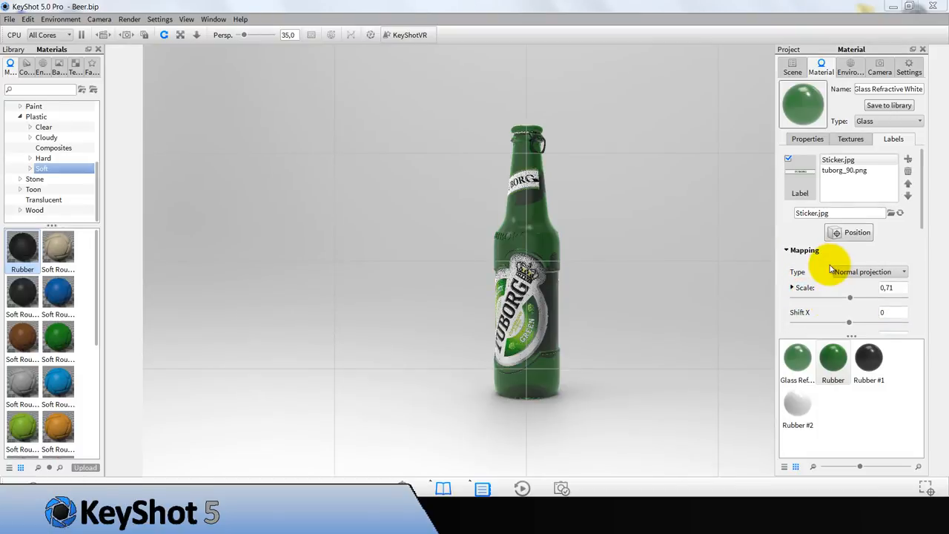
pyautogui.moveTo(851, 66)
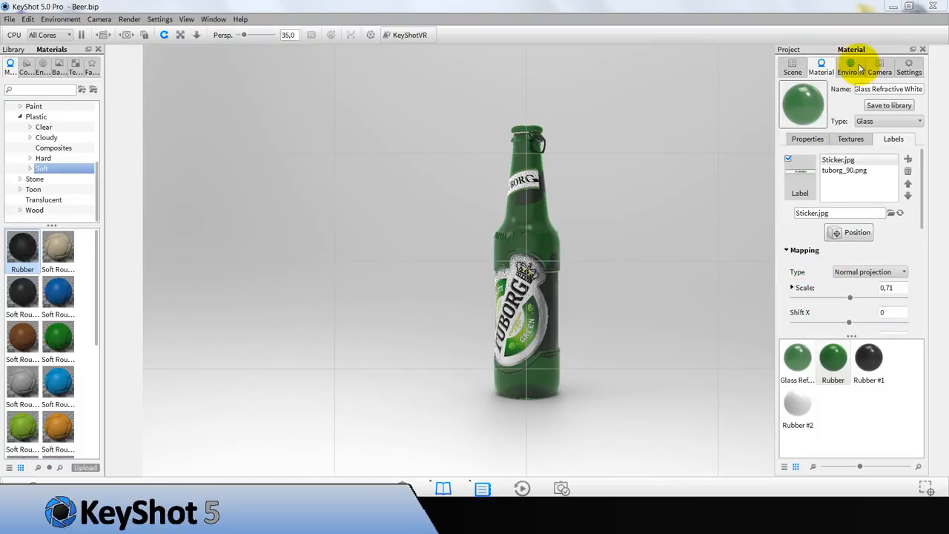
pyautogui.click(851, 66)
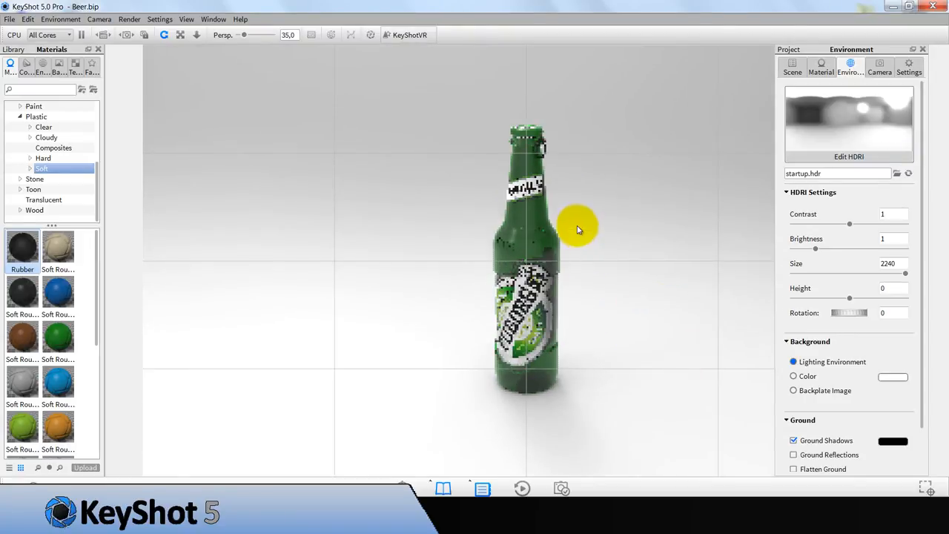
# Apply the Conference_Room_3k interior environment and set Background to Color.
pyautogui.moveTo(578, 225); pyautogui.dragTo(492, 231)
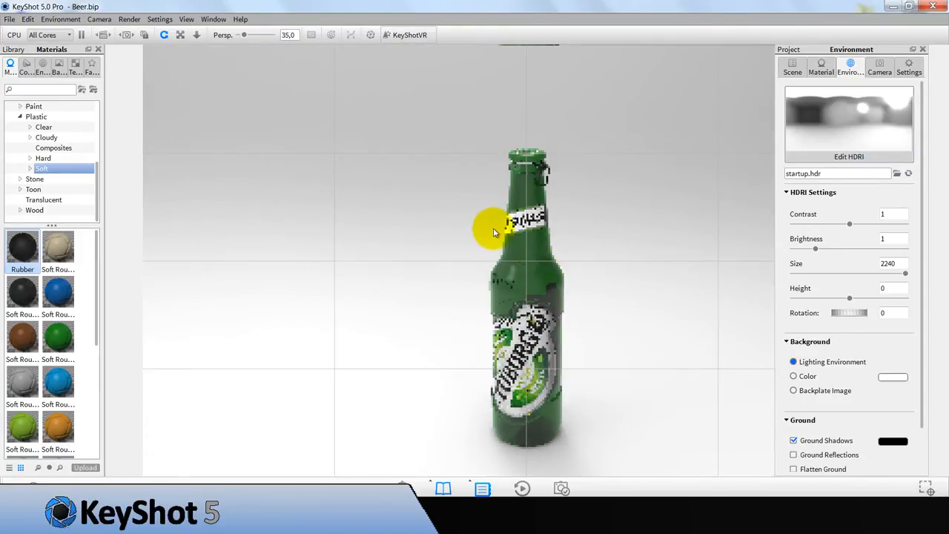
pyautogui.moveTo(492, 230); pyautogui.dragTo(561, 311)
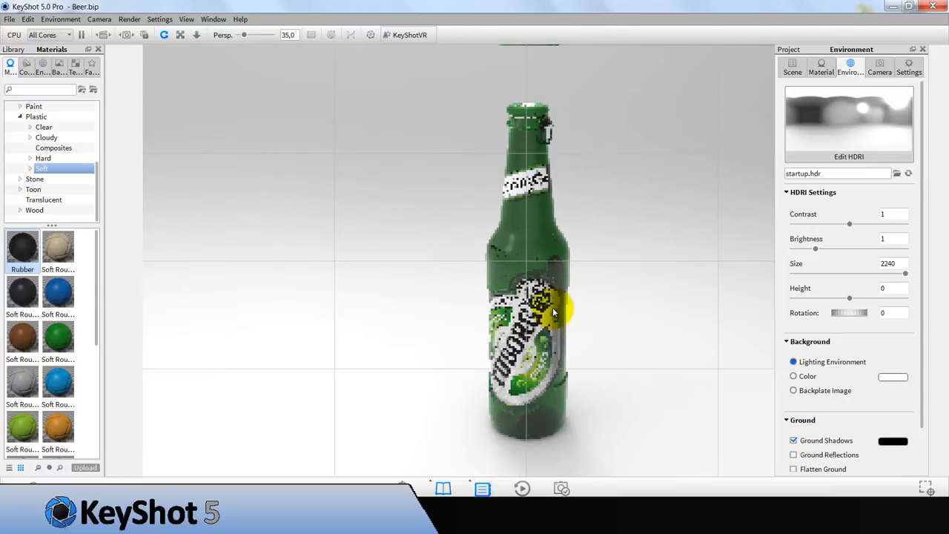
pyautogui.click(42, 67)
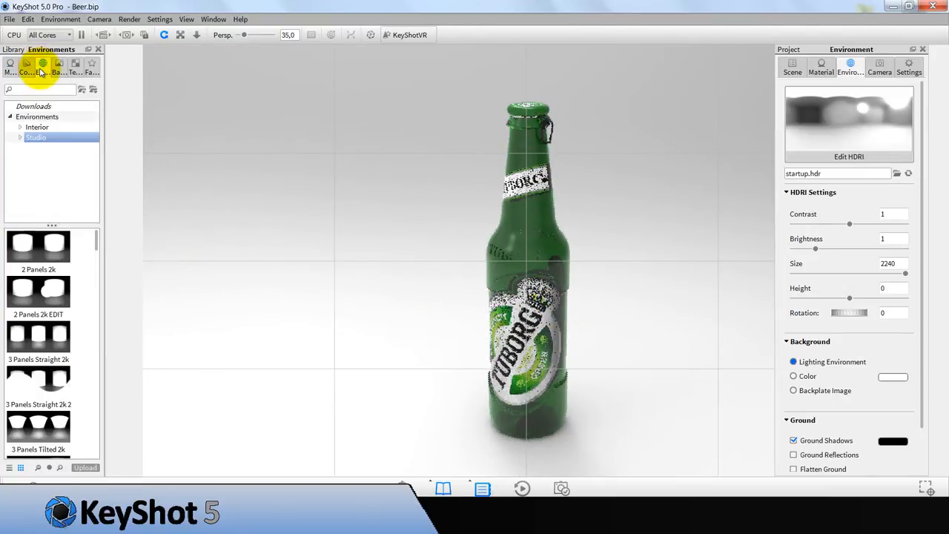
pyautogui.click(37, 127)
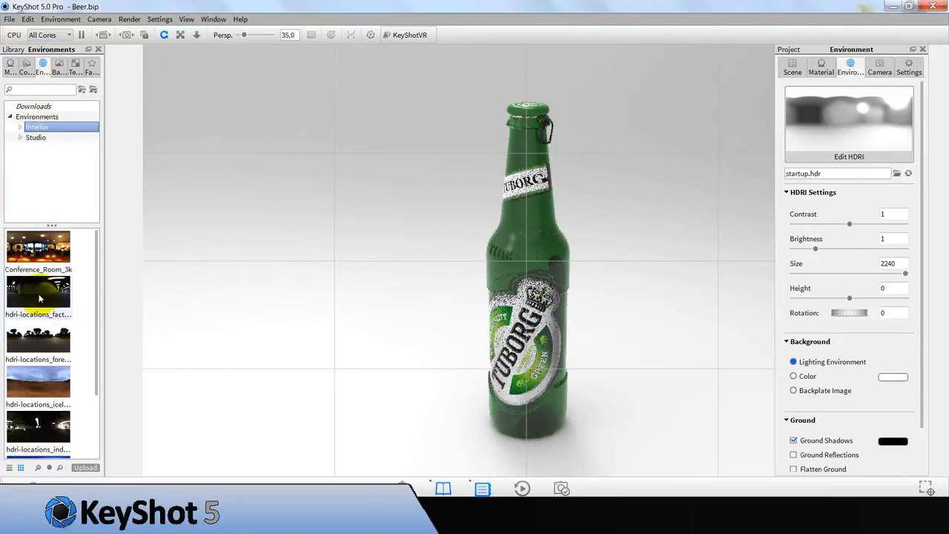
pyautogui.doubleClick(38, 249)
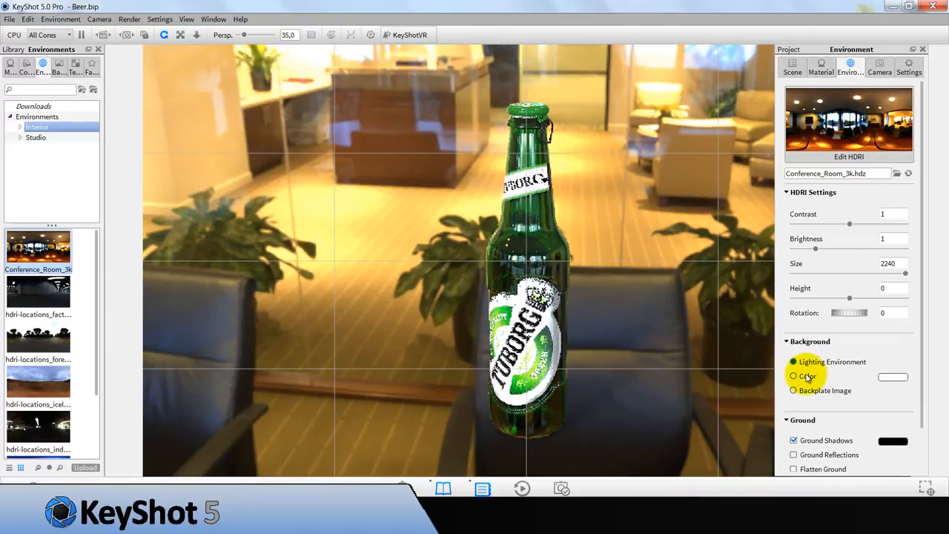
pyautogui.click(792, 377)
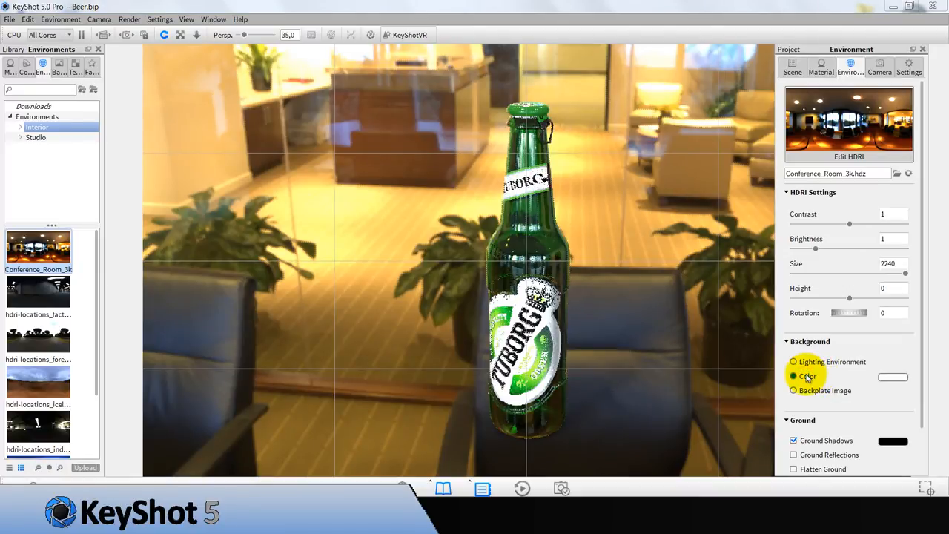
pyautogui.click(793, 376)
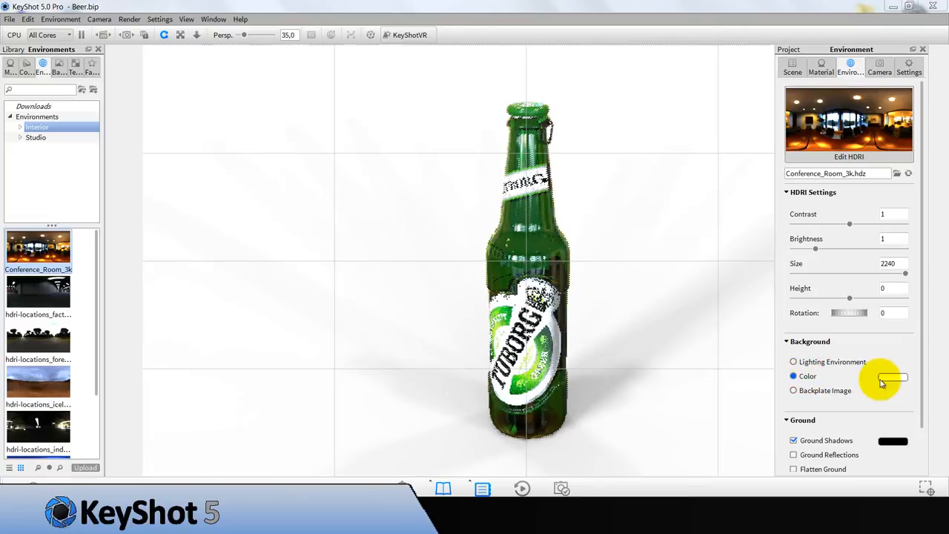
# Pick a neutral grey in the background Select Color dialog and confirm it.
pyautogui.click(893, 376)
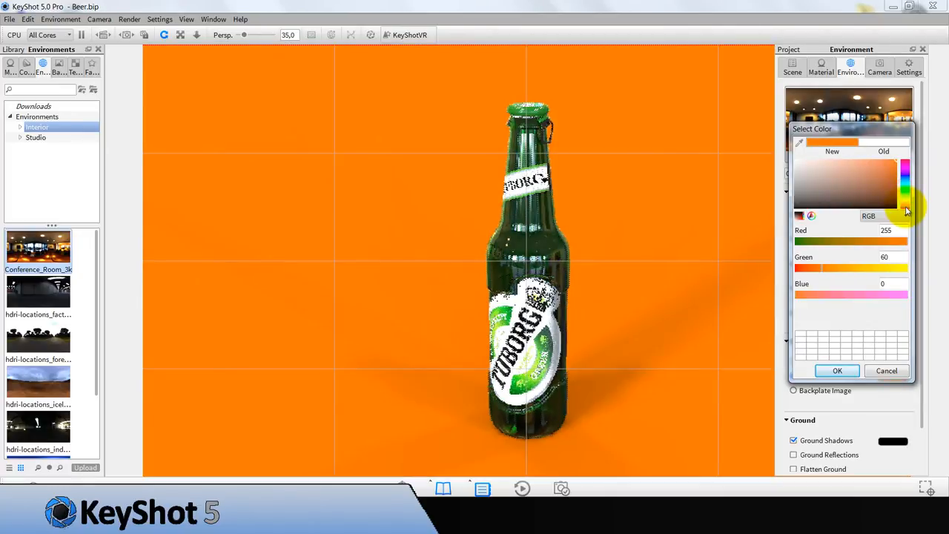
pyautogui.moveTo(904, 210); pyautogui.dragTo(905, 196)
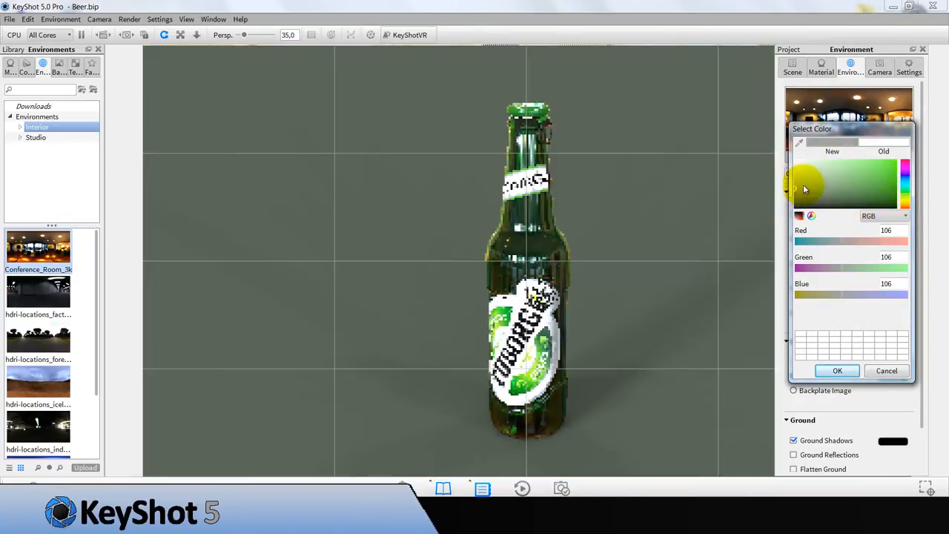
pyautogui.moveTo(804, 189); pyautogui.dragTo(798, 200)
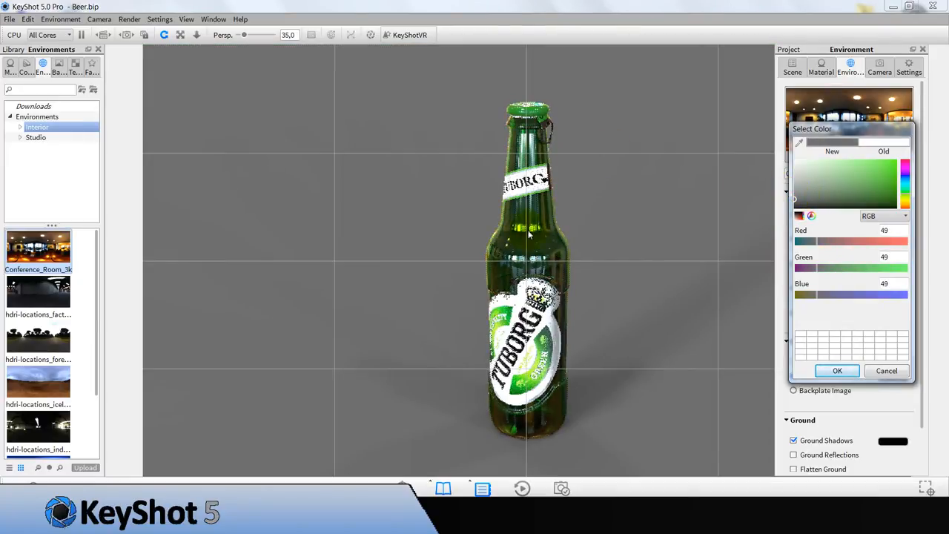
pyautogui.click(837, 370)
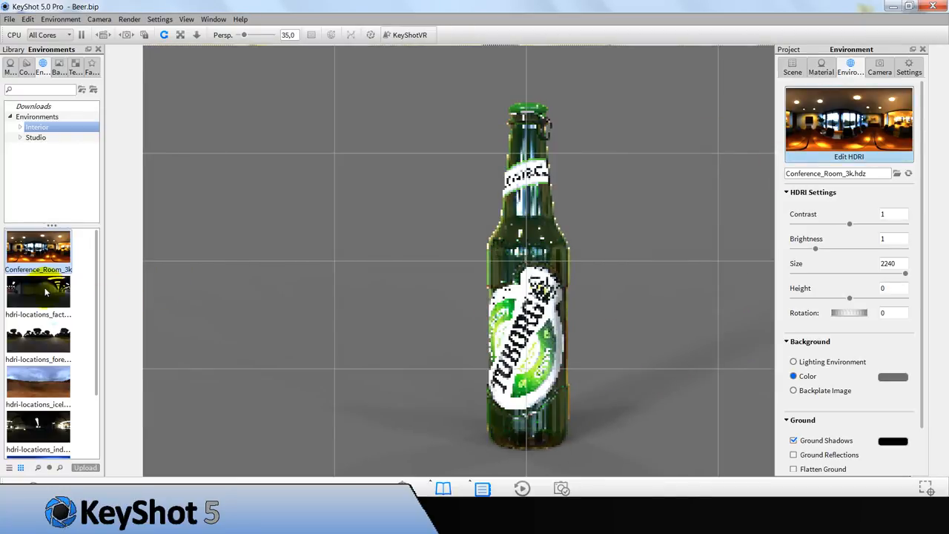
# Try the forest road and office desk HDRIs, then apply the studio 3 Panels Straight 2k environment.
pyautogui.doubleClick(39, 290)
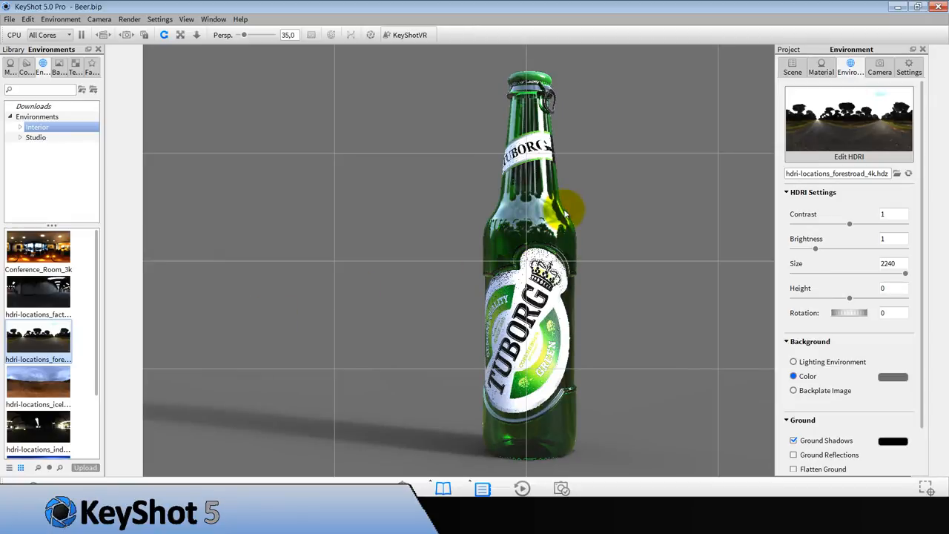
pyautogui.scroll(-3)
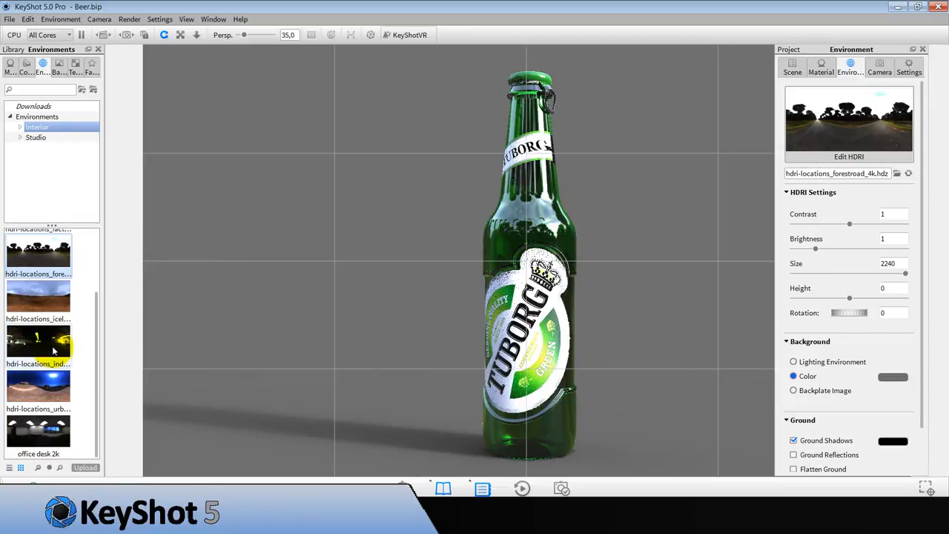
pyautogui.doubleClick(39, 430)
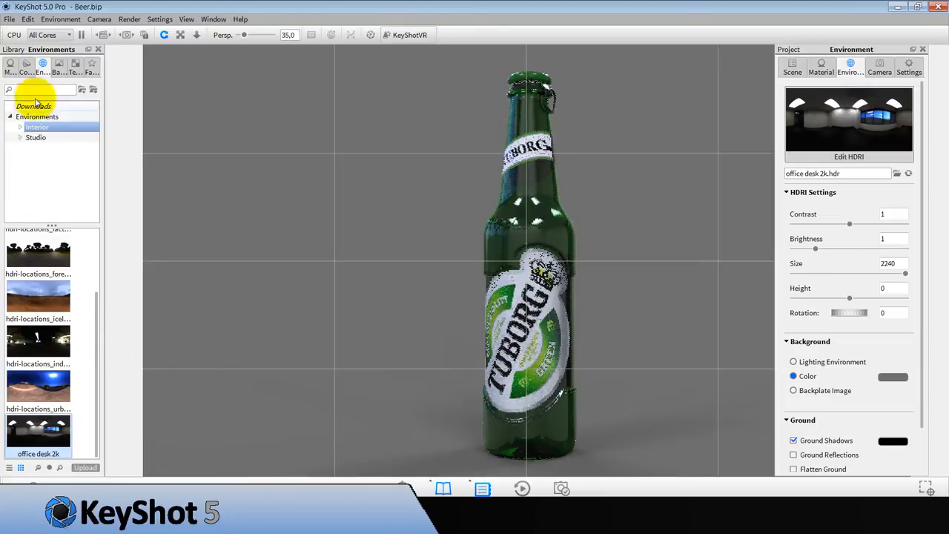
pyautogui.click(35, 136)
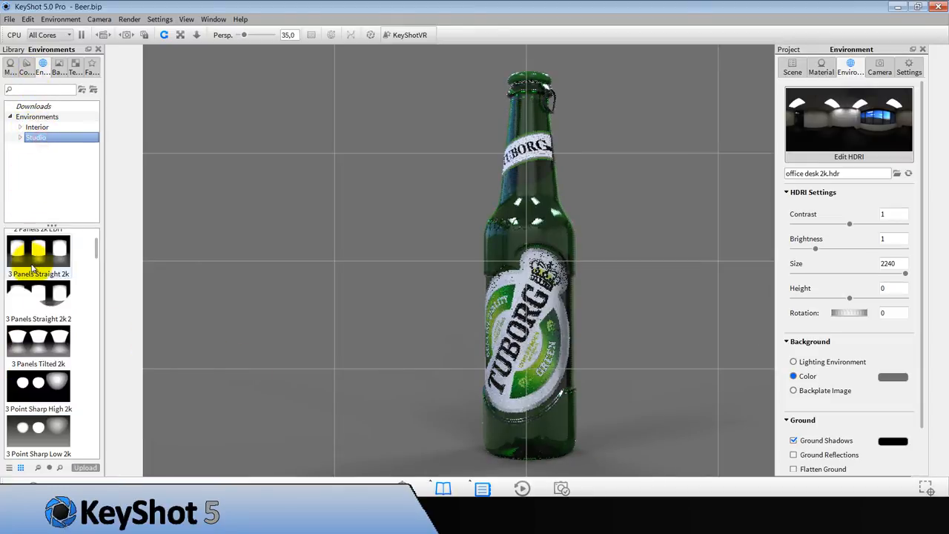
pyautogui.doubleClick(38, 252)
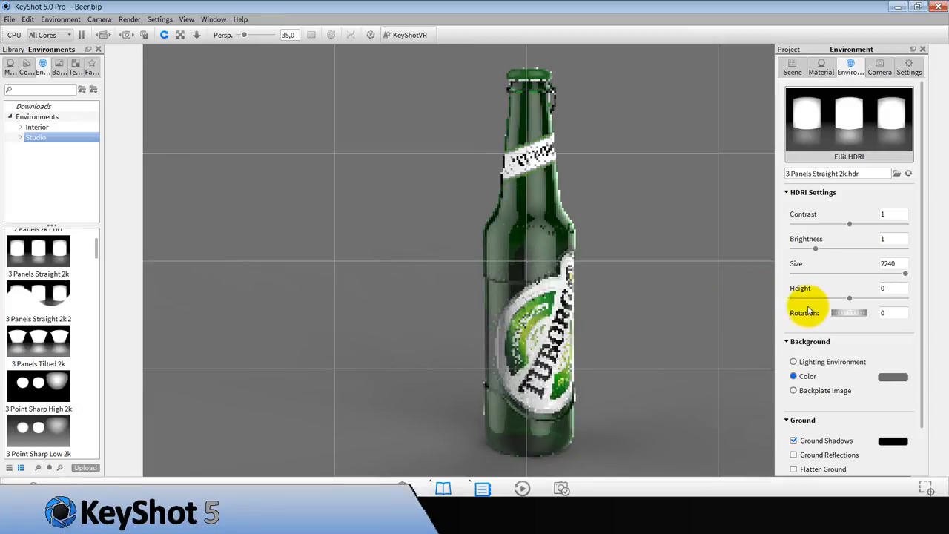
# Tune the environment height slider down to about -0.394.
pyautogui.moveTo(816, 296); pyautogui.dragTo(878, 297)
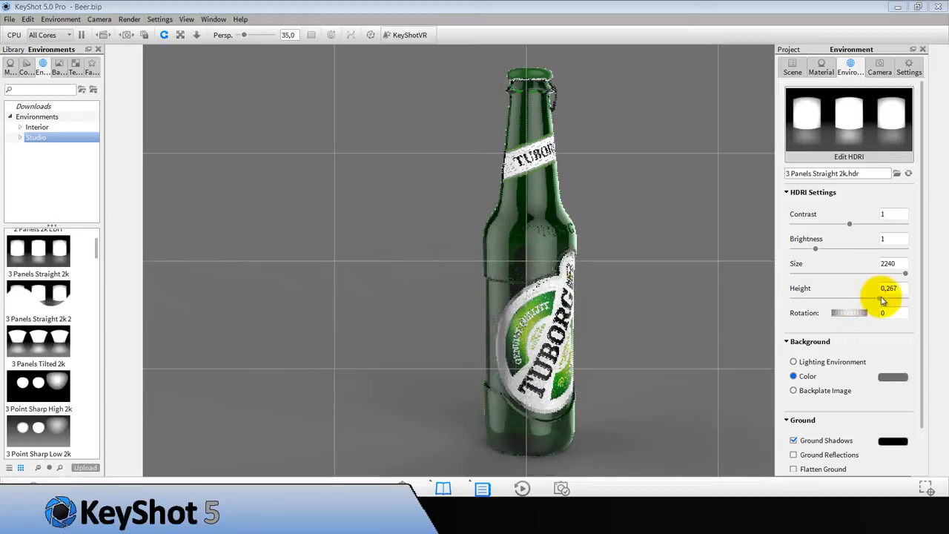
pyautogui.moveTo(878, 297); pyautogui.dragTo(904, 297)
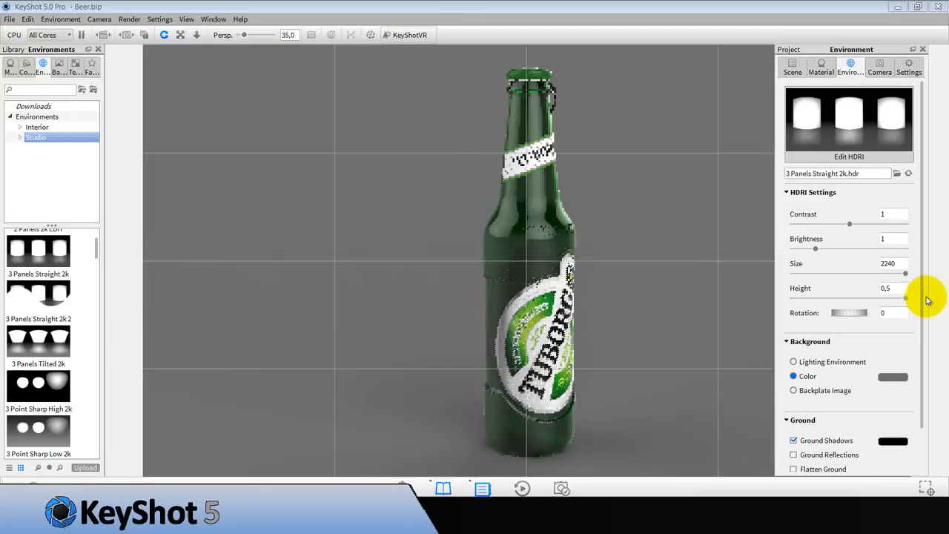
pyautogui.moveTo(904, 297); pyautogui.dragTo(842, 296)
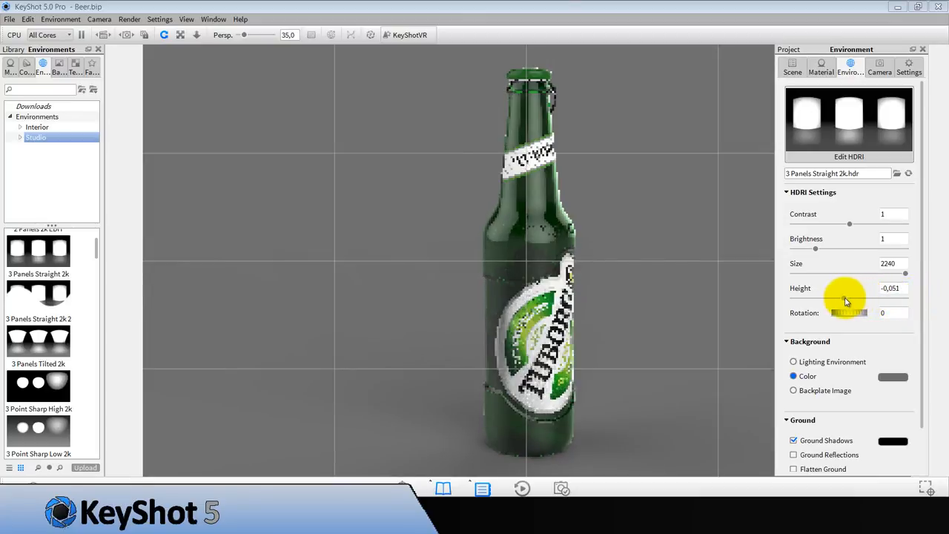
pyautogui.moveTo(848, 298); pyautogui.dragTo(815, 298)
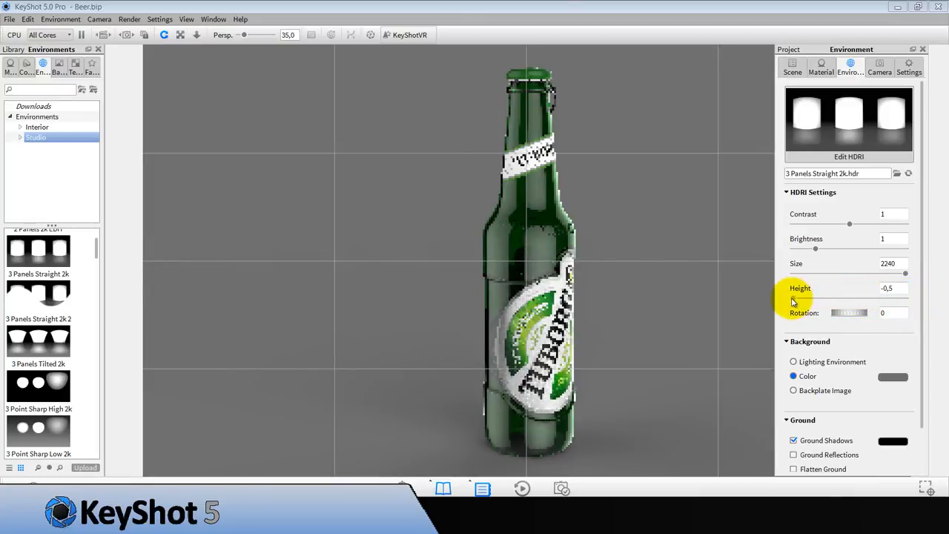
pyautogui.moveTo(816, 296); pyautogui.dragTo(830, 296)
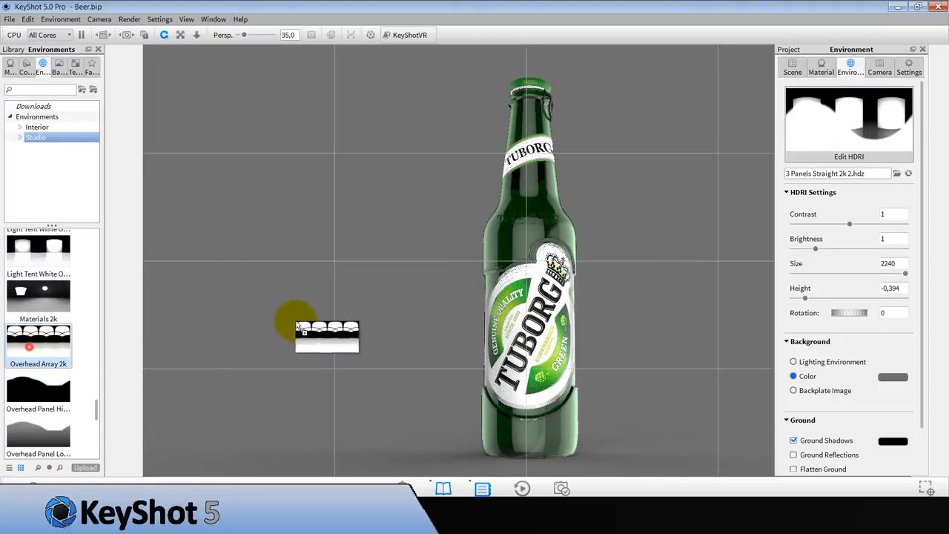
# Apply Overhead Array 2k then Light Tent Spot 2 2k, with the environment height tuned slightly above zero.
pyautogui.doubleClick(38, 339)
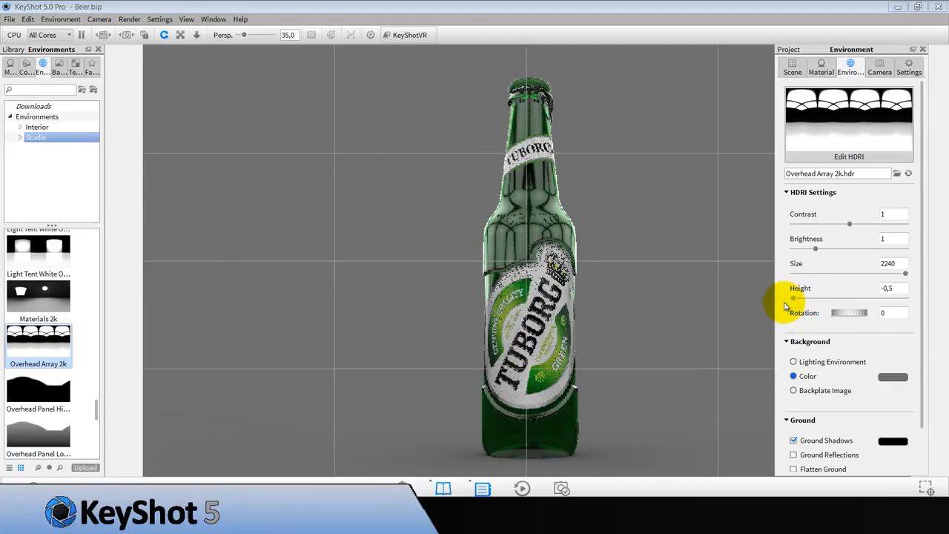
pyautogui.moveTo(793, 296); pyautogui.dragTo(905, 296)
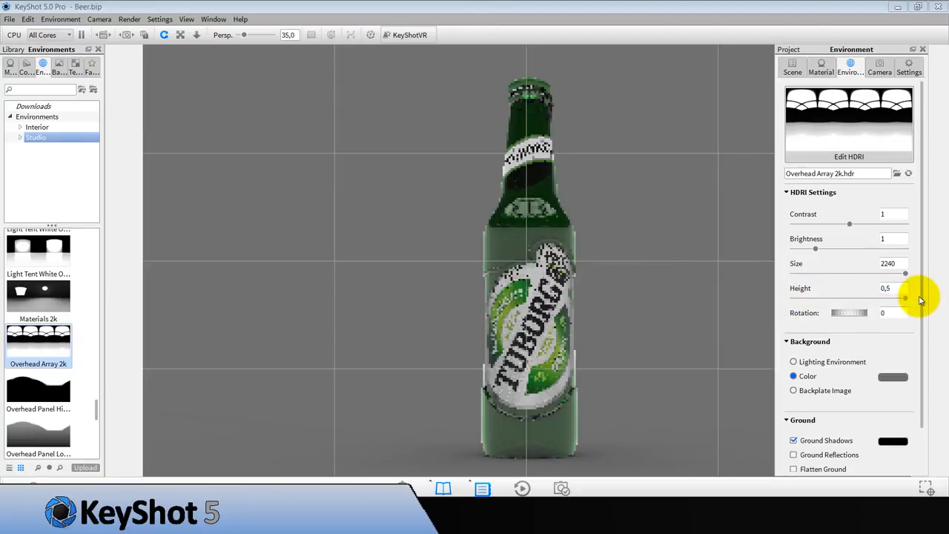
pyautogui.moveTo(904, 297); pyautogui.dragTo(819, 297)
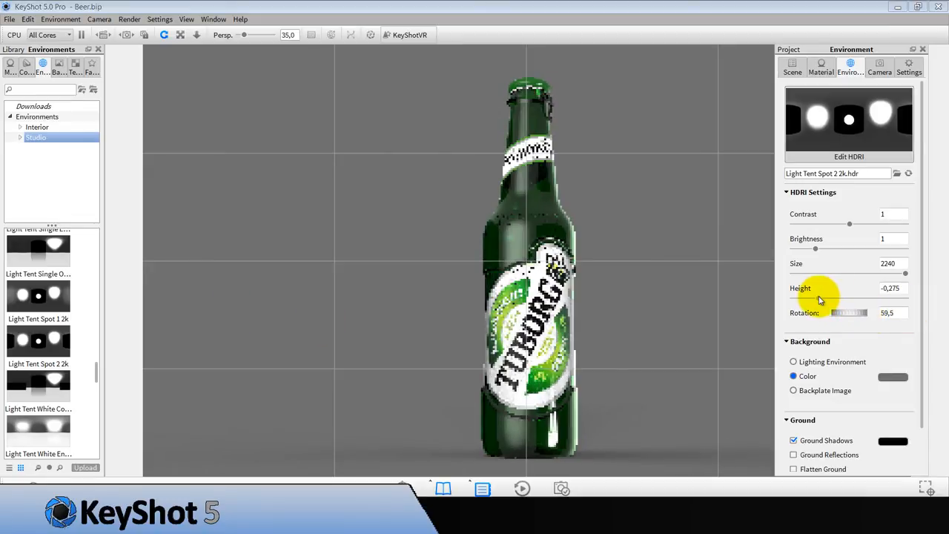
pyautogui.moveTo(821, 298); pyautogui.dragTo(872, 297)
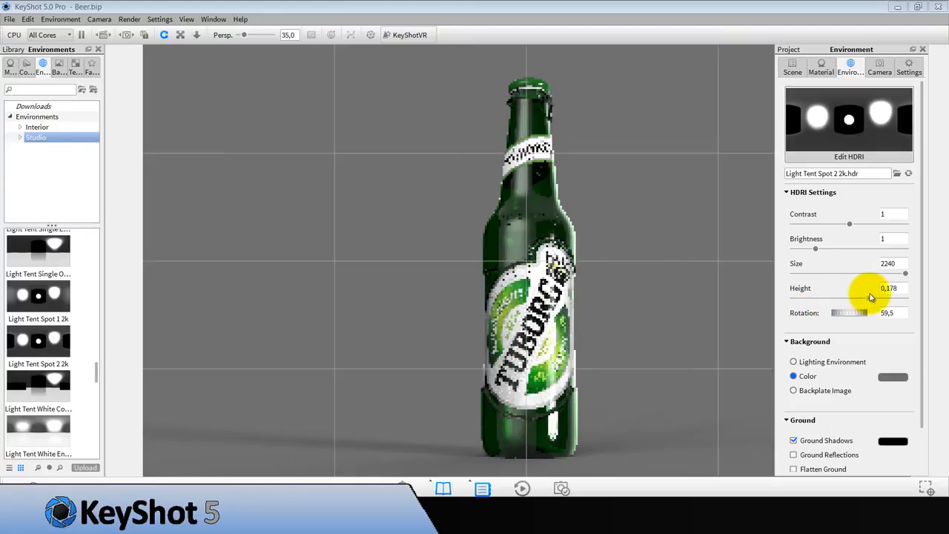
pyautogui.moveTo(857, 297); pyautogui.dragTo(881, 297)
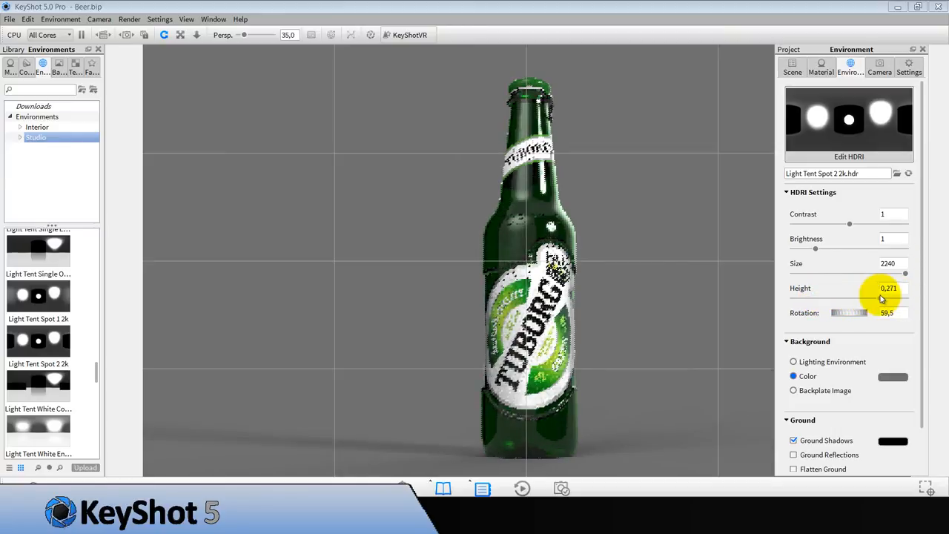
pyautogui.moveTo(890, 297); pyautogui.dragTo(874, 297)
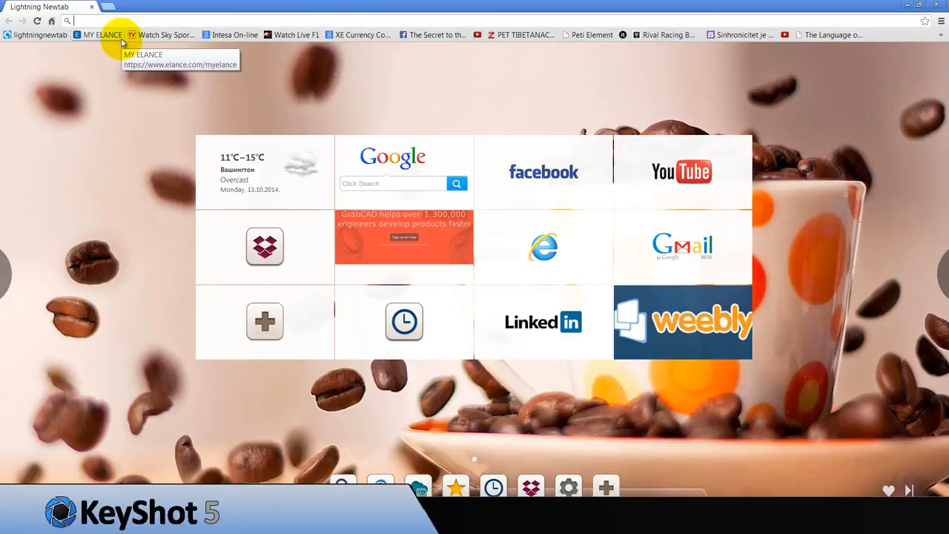
# Search Google for 'pub hd' and browse the image results.
pyautogui.write('pub hd')
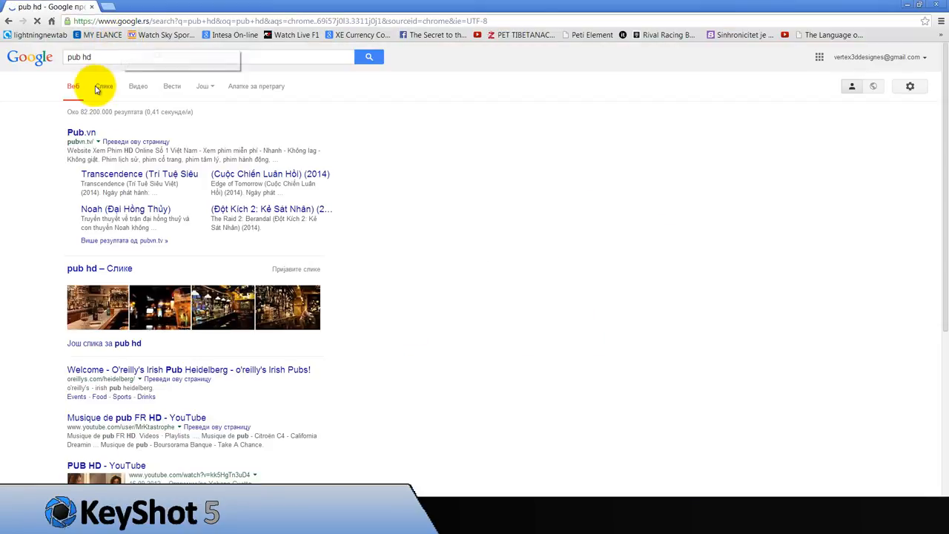
pyautogui.click(104, 86)
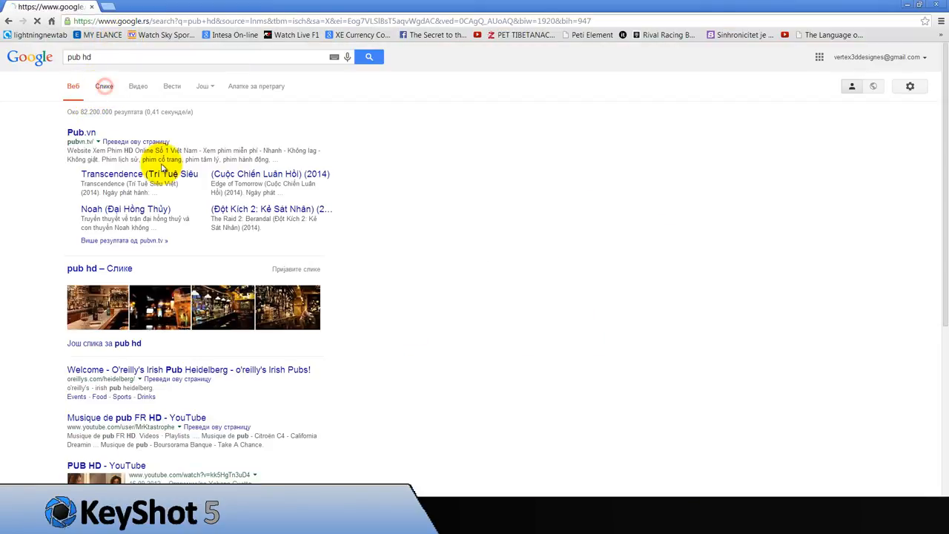
pyautogui.click(104, 86)
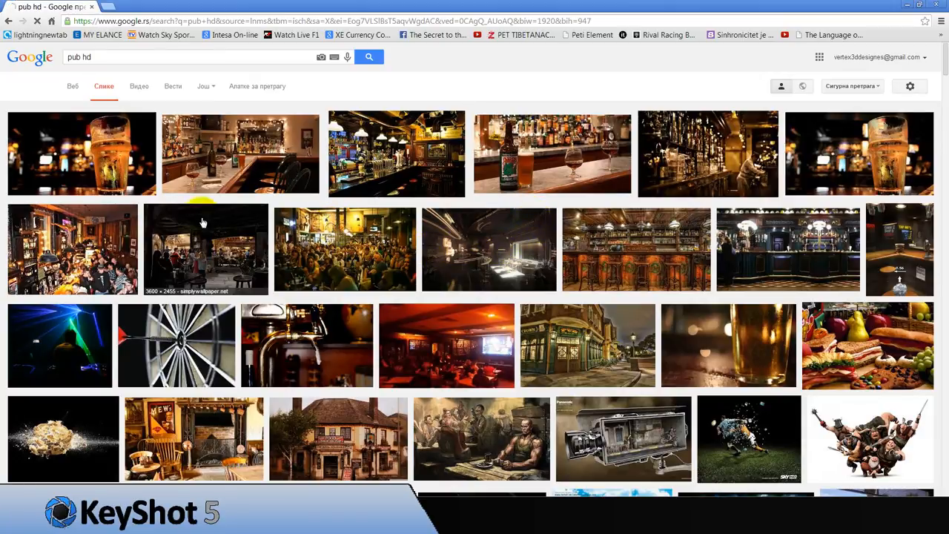
pyautogui.scroll(-3)
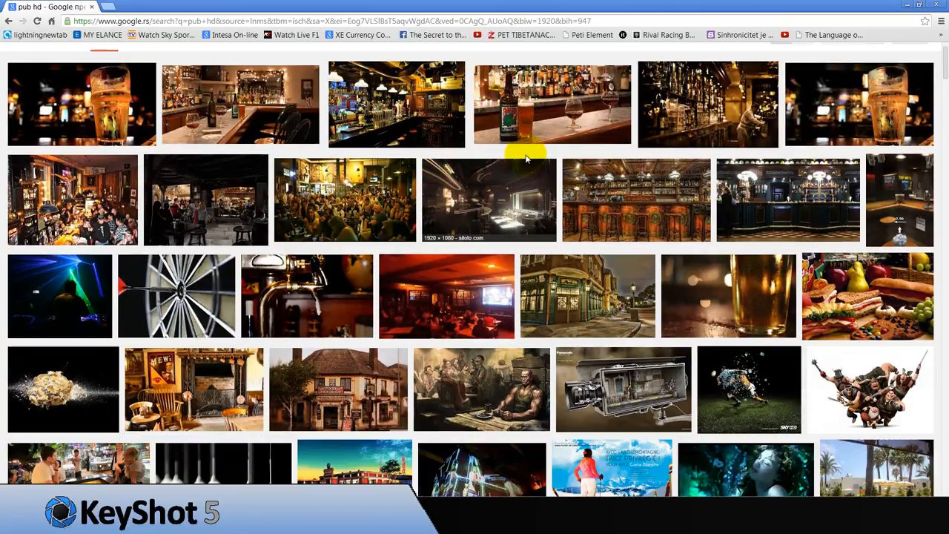
pyautogui.scroll(-3)
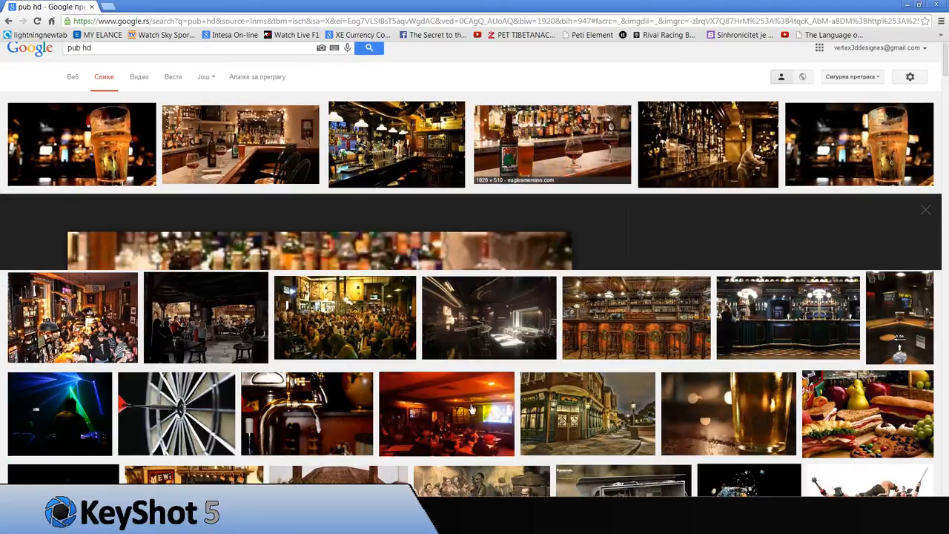
# Save the bar-counter photo with the beer bottle to the Desktop as pic_pub_hd3.
pyautogui.click(552, 144)
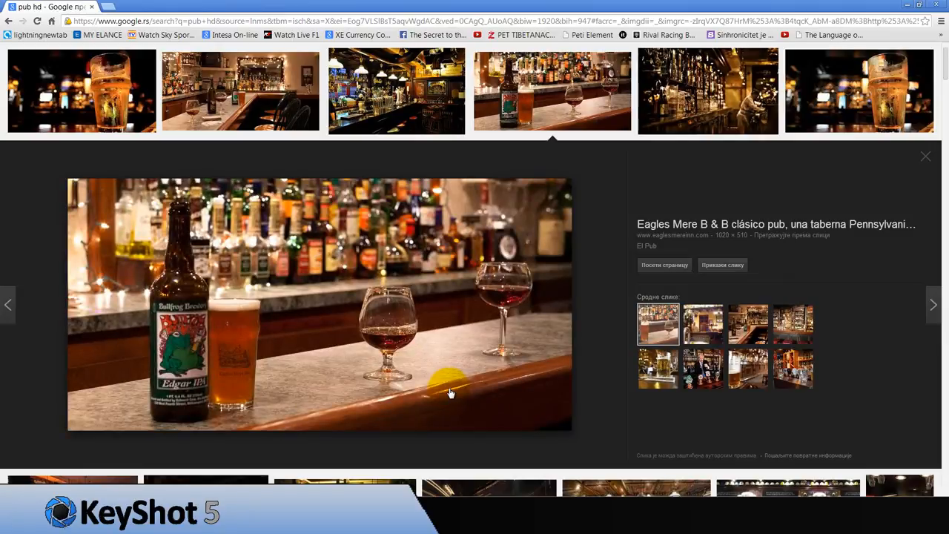
pyautogui.rightClick(451, 393)
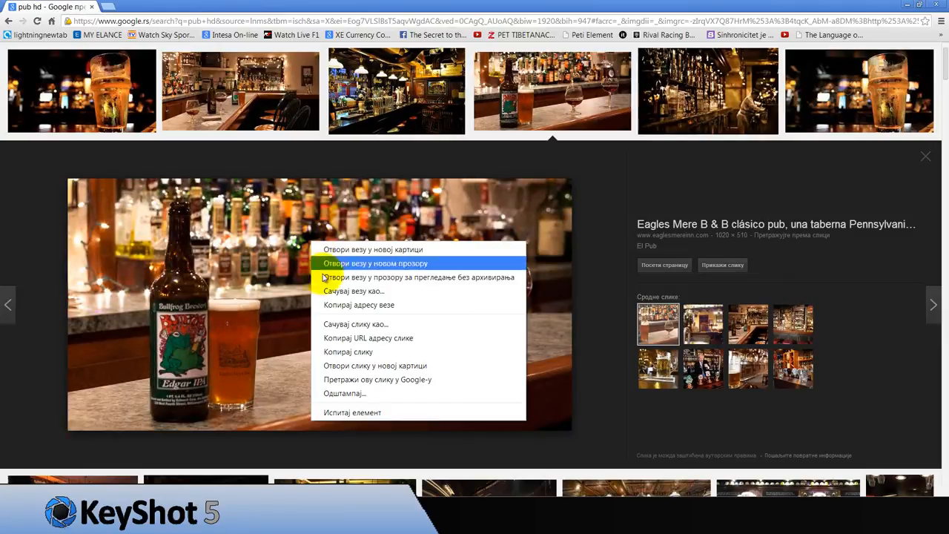
pyautogui.click(356, 324)
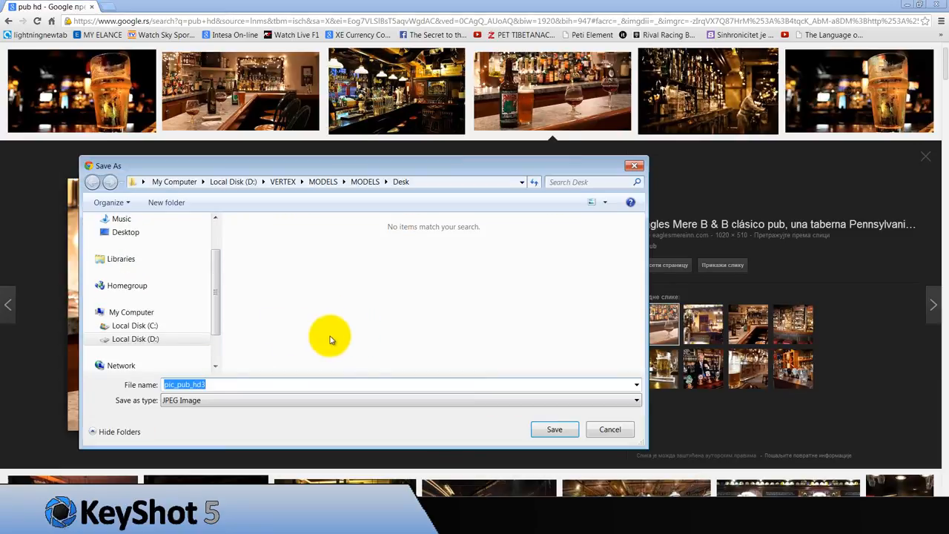
pyautogui.click(125, 277)
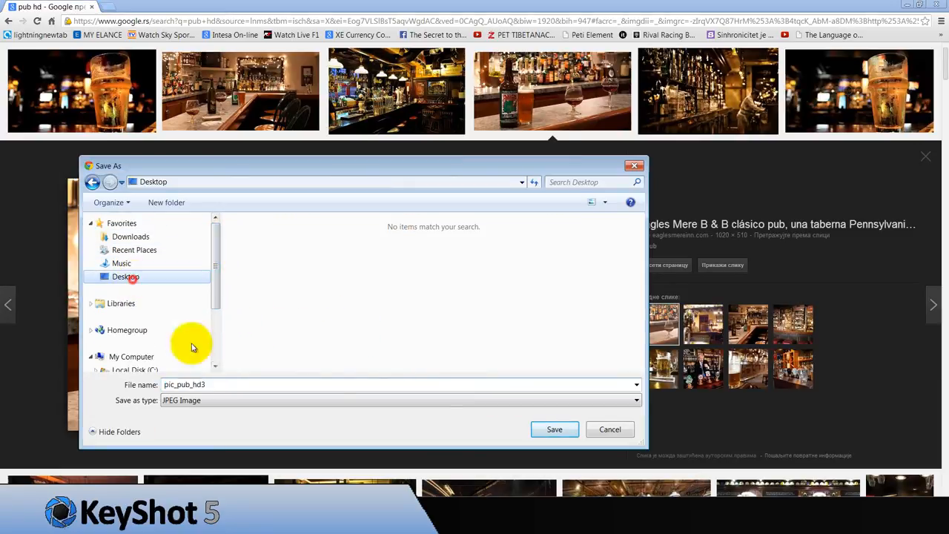
pyautogui.click(609, 430)
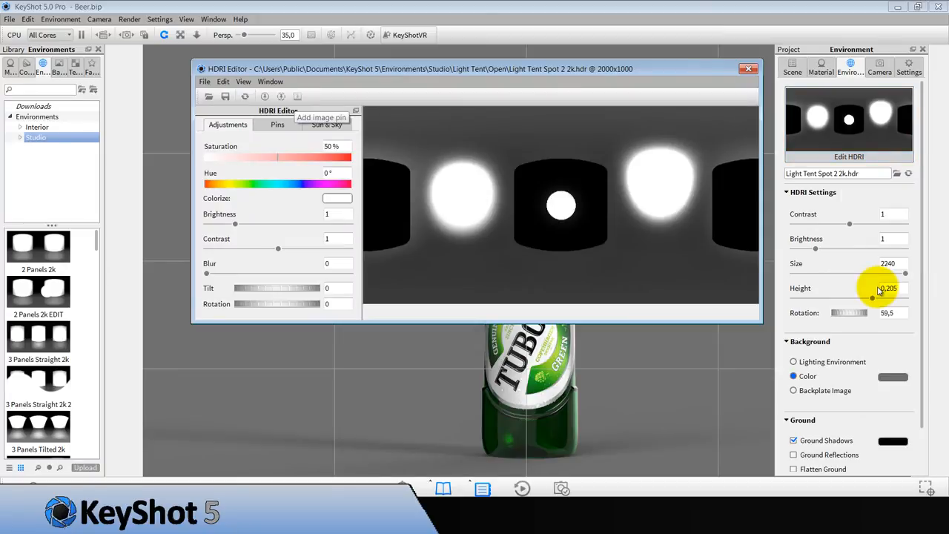
pyautogui.moveTo(296, 96)
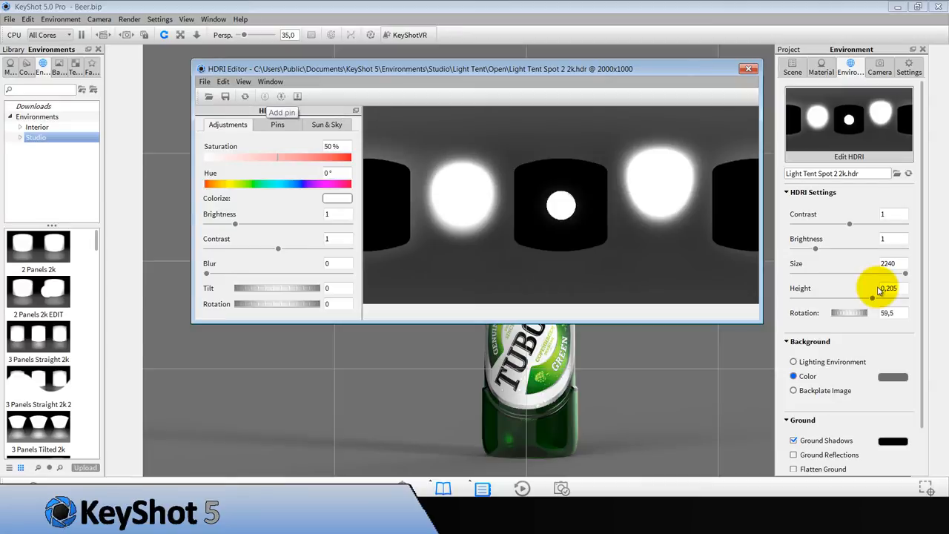
# Add a pin to the light-tent HDRI and load pic_pub_hd3 from the Desktop as its image.
pyautogui.click(276, 124)
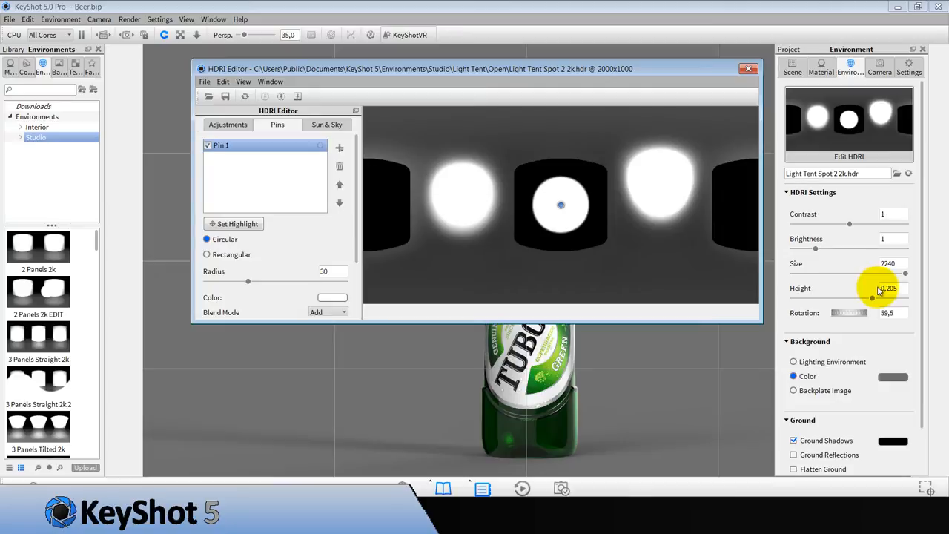
pyautogui.click(228, 124)
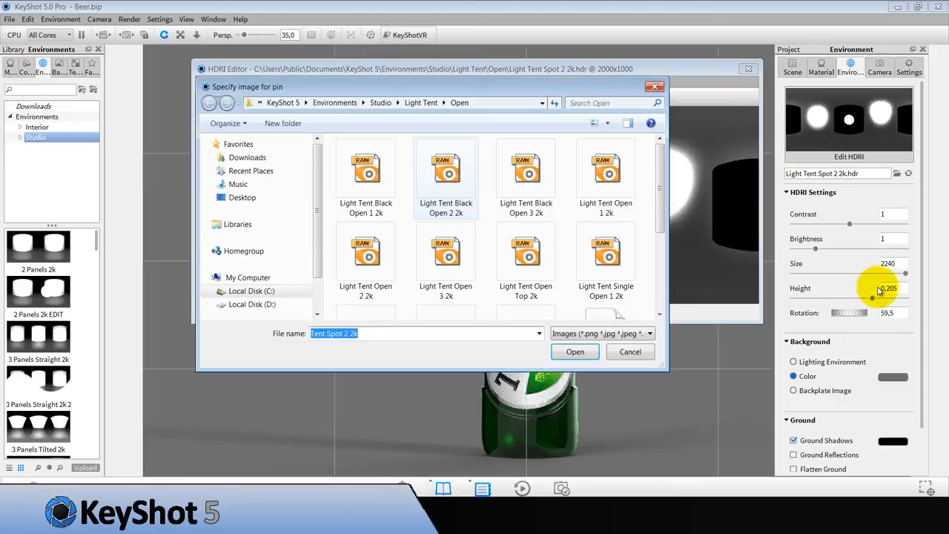
pyautogui.click(241, 198)
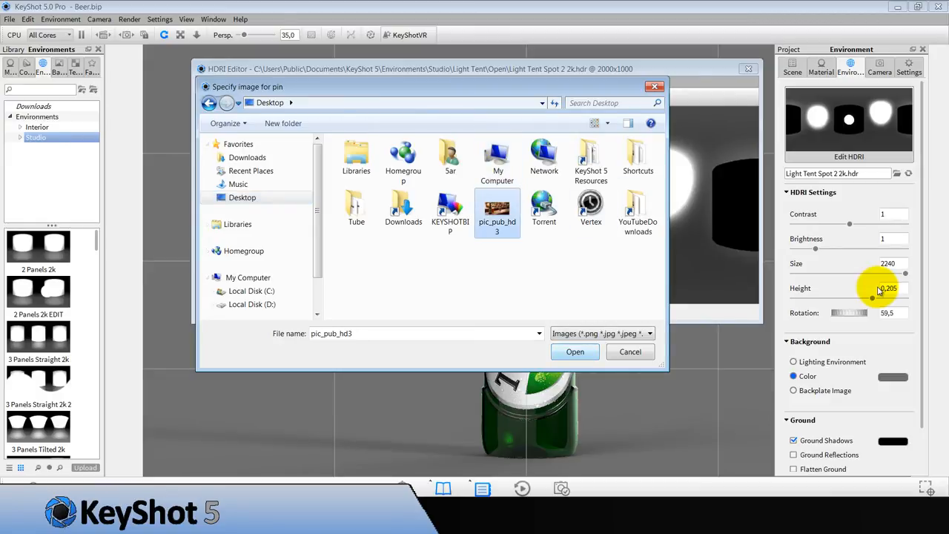
pyautogui.click(497, 208)
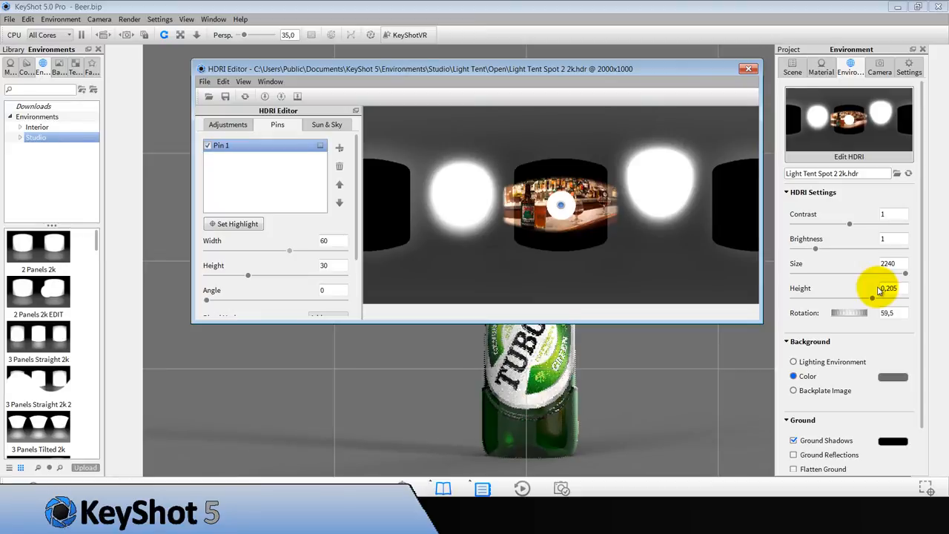
# Enlarge the pub-photo pin to 100 by 100 with falloff 0.036 and close the HDRI Editor.
pyautogui.moveTo(290, 249); pyautogui.dragTo(344, 249)
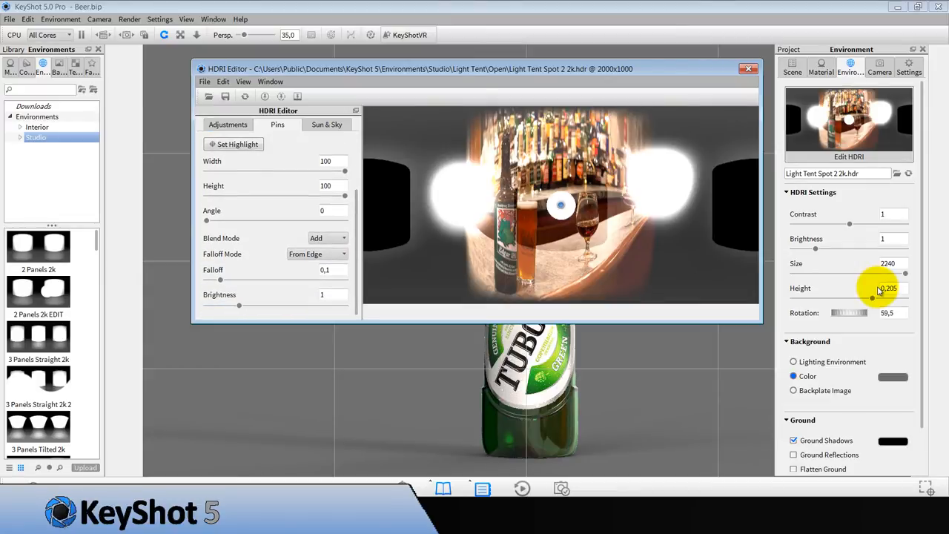
pyautogui.moveTo(220, 279); pyautogui.dragTo(244, 279)
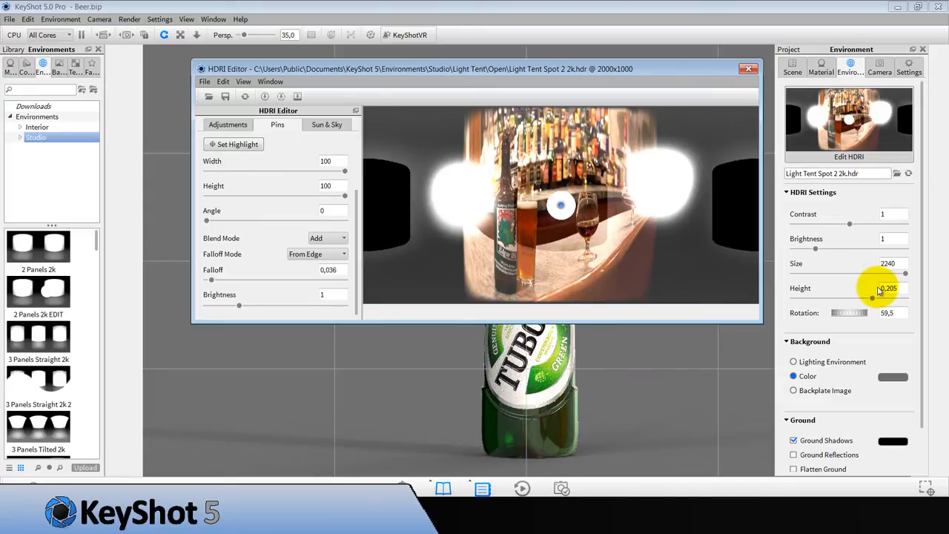
pyautogui.click(228, 124)
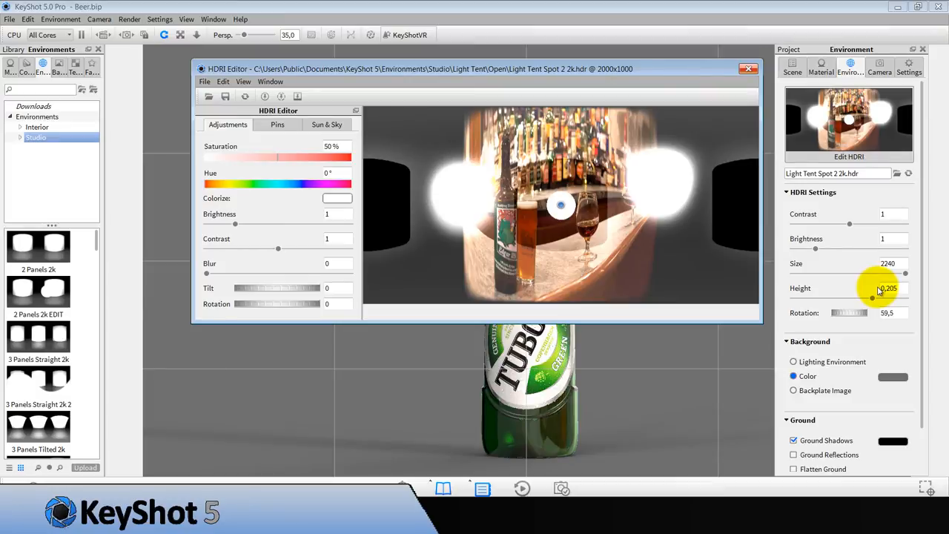
pyautogui.click(747, 68)
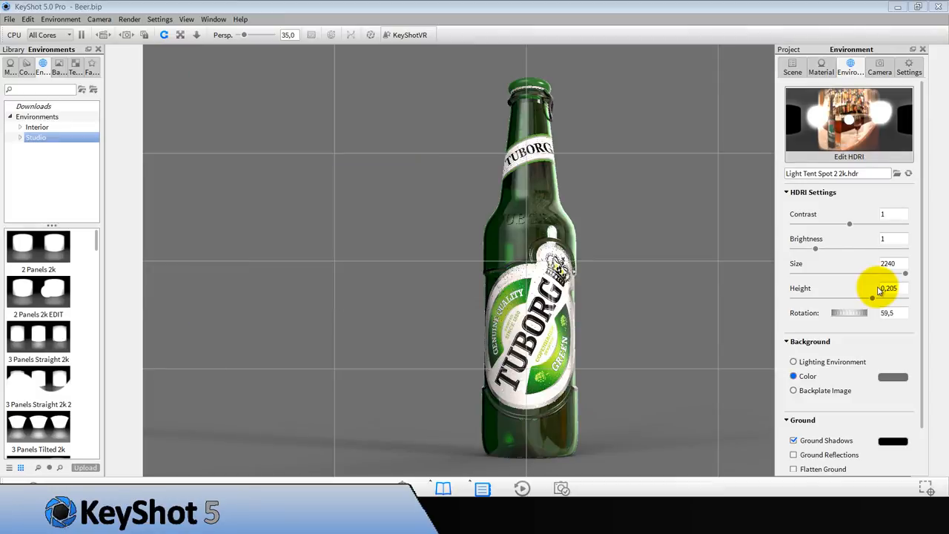
# Set the background to Backplate Image and load pic_pub_hd3 from the Desktop.
pyautogui.click(793, 390)
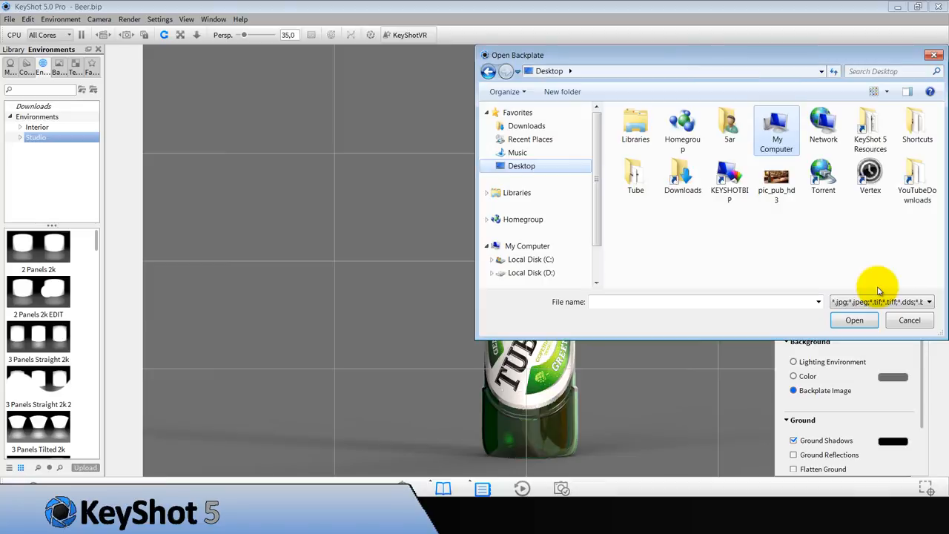
pyautogui.click(777, 178)
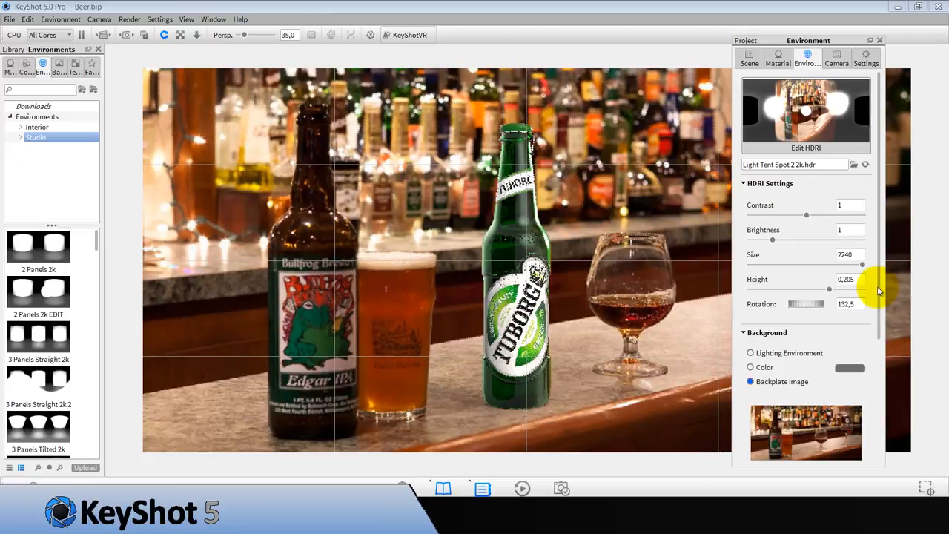
# Reset the environment rotation to 0 and scroll the library down to the Light Tent presets.
pyautogui.moveTo(806, 302); pyautogui.dragTo(793, 303)
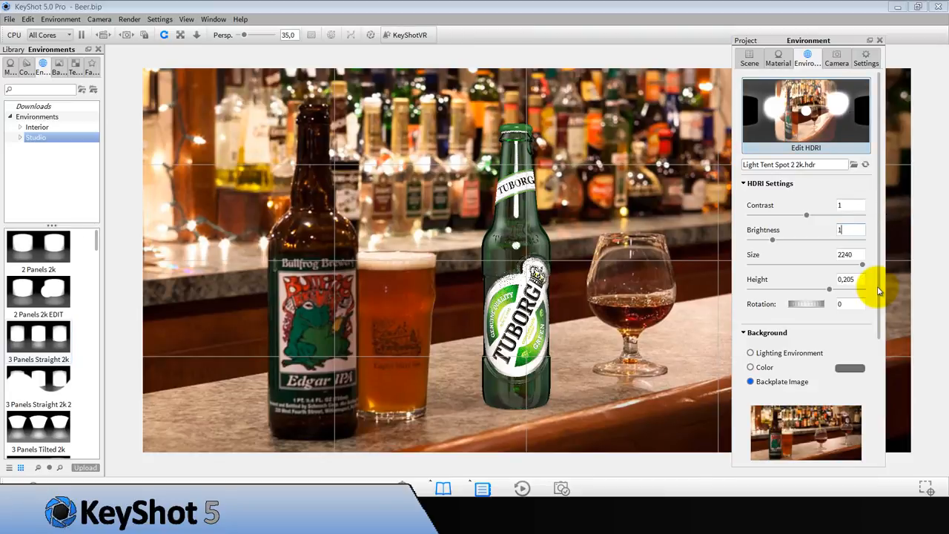
pyautogui.scroll(-3)
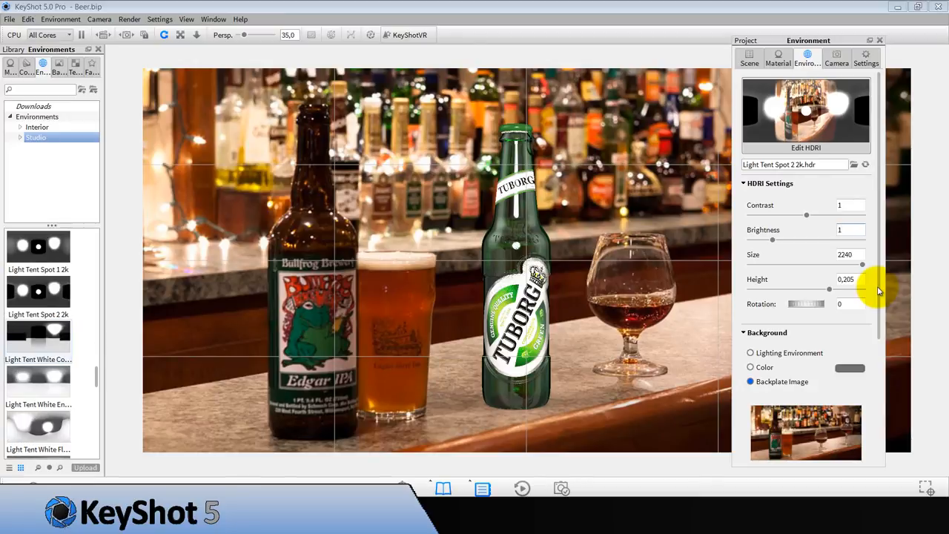
pyautogui.scroll(-3)
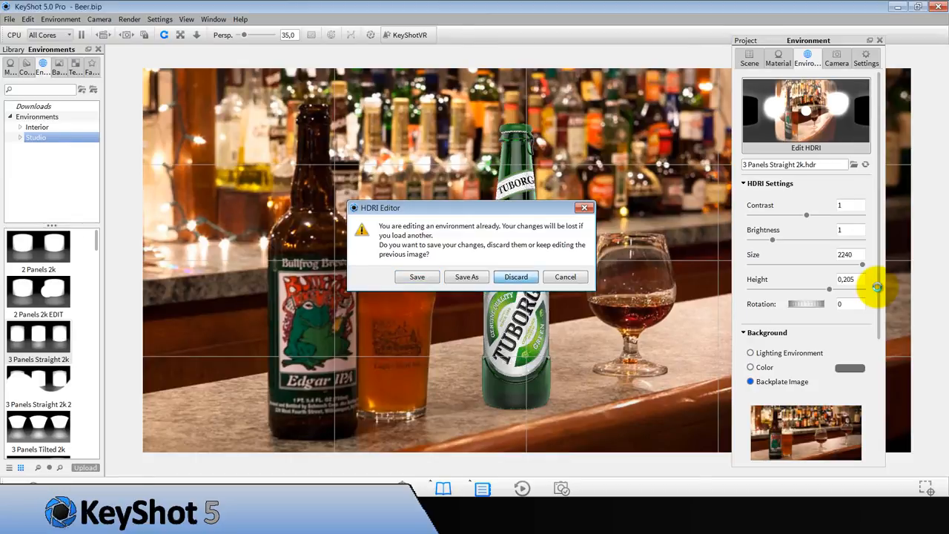
pyautogui.moveTo(878, 289)
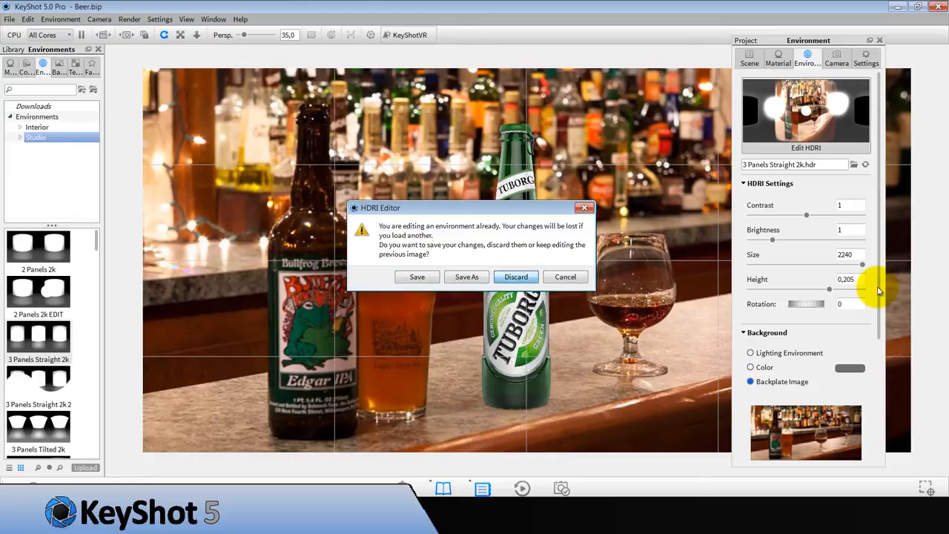
# Discard the unsaved HDRI edits and scroll to the Materials 2k environment.
pyautogui.click(516, 277)
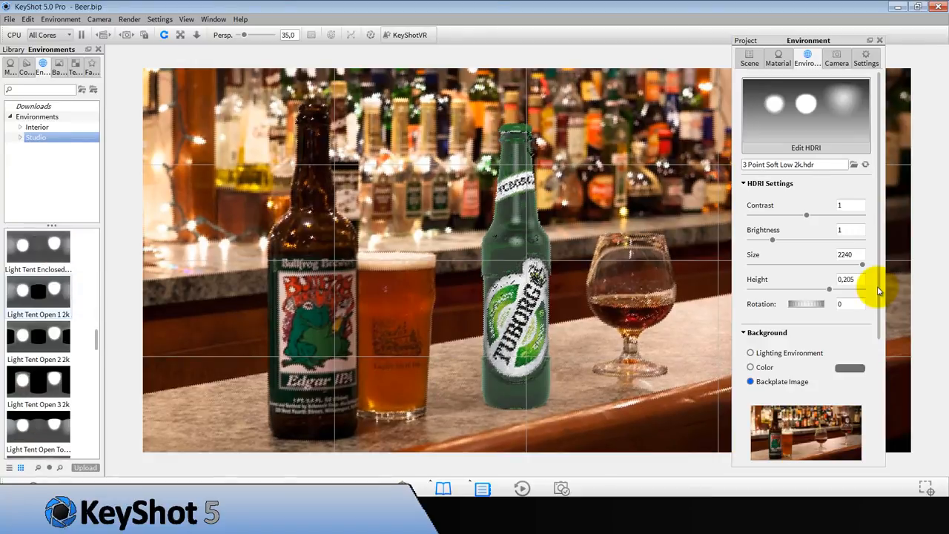
pyautogui.scroll(-3)
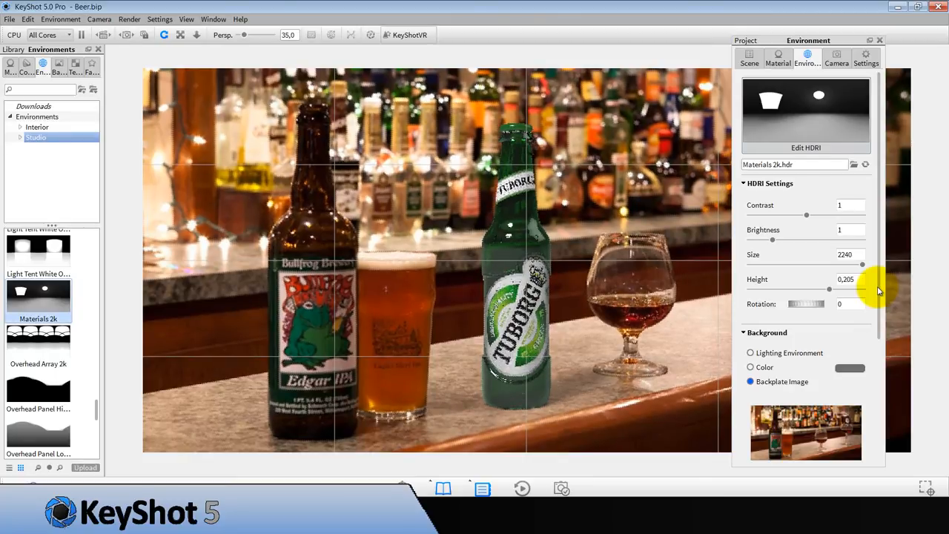
# Edit the Materials 2k HDRI with a full-width pic_pub_hd3 pin, falloff about 0.061, and close the editor.
pyautogui.click(806, 146)
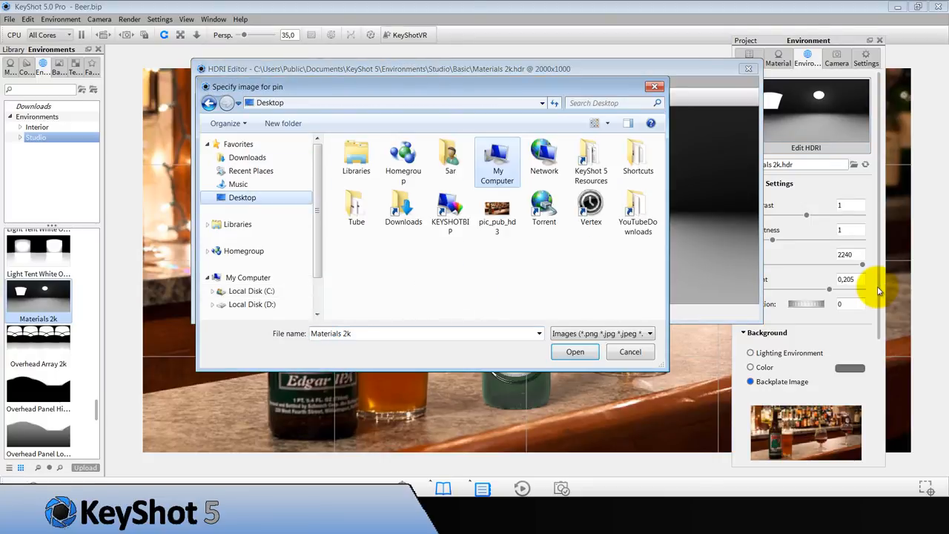
pyautogui.click(496, 211)
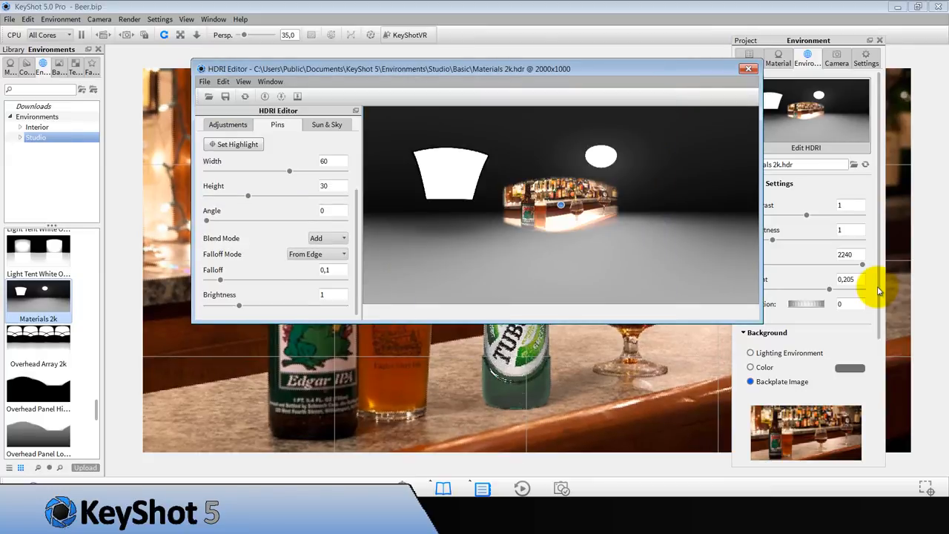
pyautogui.moveTo(291, 172); pyautogui.dragTo(344, 172)
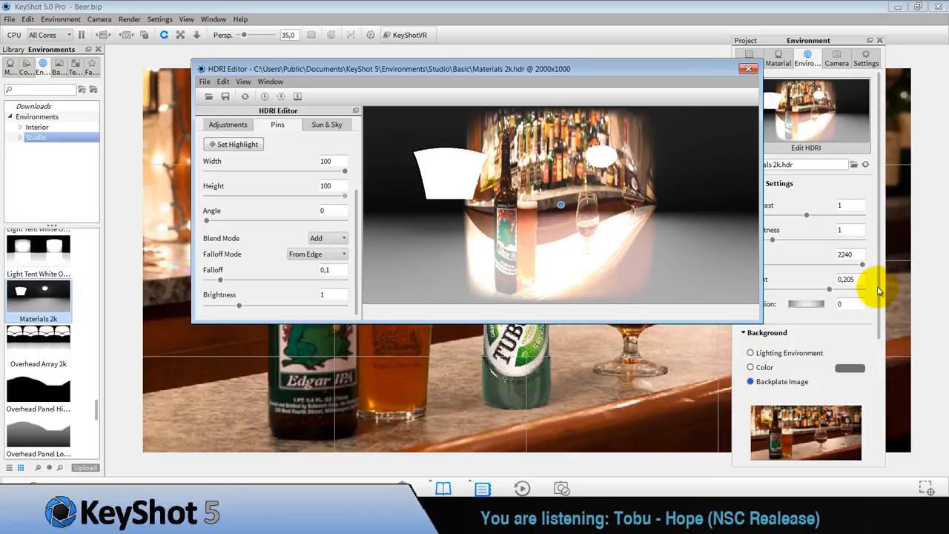
pyautogui.moveTo(347, 195); pyautogui.dragTo(339, 195)
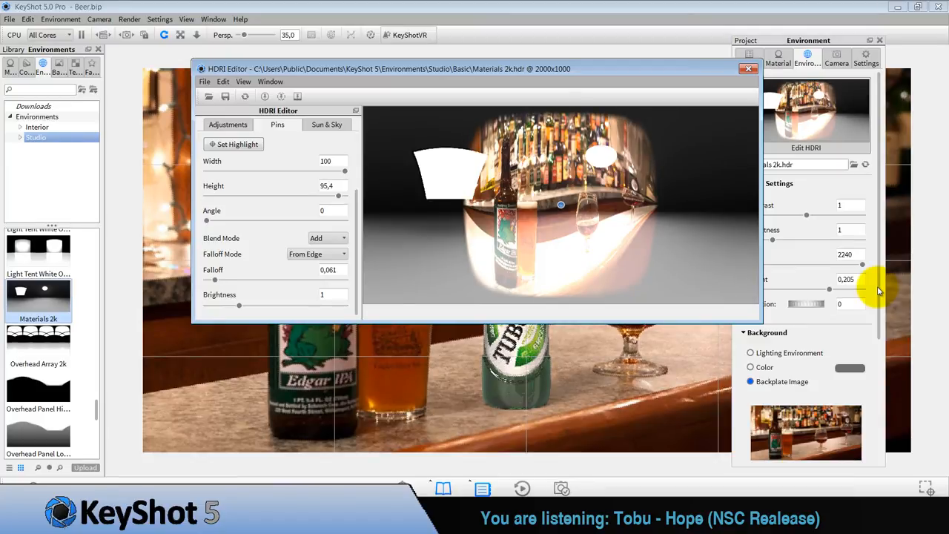
pyautogui.click(748, 68)
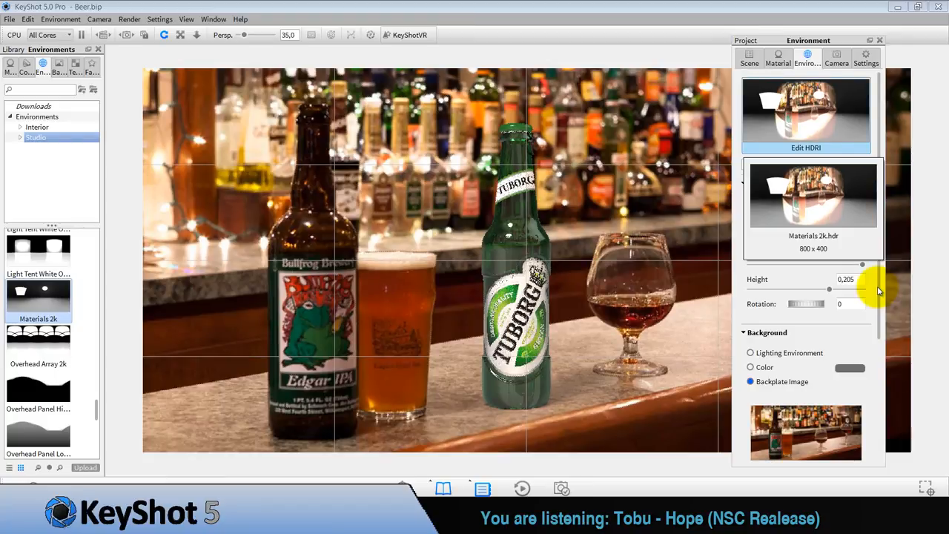
pyautogui.click(806, 147)
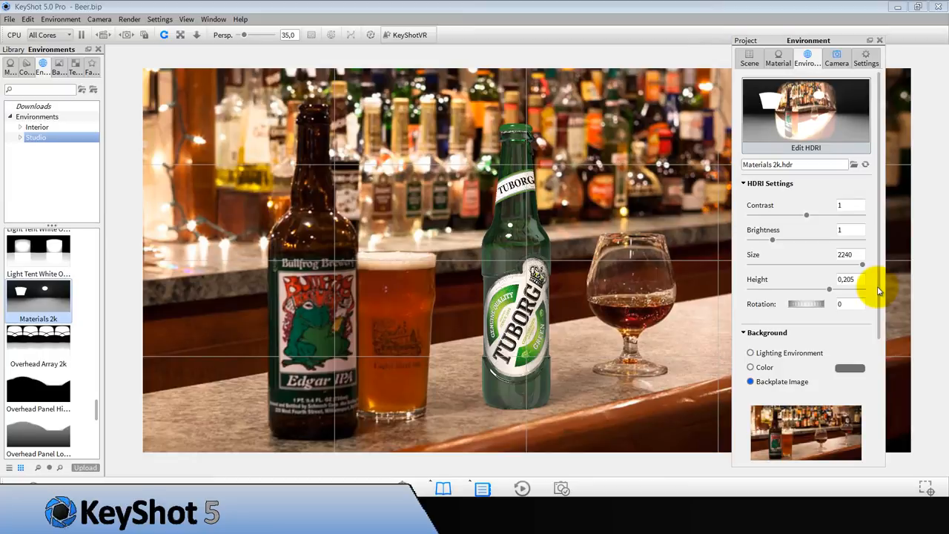
# Switch on camera lens Effects and set bloom radius to 5 with vignetting strength 0.
pyautogui.click(836, 59)
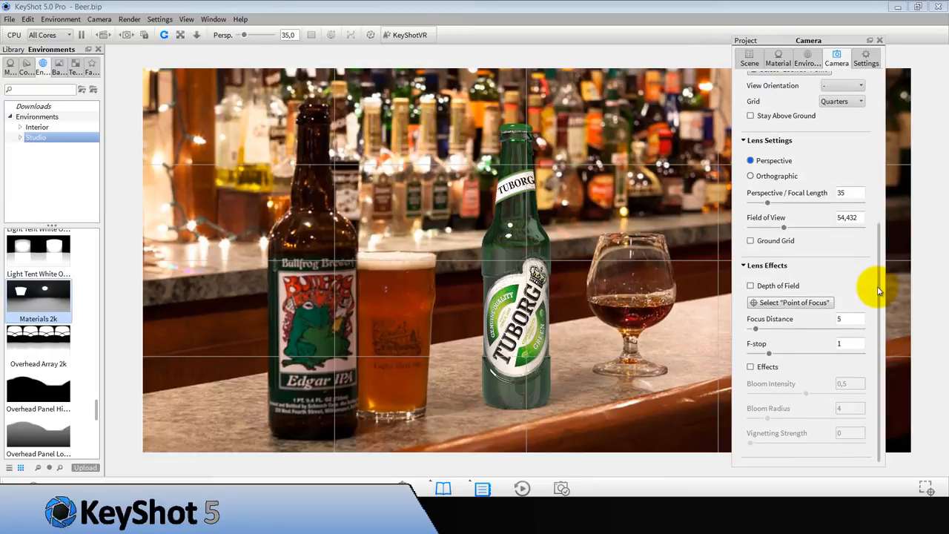
pyautogui.click(750, 366)
pyautogui.write('1')
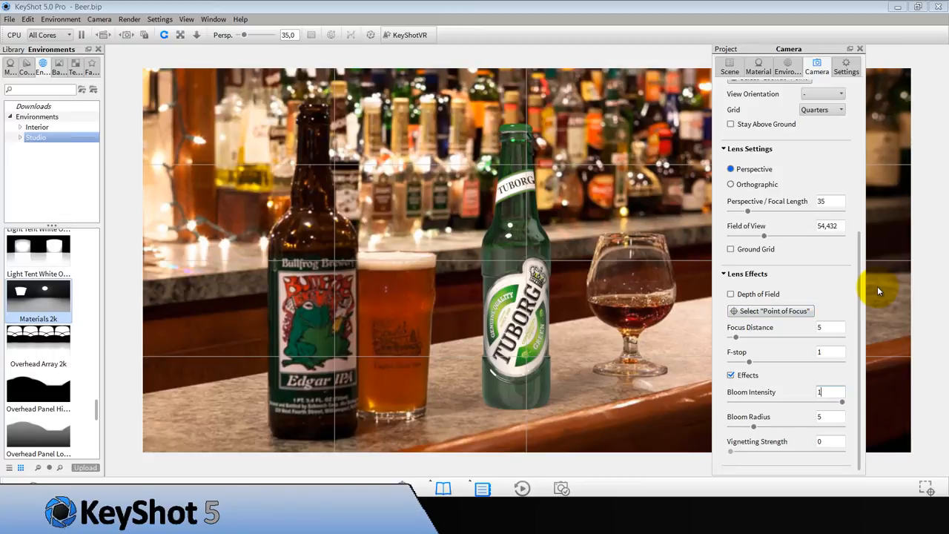
pyautogui.moveTo(729, 450); pyautogui.dragTo(813, 450)
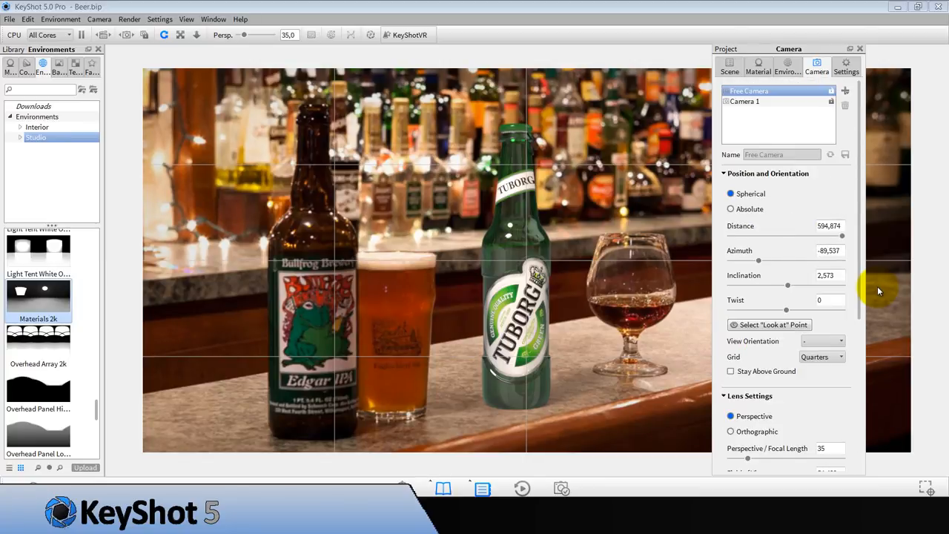
# Revisit the environment's backplate brightness toggle, leave it off, then bring up the bottle glass material's labels.
pyautogui.click(786, 65)
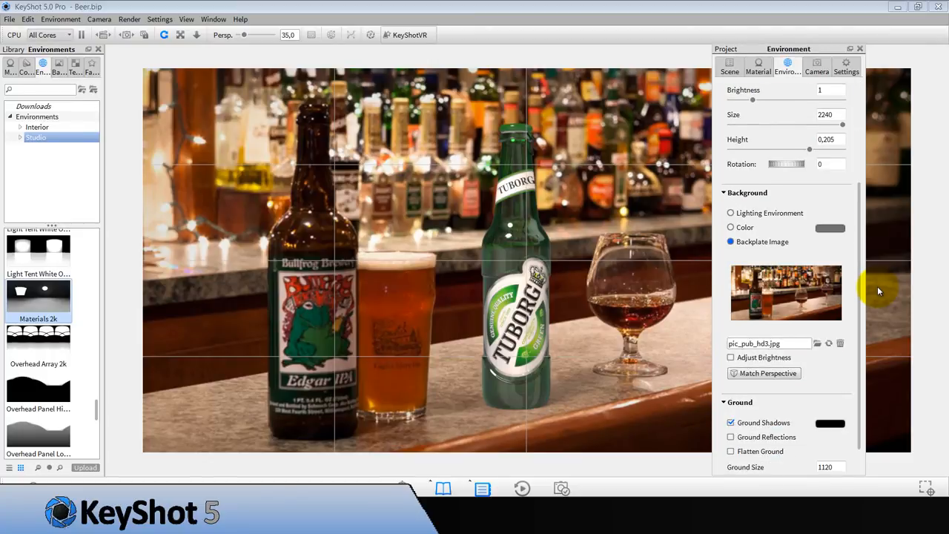
pyautogui.click(729, 436)
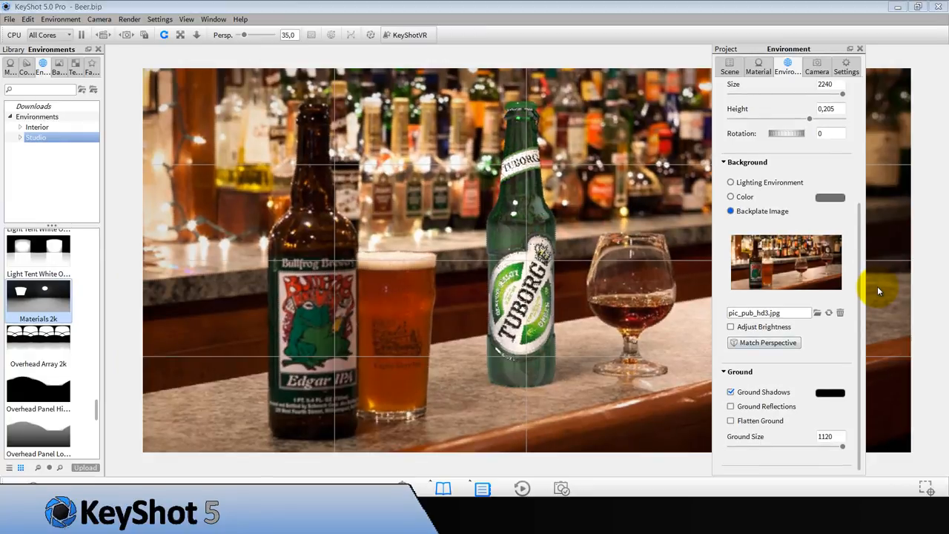
pyautogui.click(730, 326)
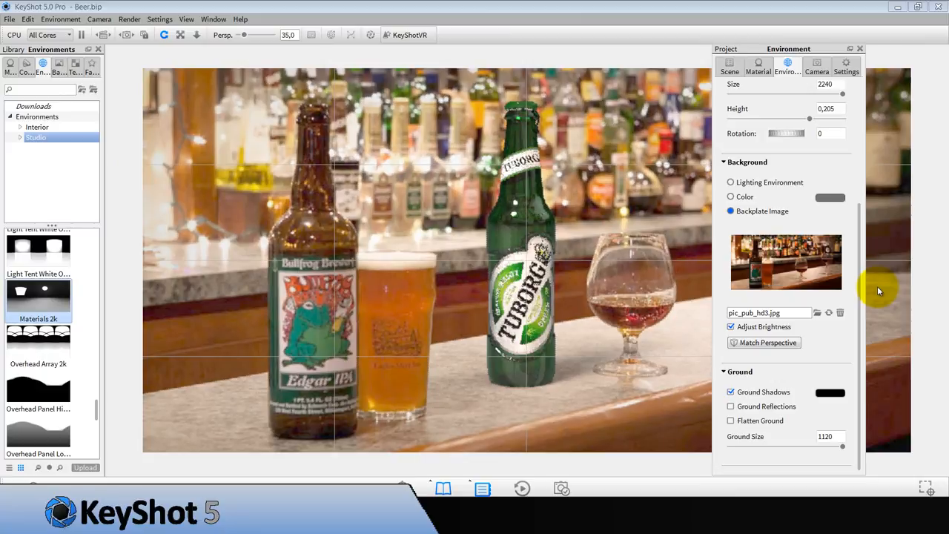
pyautogui.click(730, 327)
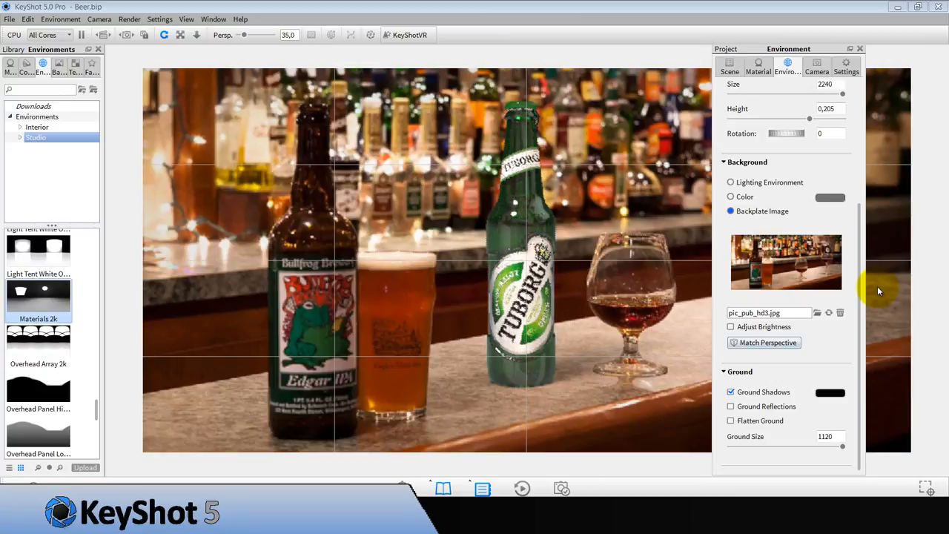
pyautogui.click(758, 67)
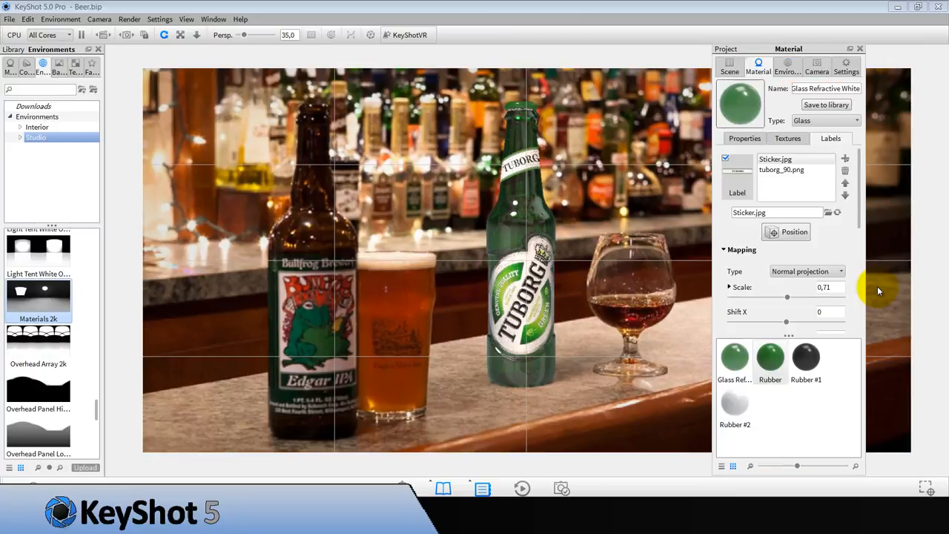
# Edit the green bottle's material from the scene list and go to its texture settings.
pyautogui.click(729, 67)
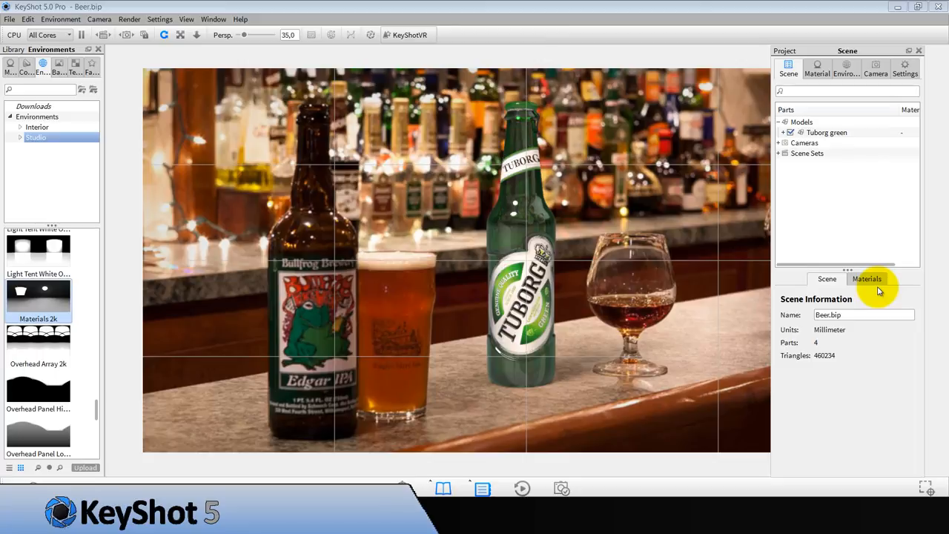
pyautogui.rightClick(519, 205)
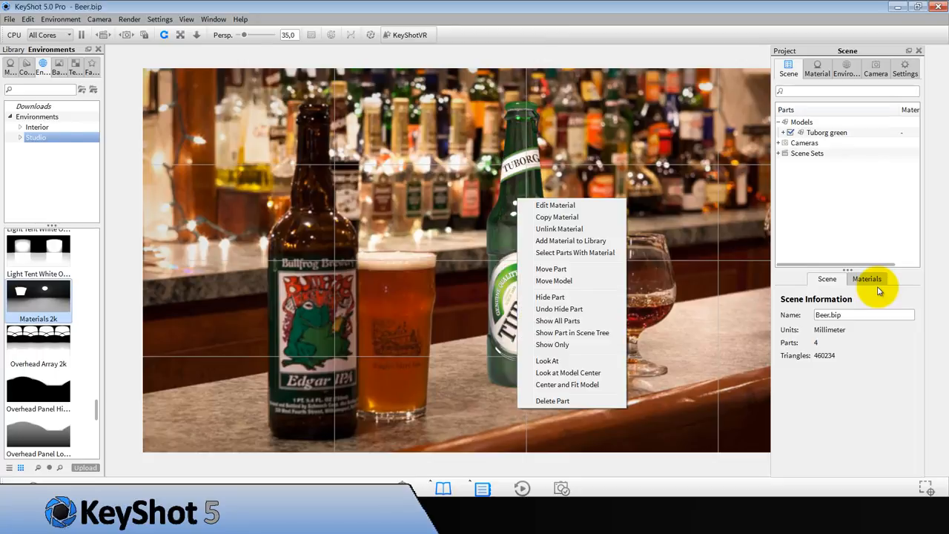
pyautogui.click(555, 205)
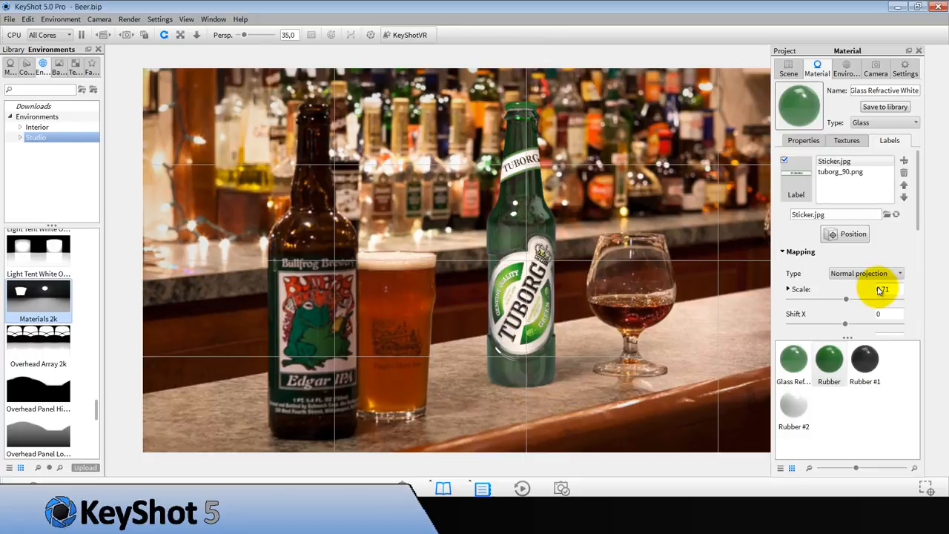
pyautogui.click(845, 139)
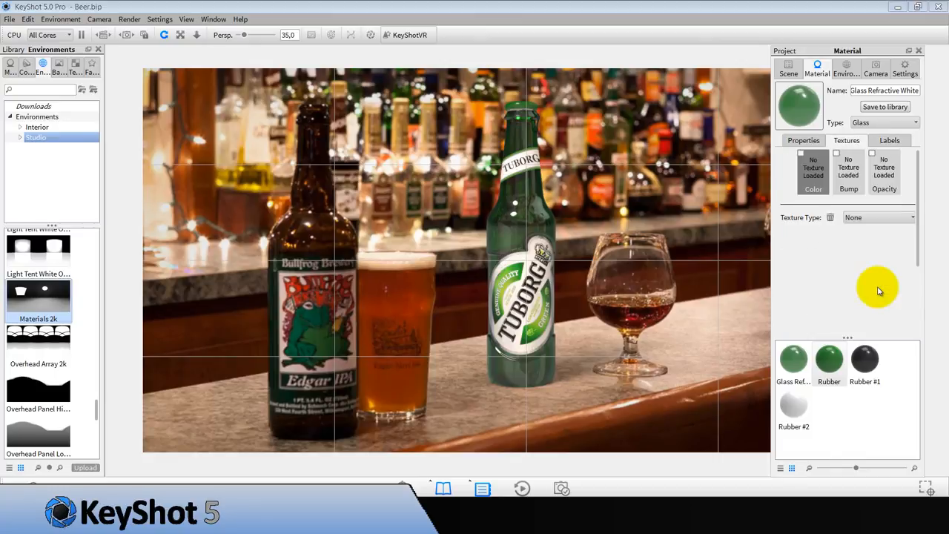
# Load water_PNG3309 as the bump texture, box-mapped, and lower its scale to about 0.045.
pyautogui.click(848, 171)
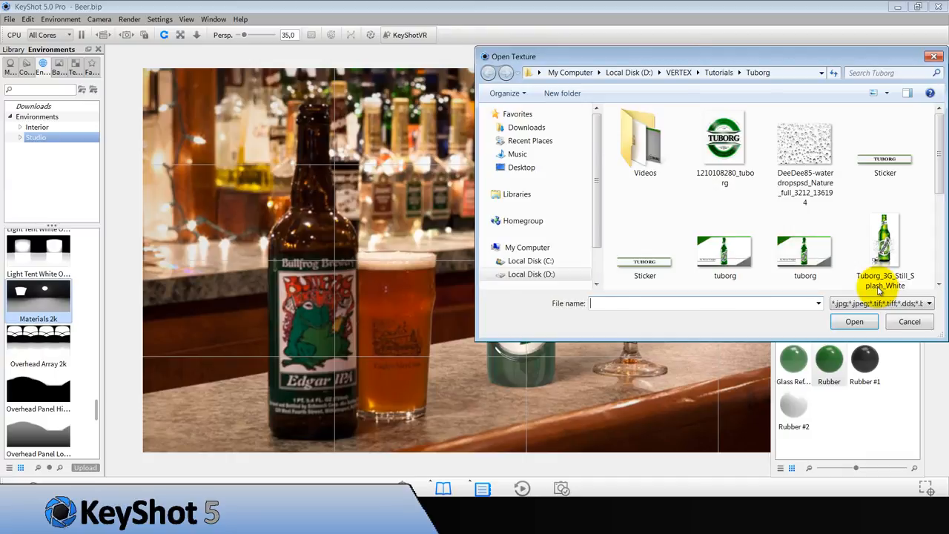
pyautogui.click(803, 148)
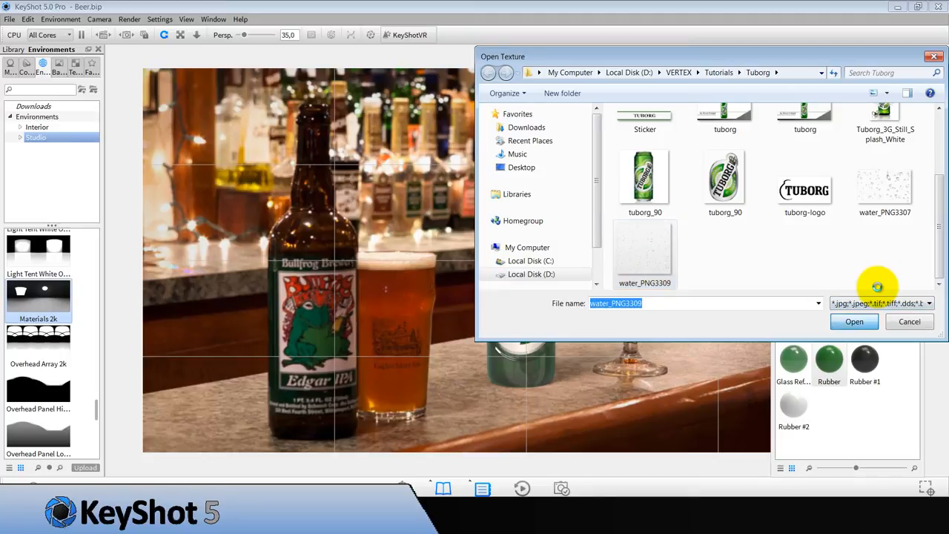
pyautogui.click(854, 320)
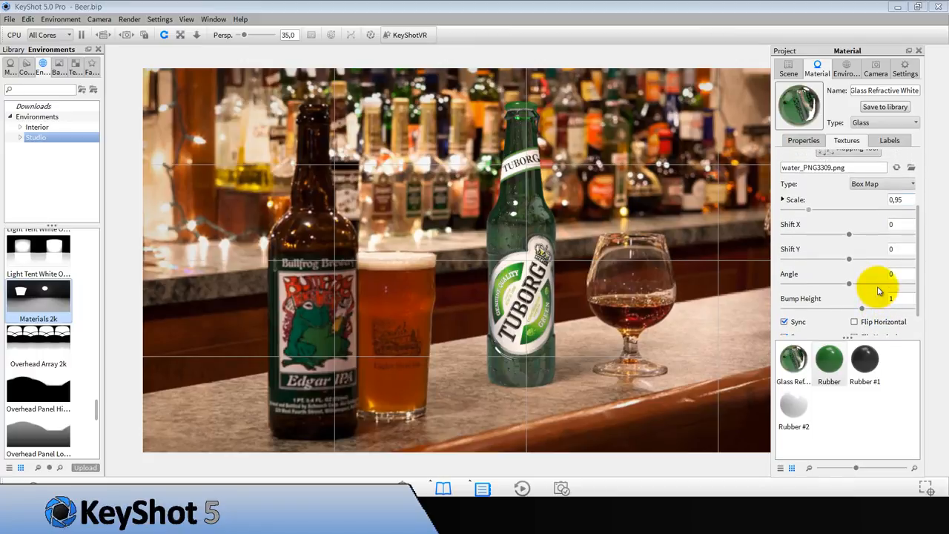
pyautogui.moveTo(839, 211); pyautogui.dragTo(799, 211)
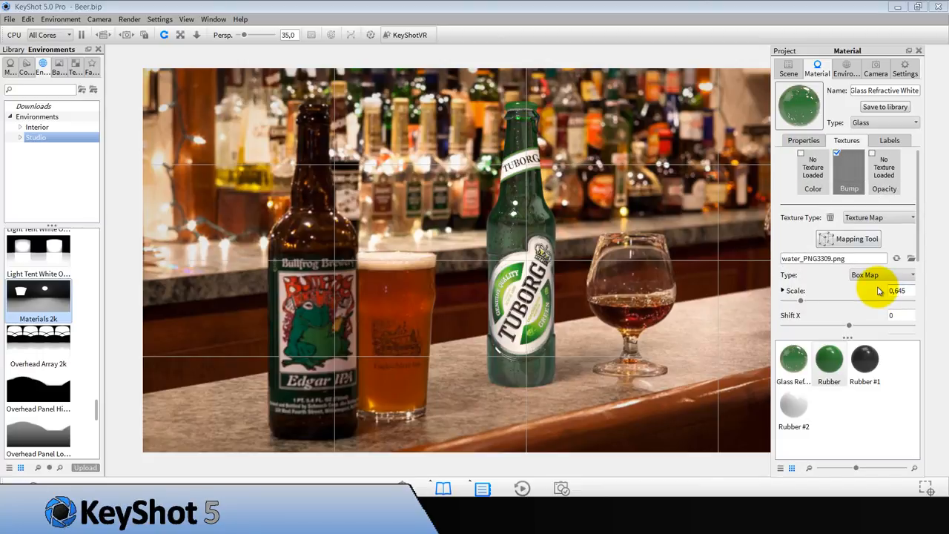
# Add water_PNG3309 as a third label on the bottle glass.
pyautogui.click(890, 139)
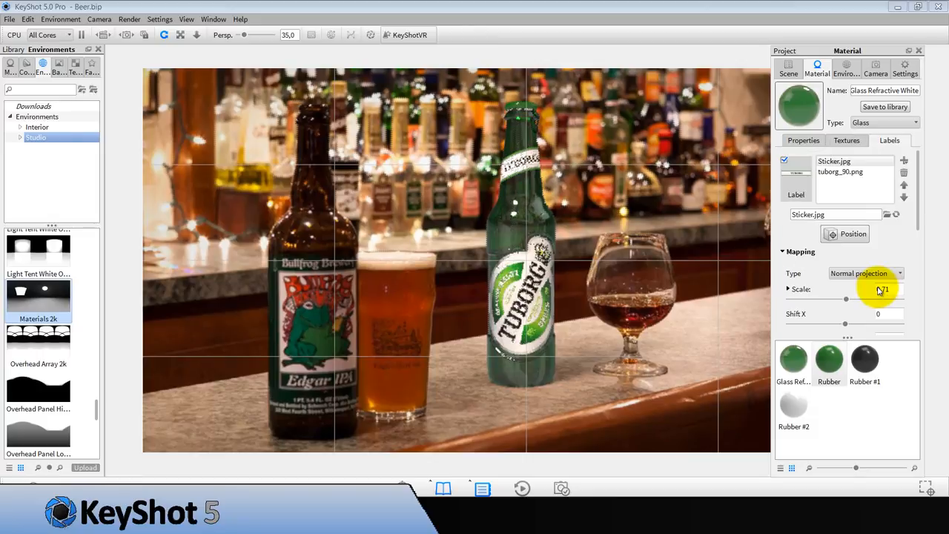
pyautogui.rightClick(839, 172)
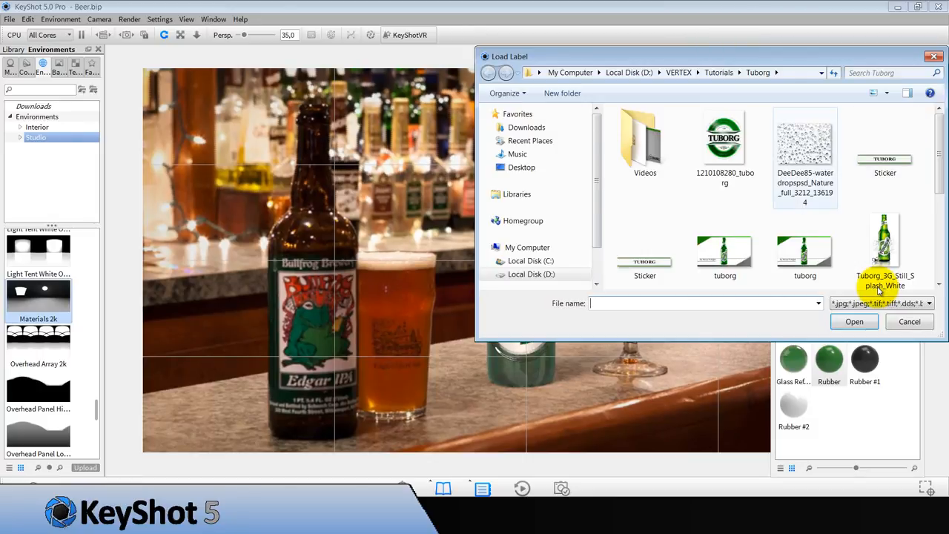
pyautogui.click(644, 255)
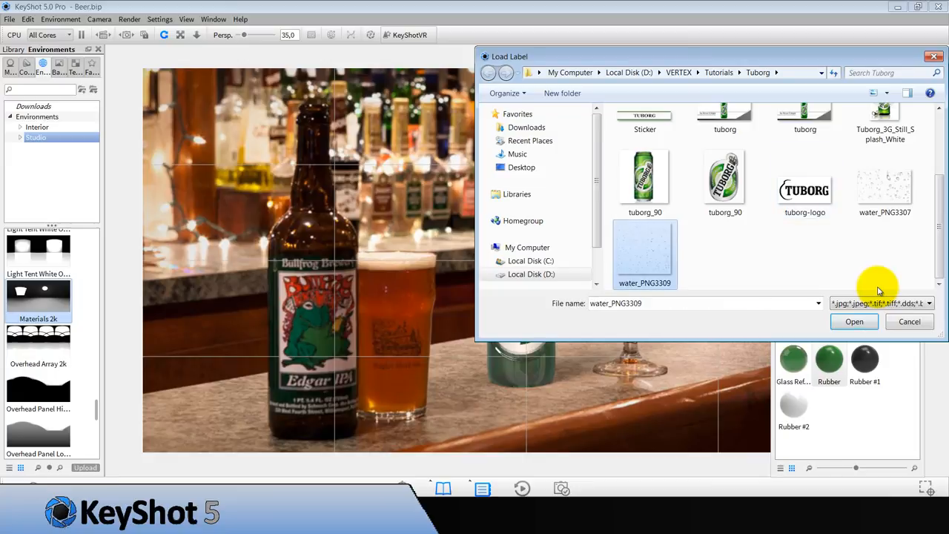
pyautogui.click(854, 320)
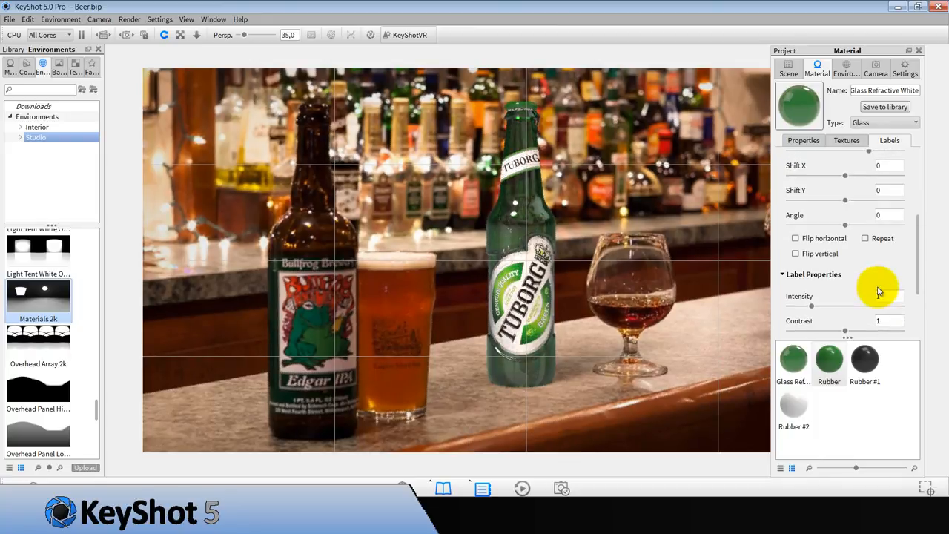
# Make the water-drop label one-sided with depth 10000, refraction index 1.3 and repeat enabled.
pyautogui.click(864, 237)
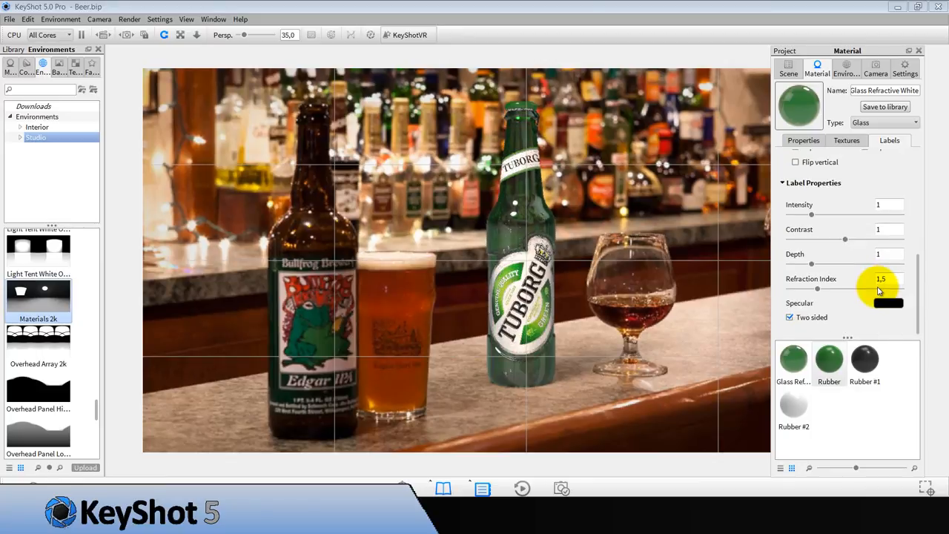
pyautogui.click(788, 317)
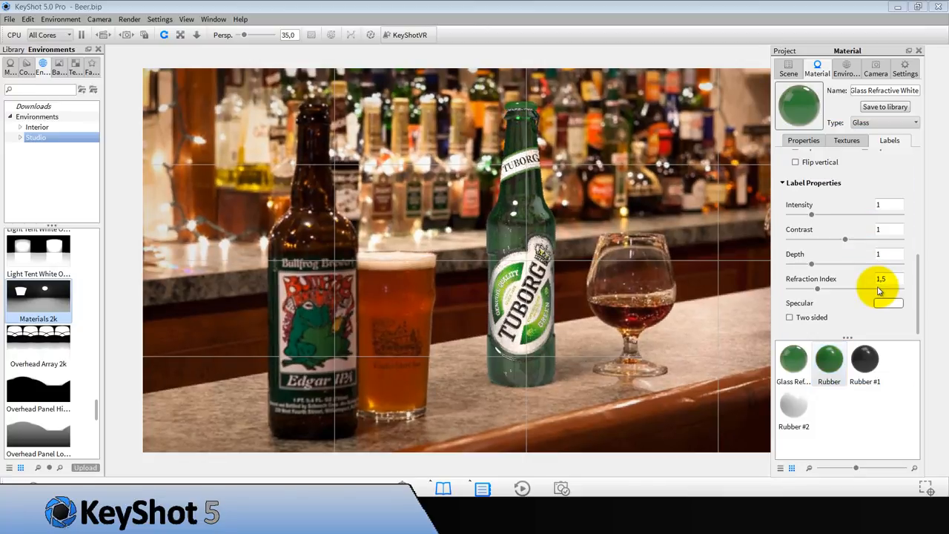
pyautogui.click(882, 254)
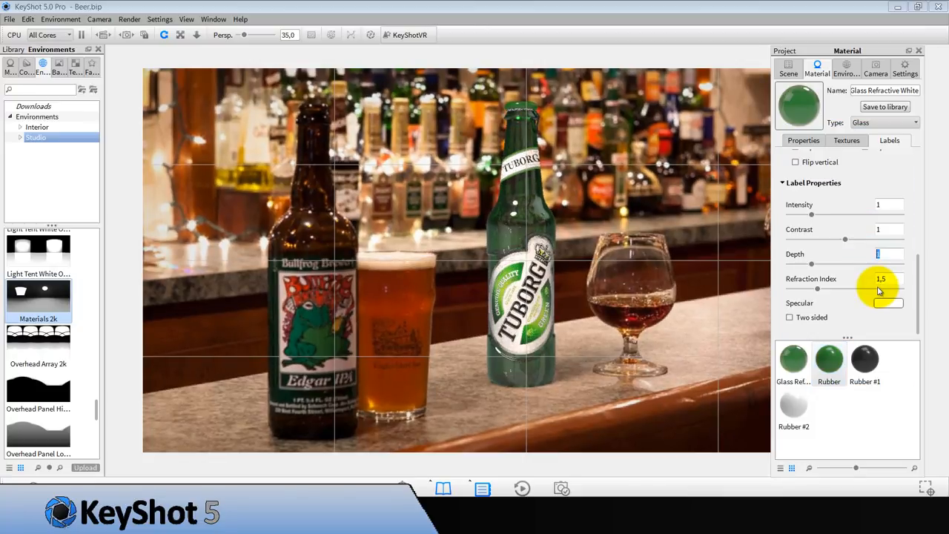
pyautogui.write('10000')
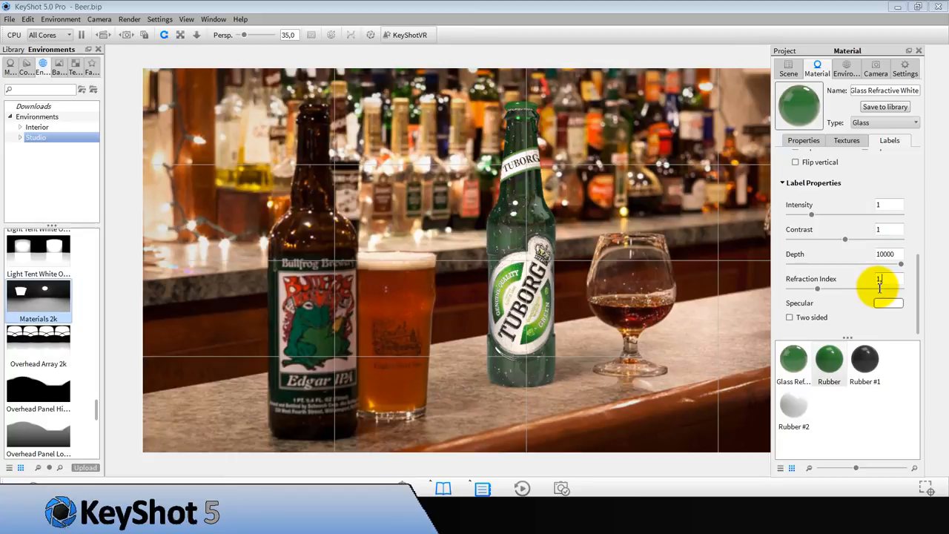
pyautogui.write('1.3')
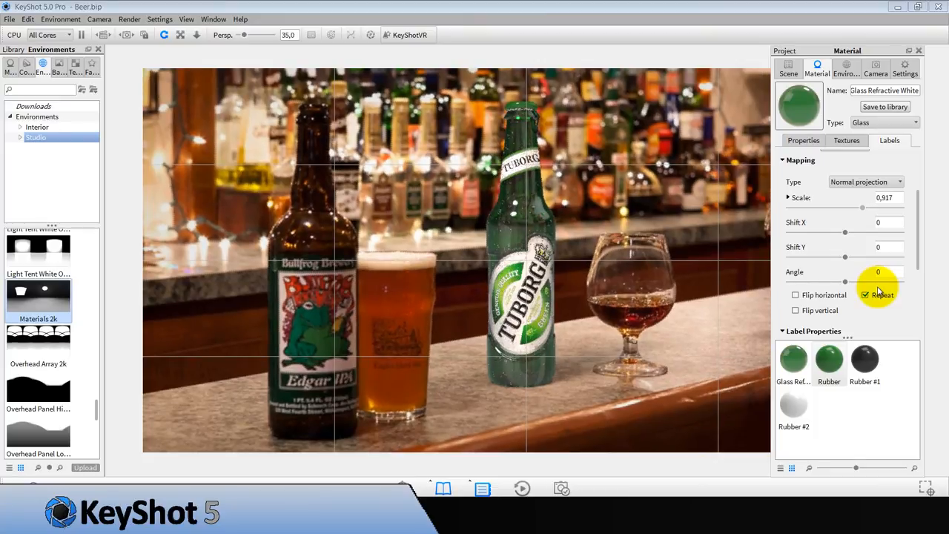
pyautogui.moveTo(863, 208); pyautogui.dragTo(838, 208)
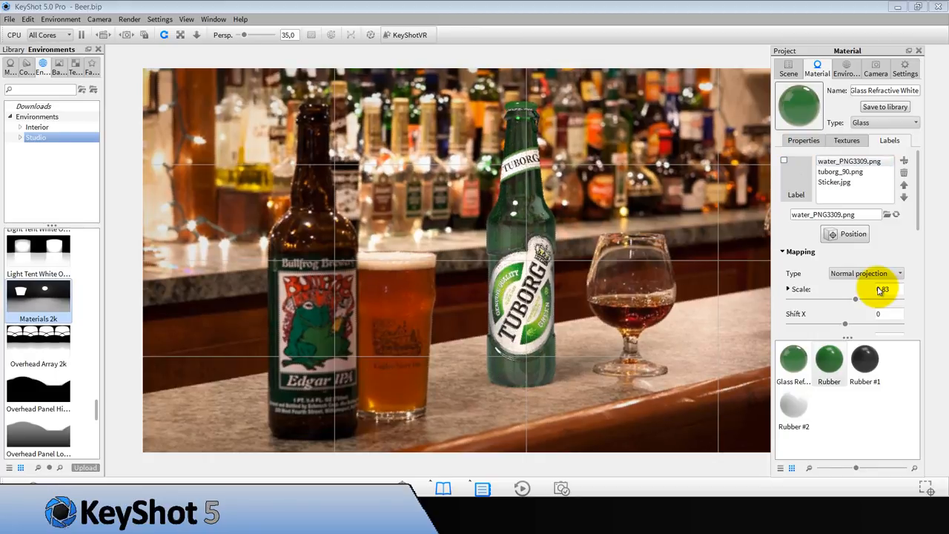
# Enable Global Illumination in the render settings and return to the bottle's water-drop label settings.
pyautogui.click(874, 67)
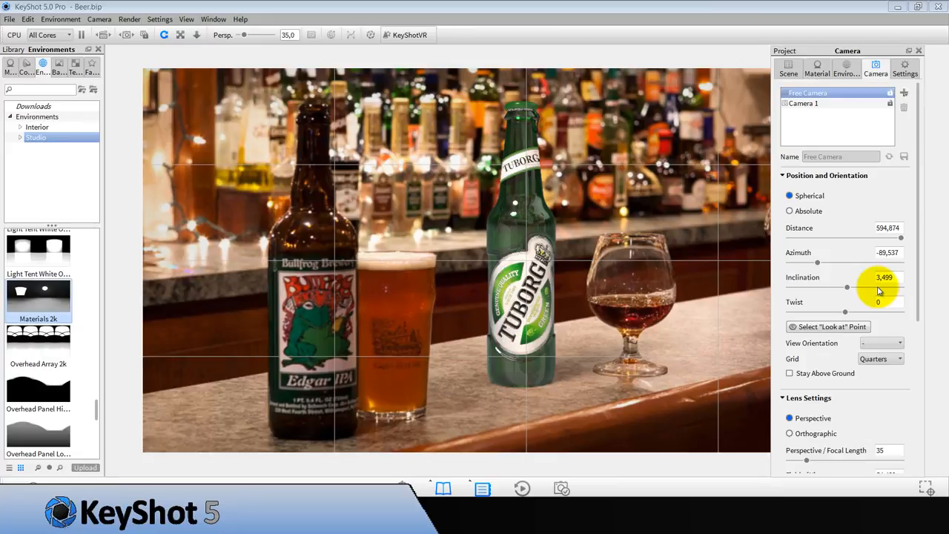
pyautogui.click(905, 68)
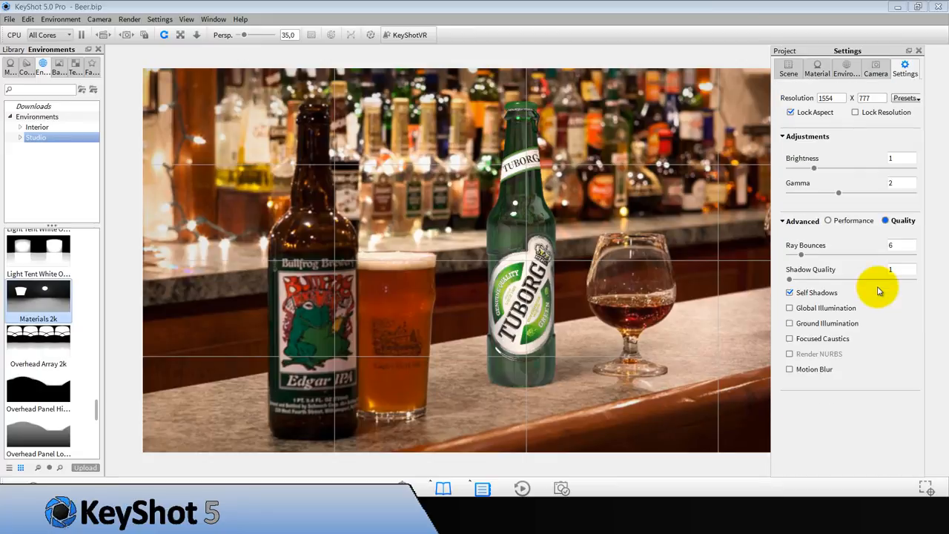
pyautogui.click(789, 306)
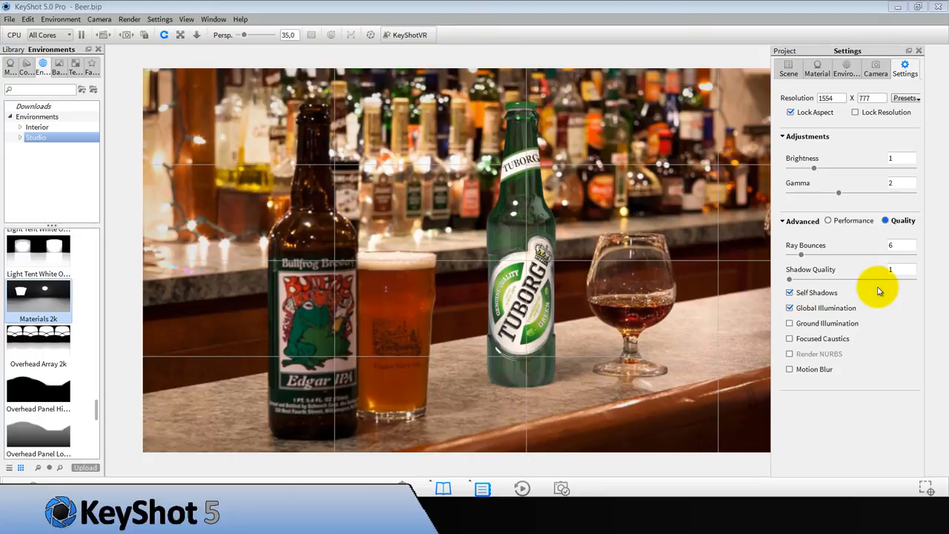
pyautogui.click(789, 68)
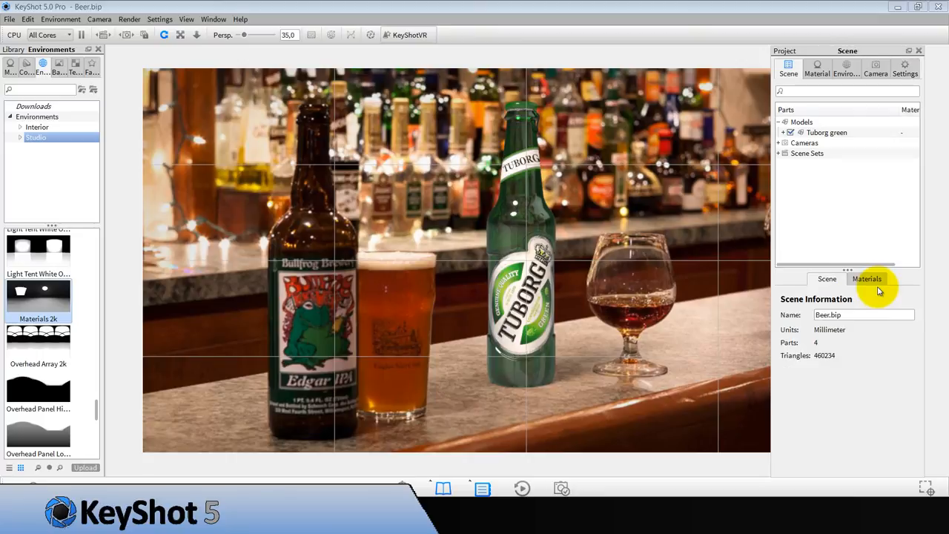
pyautogui.click(866, 279)
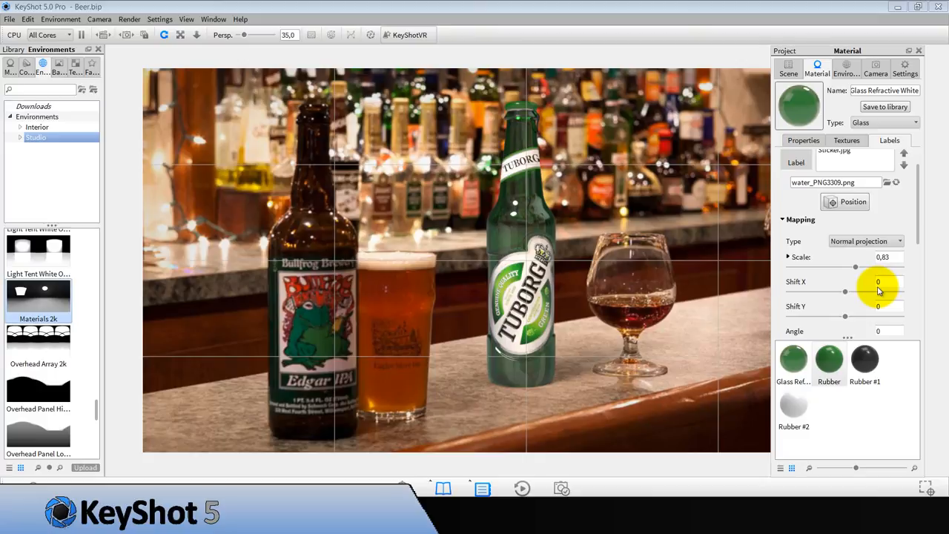
# Adjust the Materials 2k environment contrast slider, settling at about 1.342.
pyautogui.click(846, 67)
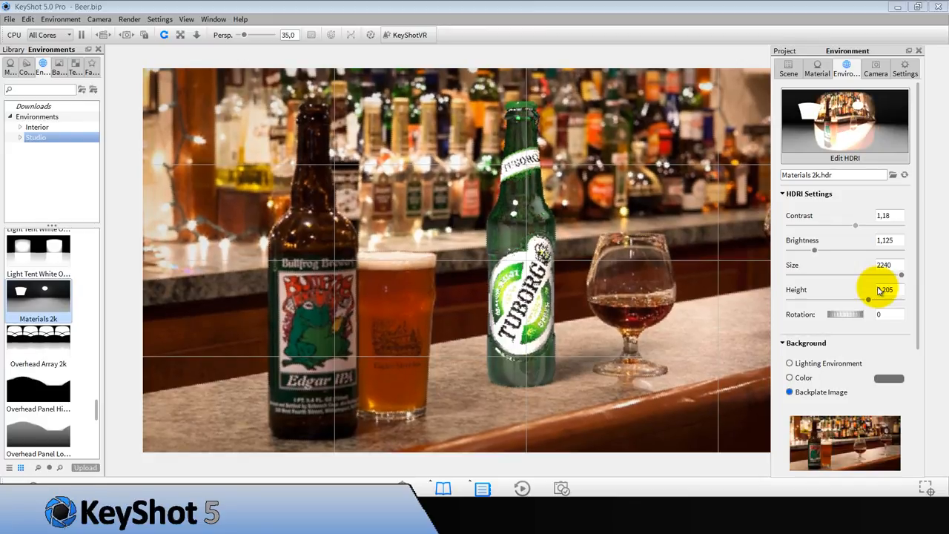
pyautogui.moveTo(857, 226); pyautogui.dragTo(902, 225)
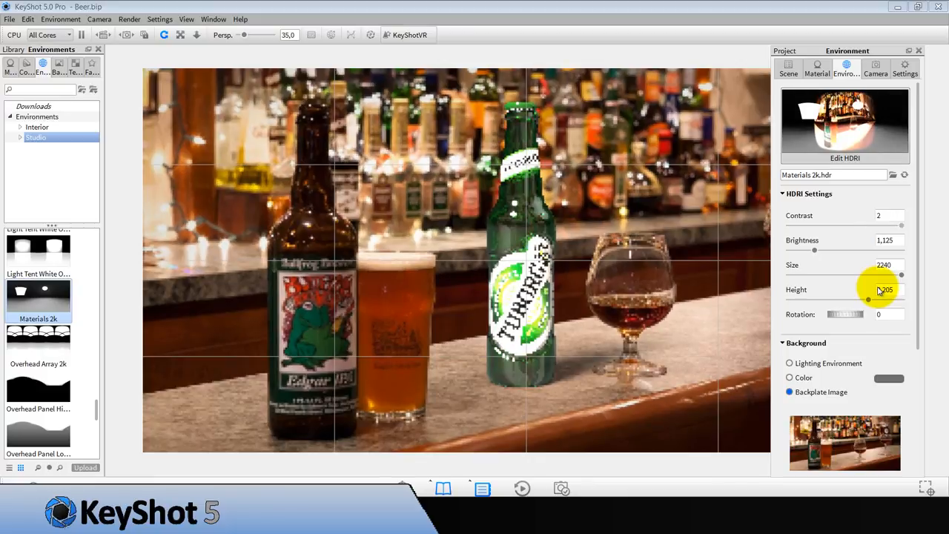
pyautogui.moveTo(901, 225); pyautogui.dragTo(839, 225)
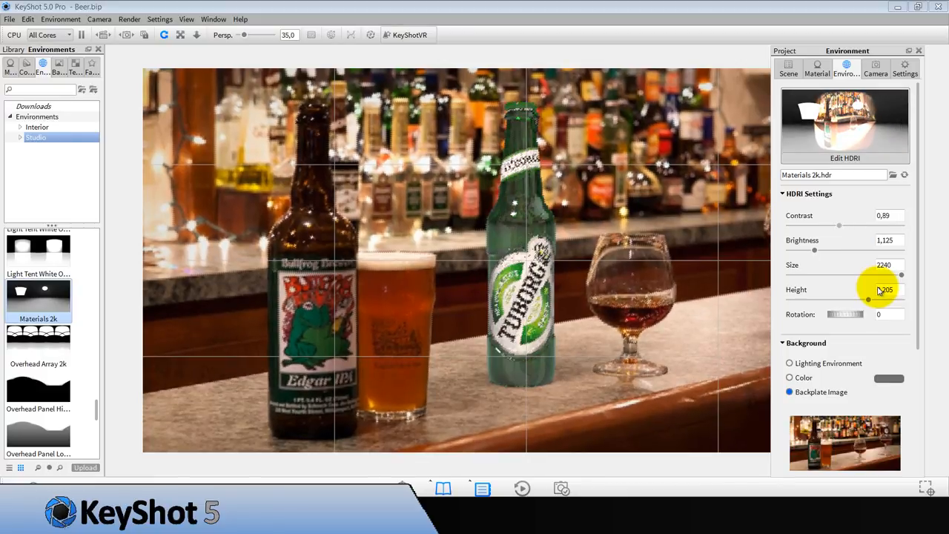
pyautogui.moveTo(838, 225); pyautogui.dragTo(859, 226)
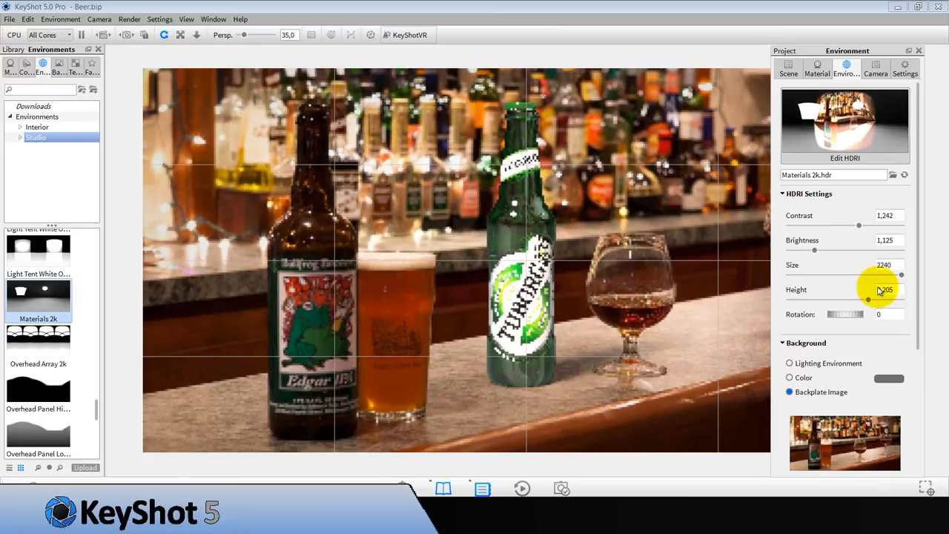